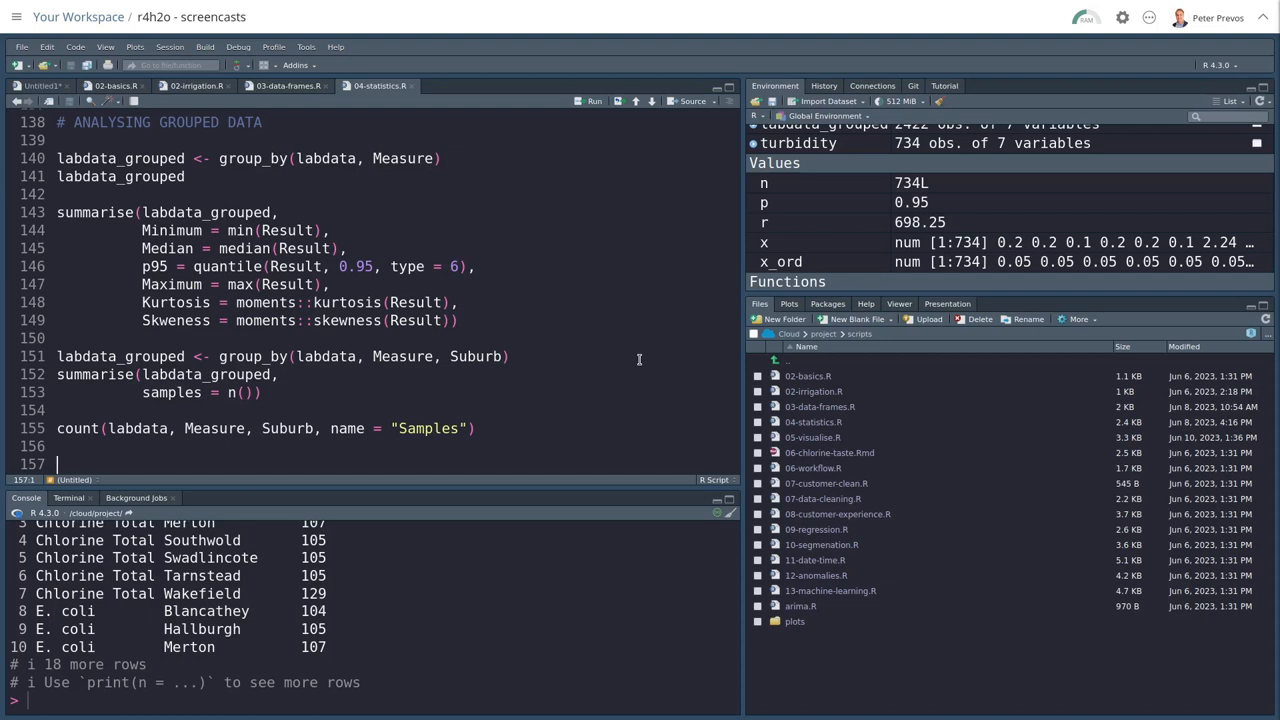
mouse_move(598, 347)
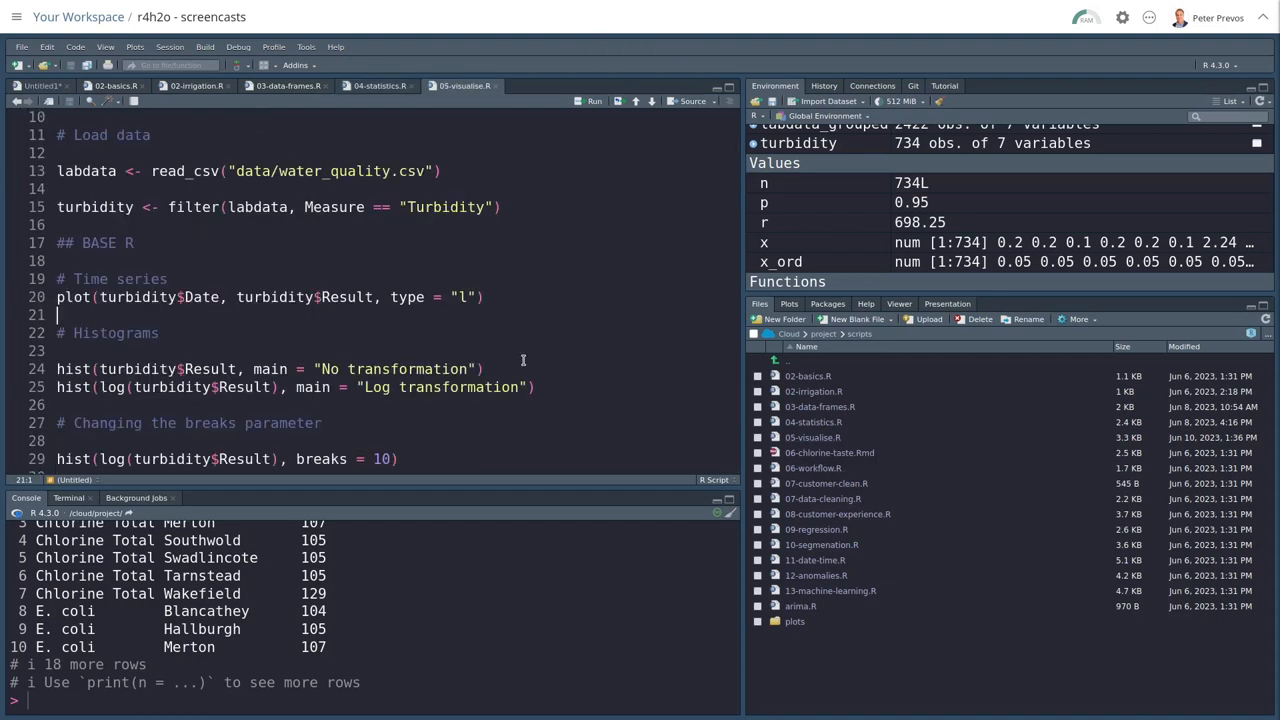
Step: Scroll 05-visualise.R to the top and clear all environment objects with the broom
scroll("up", 3)
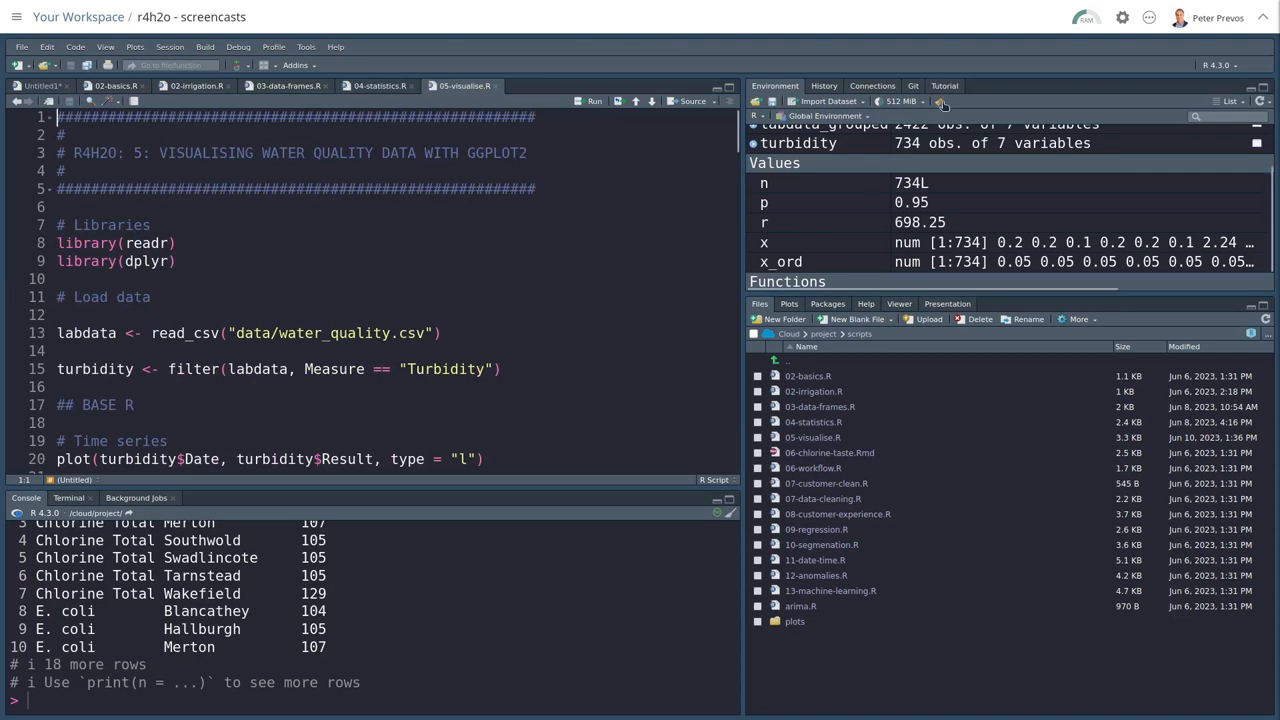
left_click(938, 101)
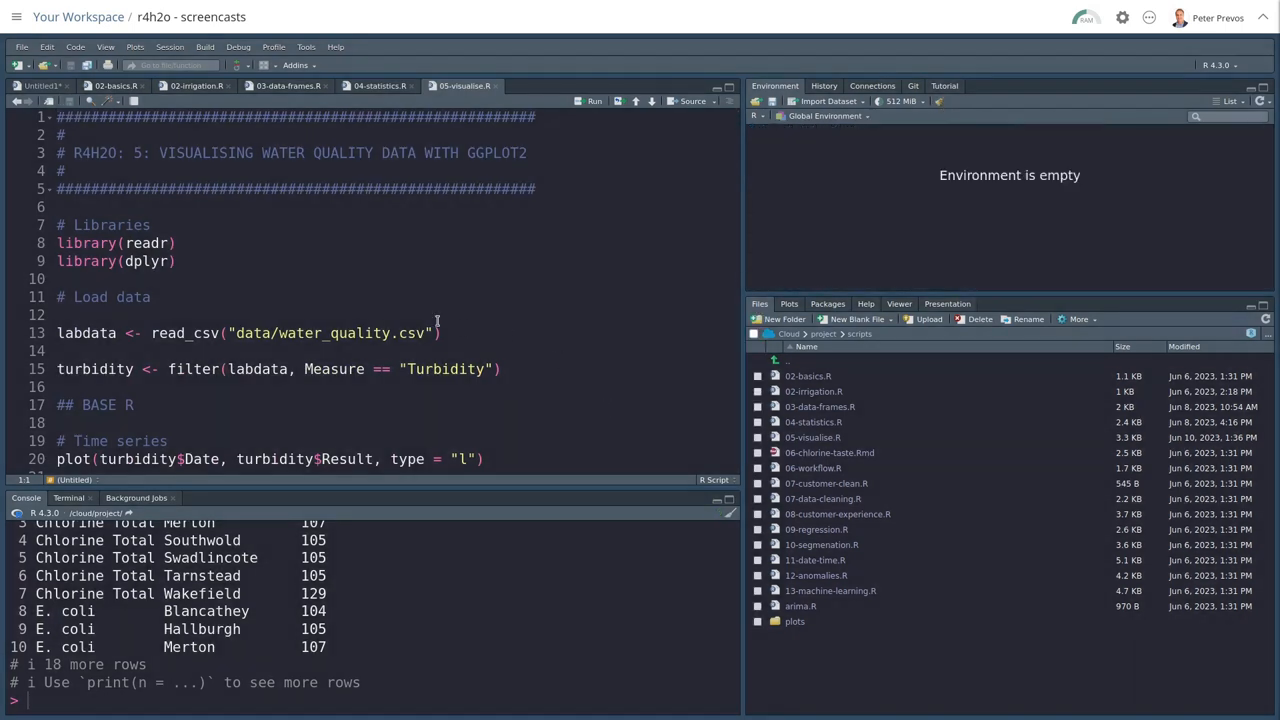
Step: Run the setup lines, then plot turbidity and its 'No transformation' histogram
left_click(180, 243)
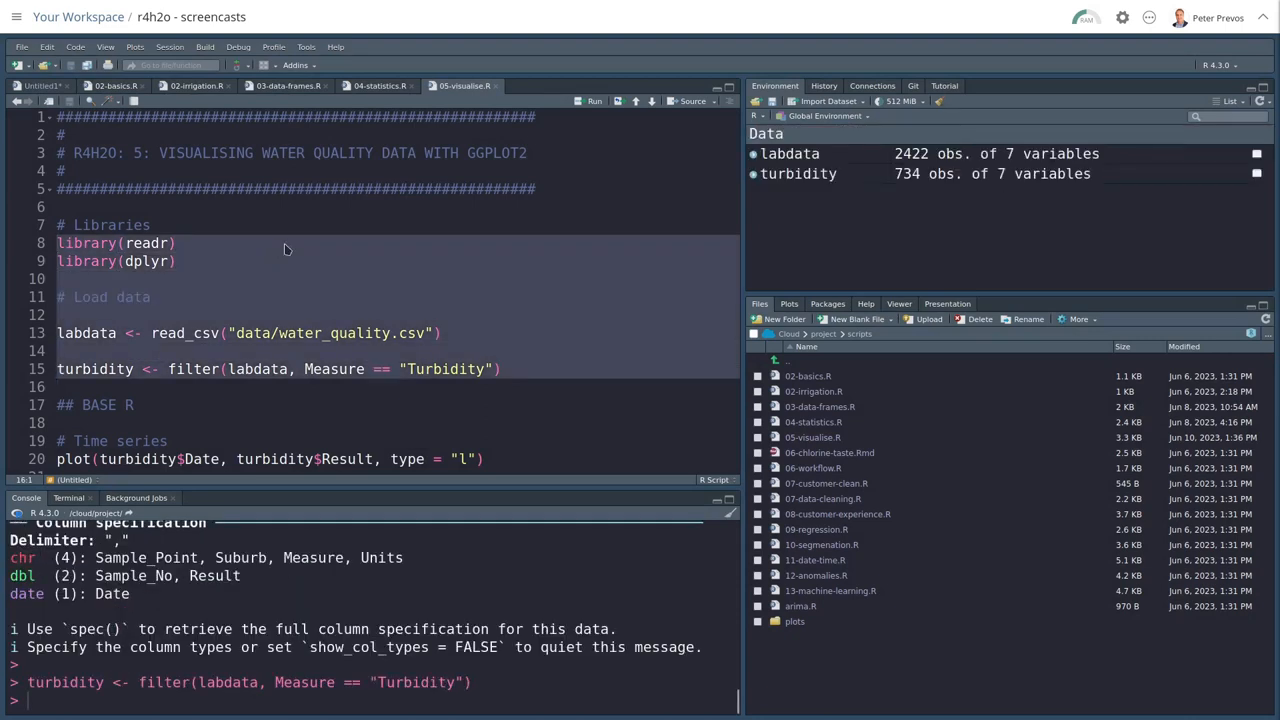
scroll("down", 3)
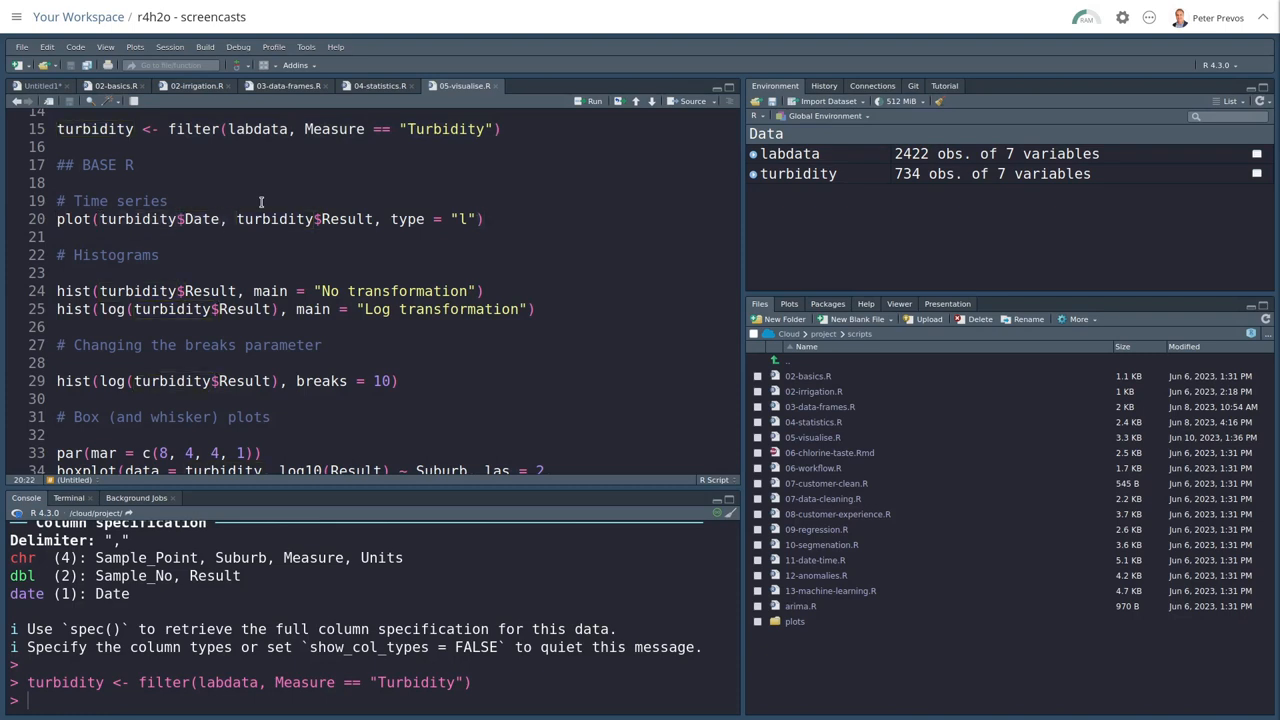
left_click(485, 219)
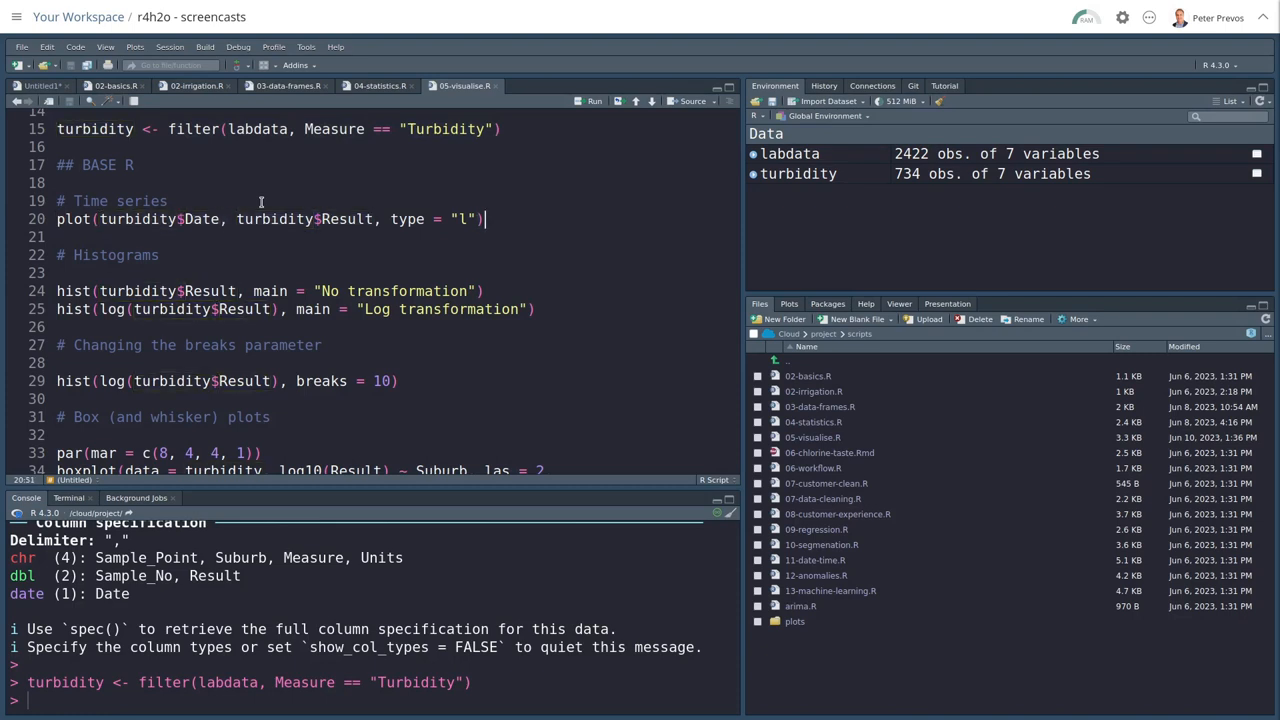
left_click(595, 100)
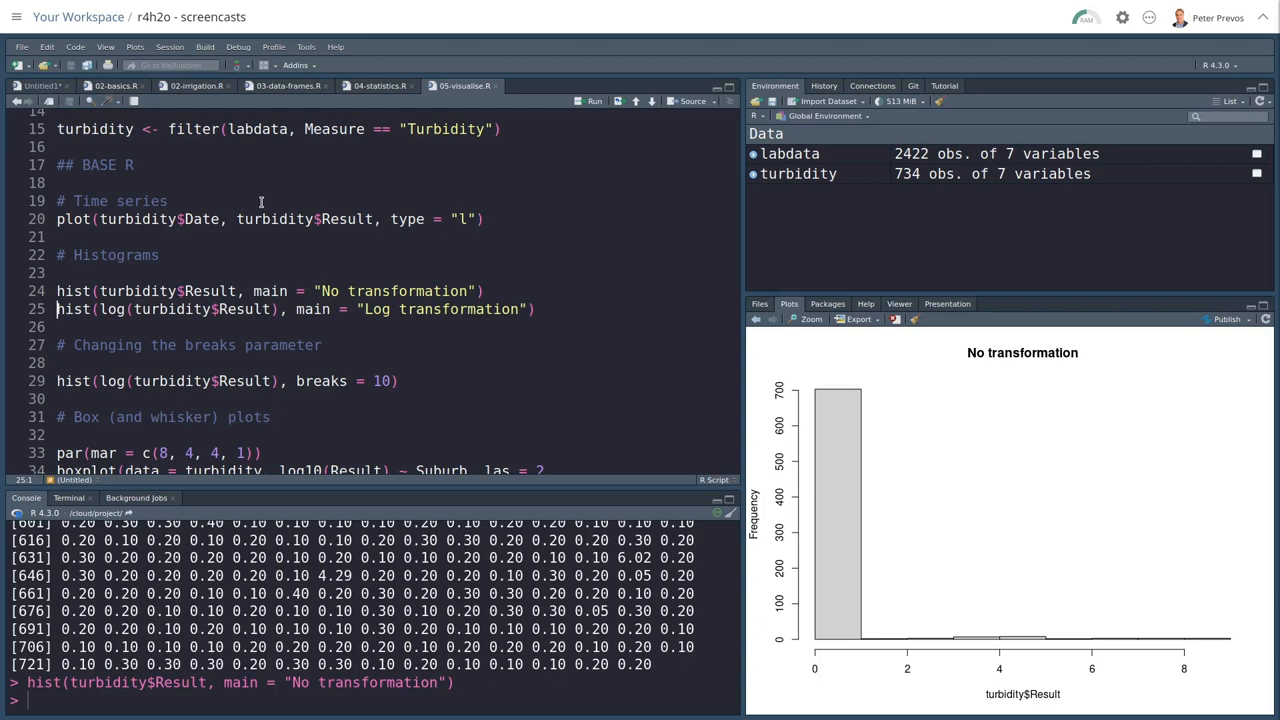
Step: Draw the log turbidity histogram, redrawing it with 10, 5 and 50 breaks
left_click(595, 100)
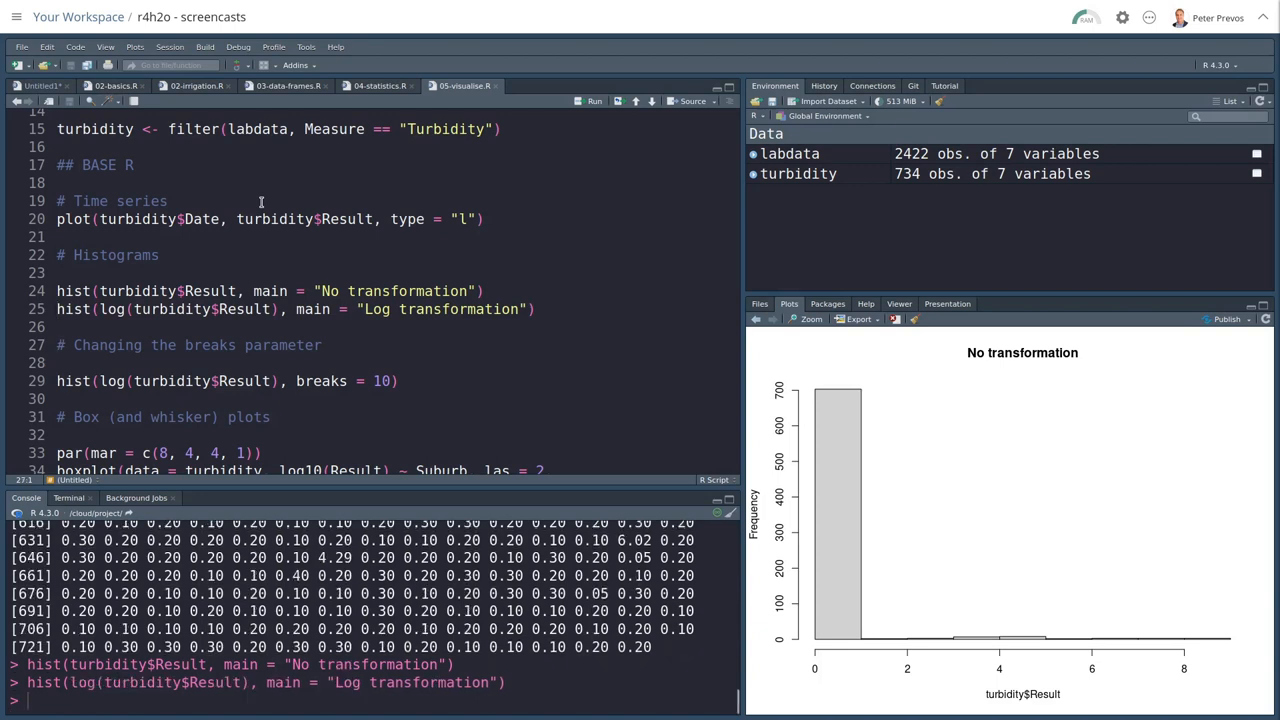
left_click(595, 101)
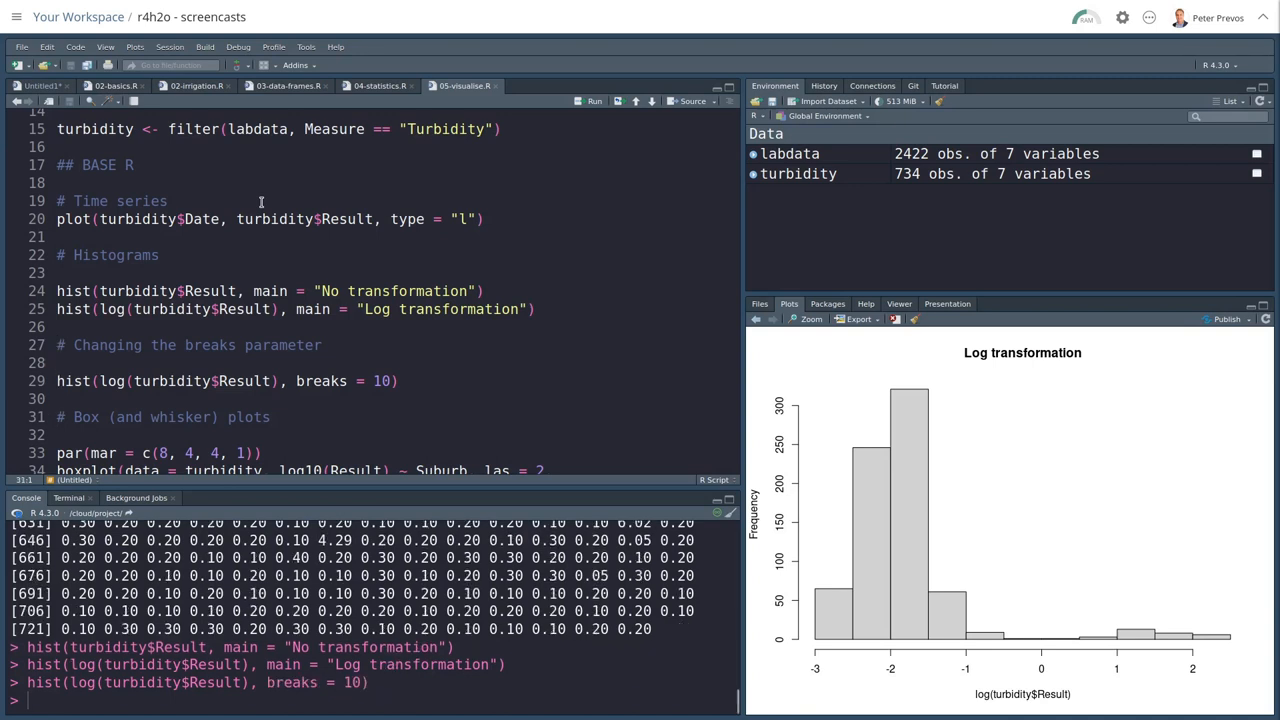
left_click(594, 100)
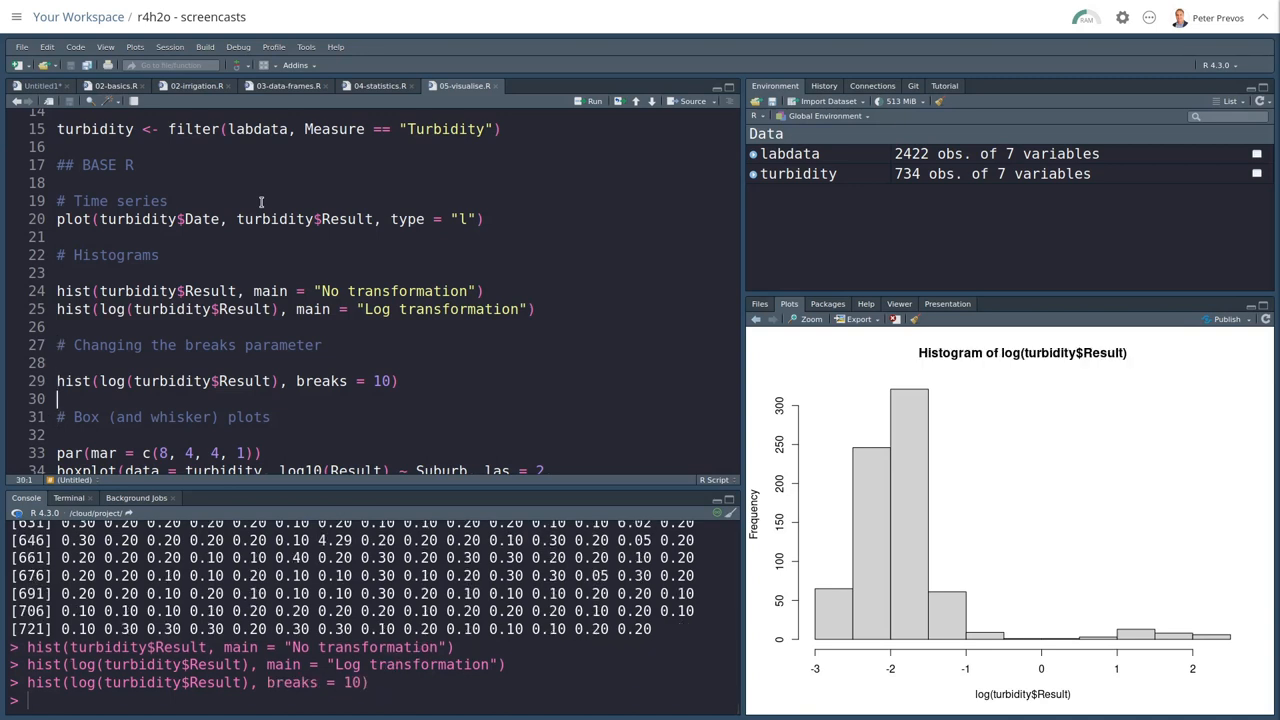
type("5")
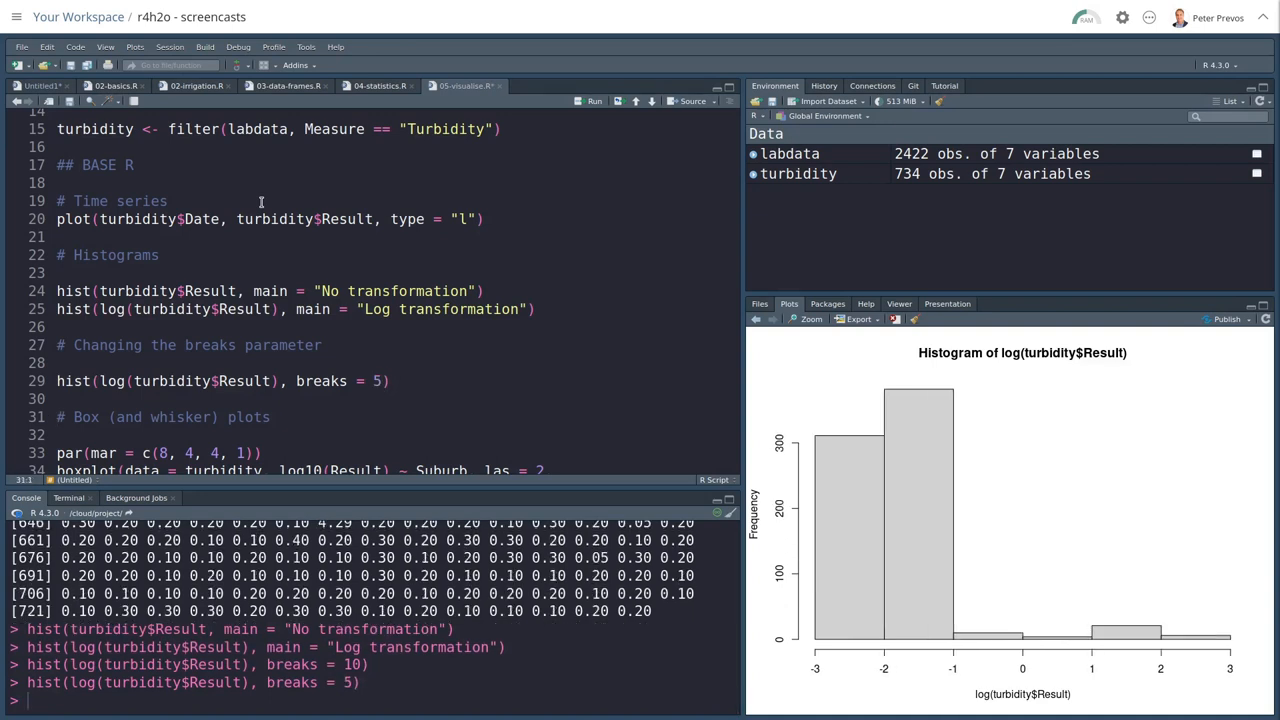
scroll("down", 3)
type("0")
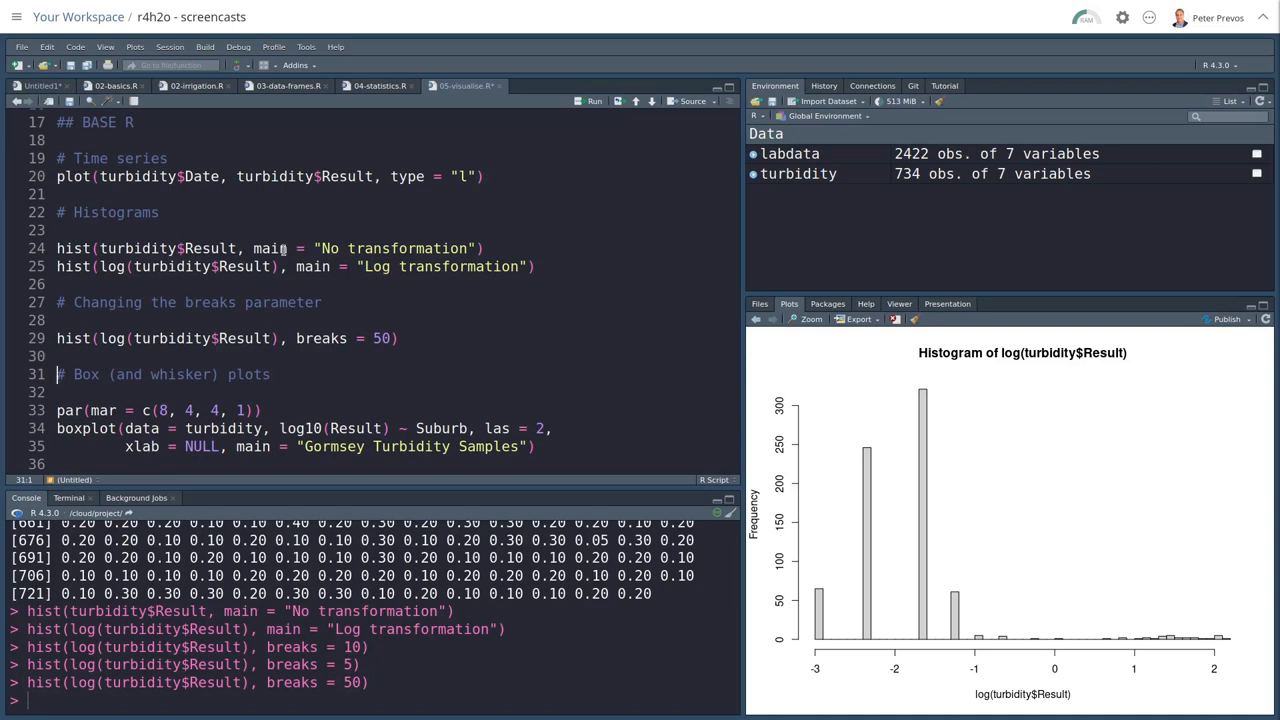
scroll("down", 3)
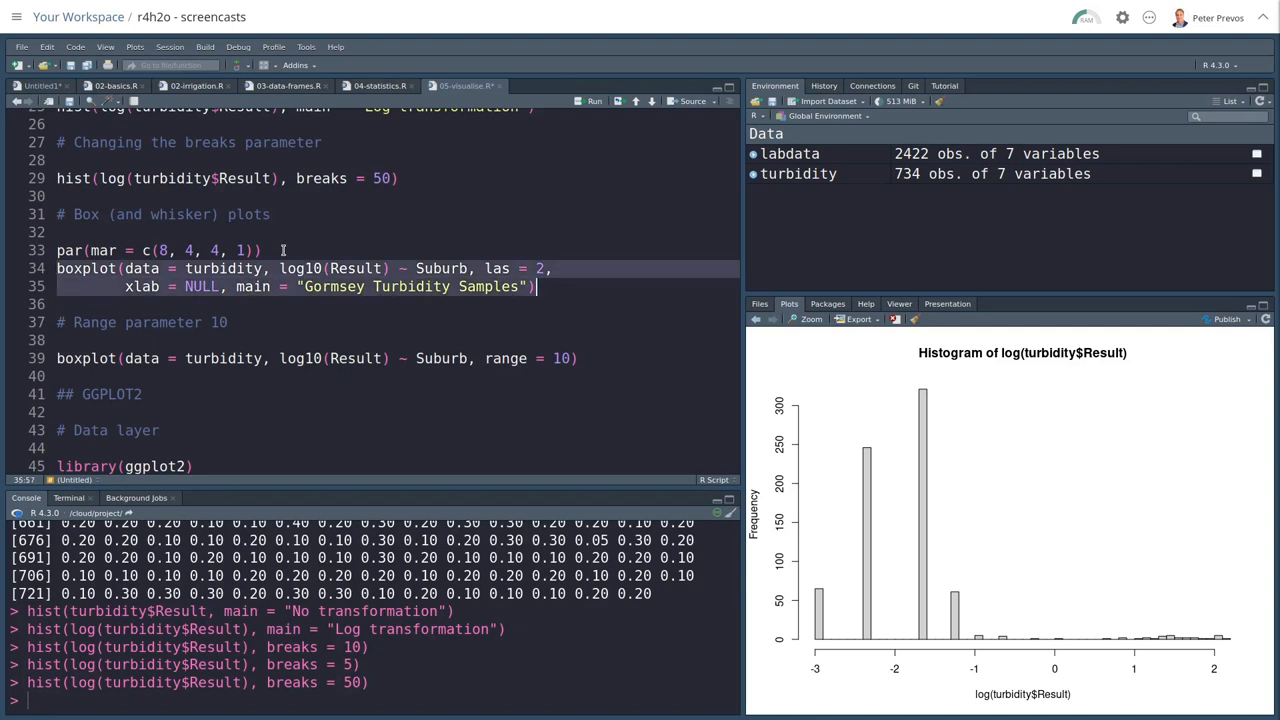
Step: Draw the 'Gormsey Turbidity Samples' boxplot with las = 2, then rerun with par(mar) margins
left_click(594, 100)
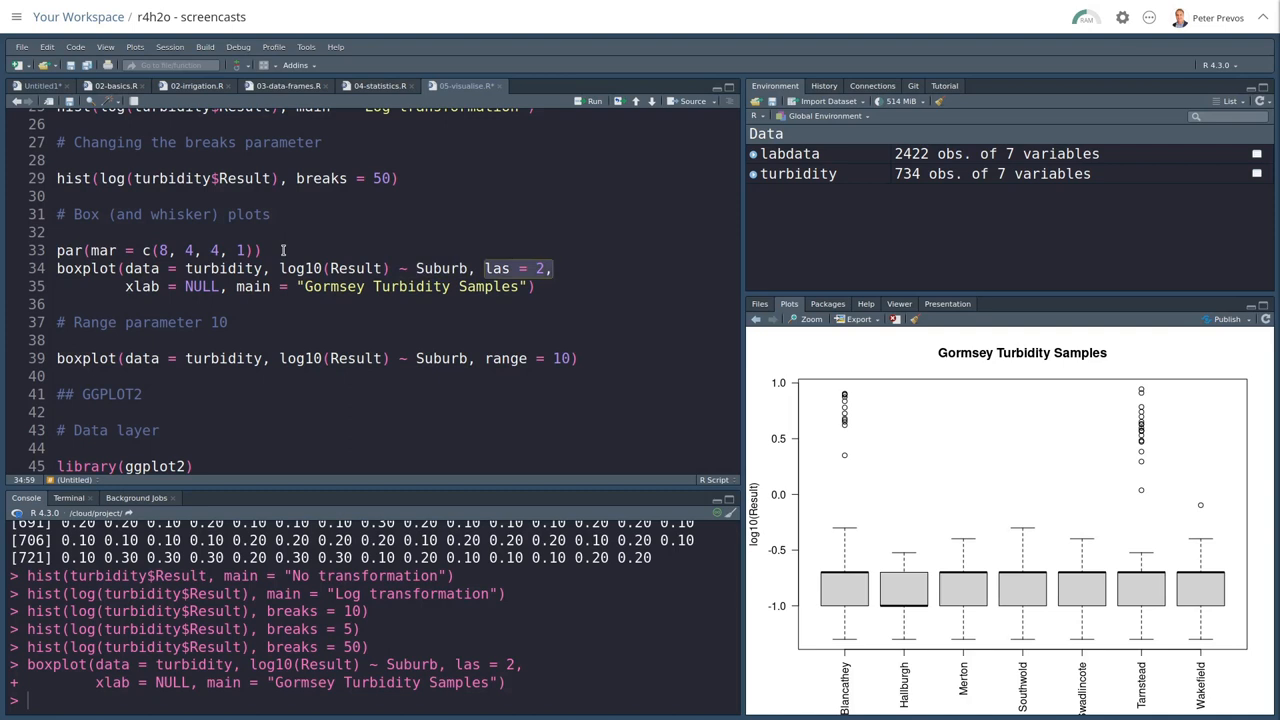
left_click(185, 287)
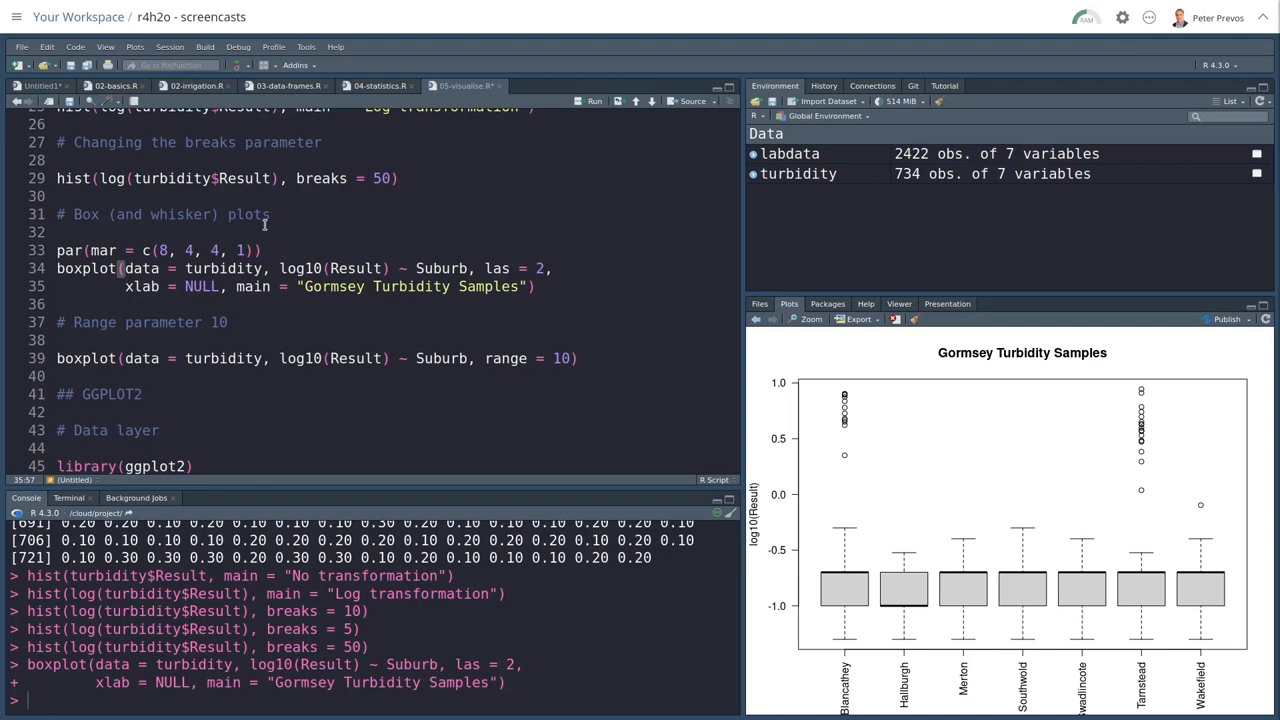
left_click(262, 250)
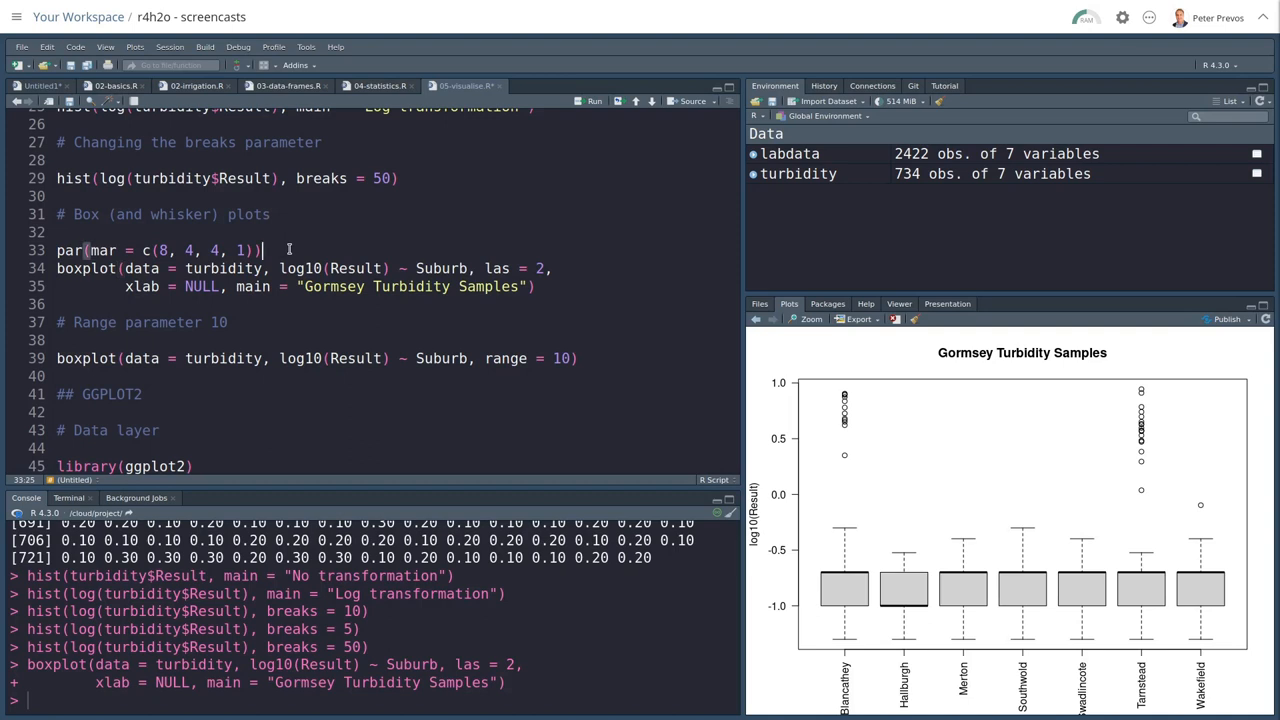
left_click(70, 250)
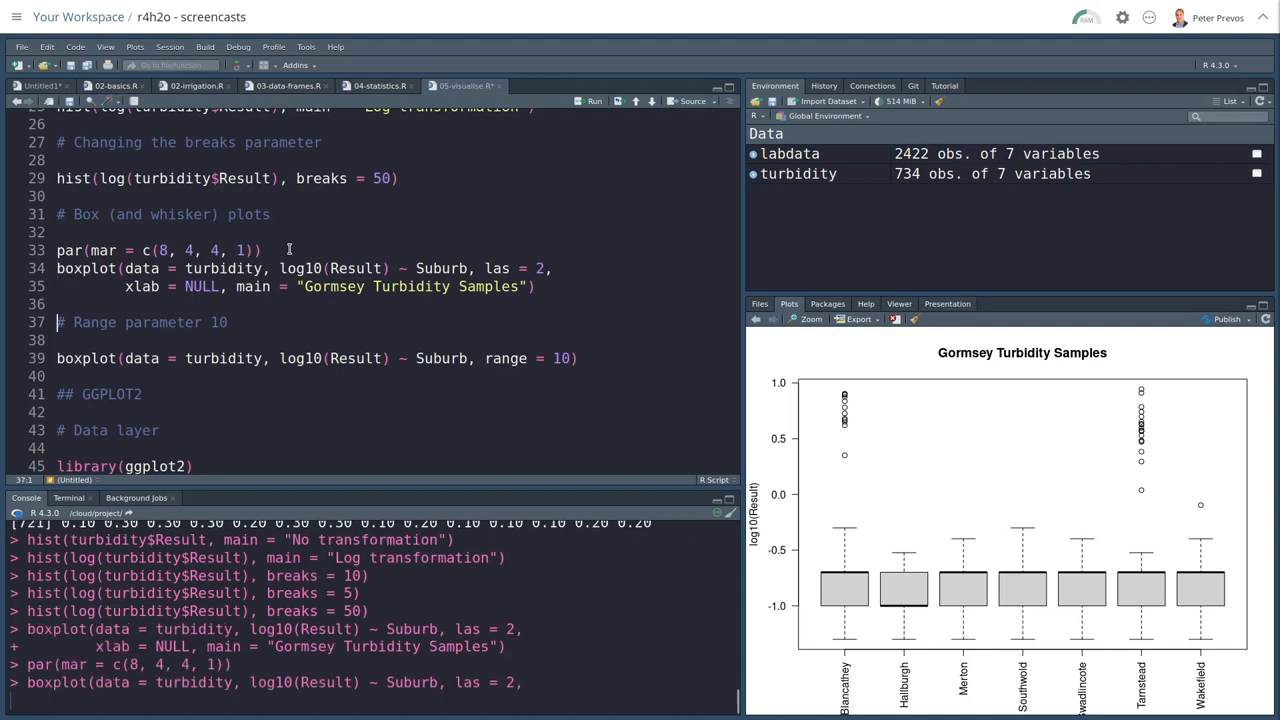
type("1")
key("Return")
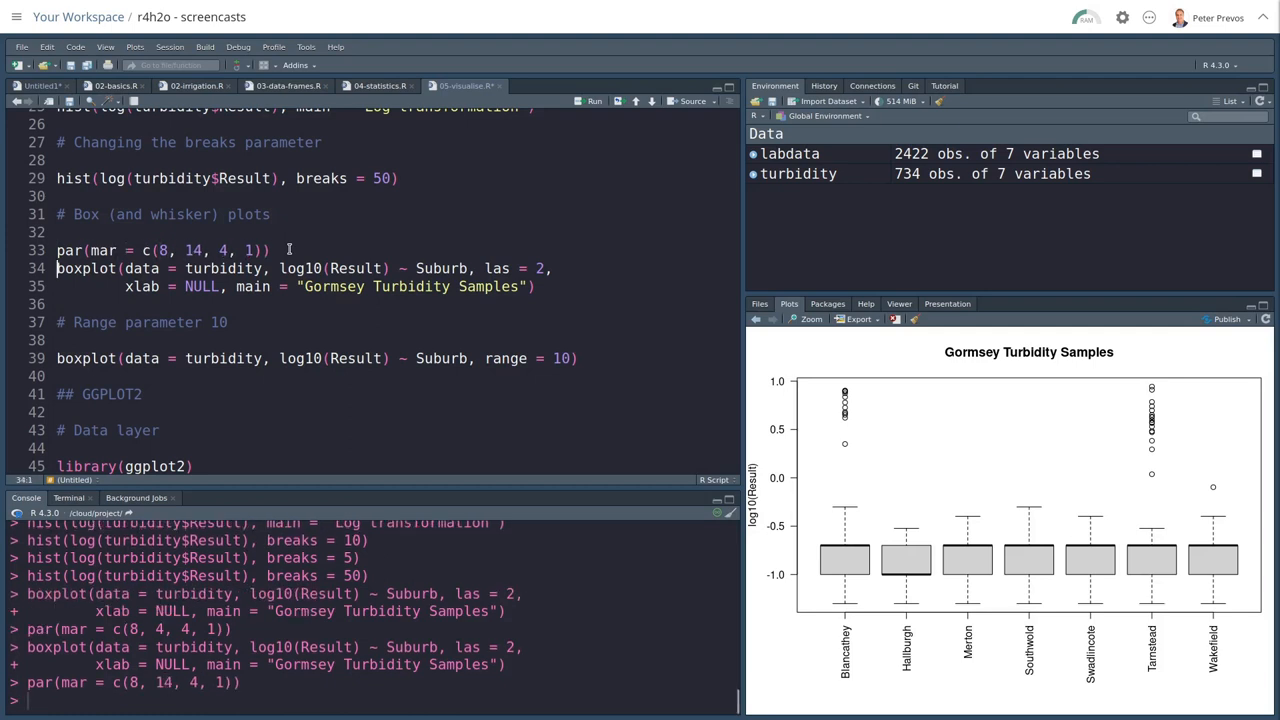
left_click(594, 100)
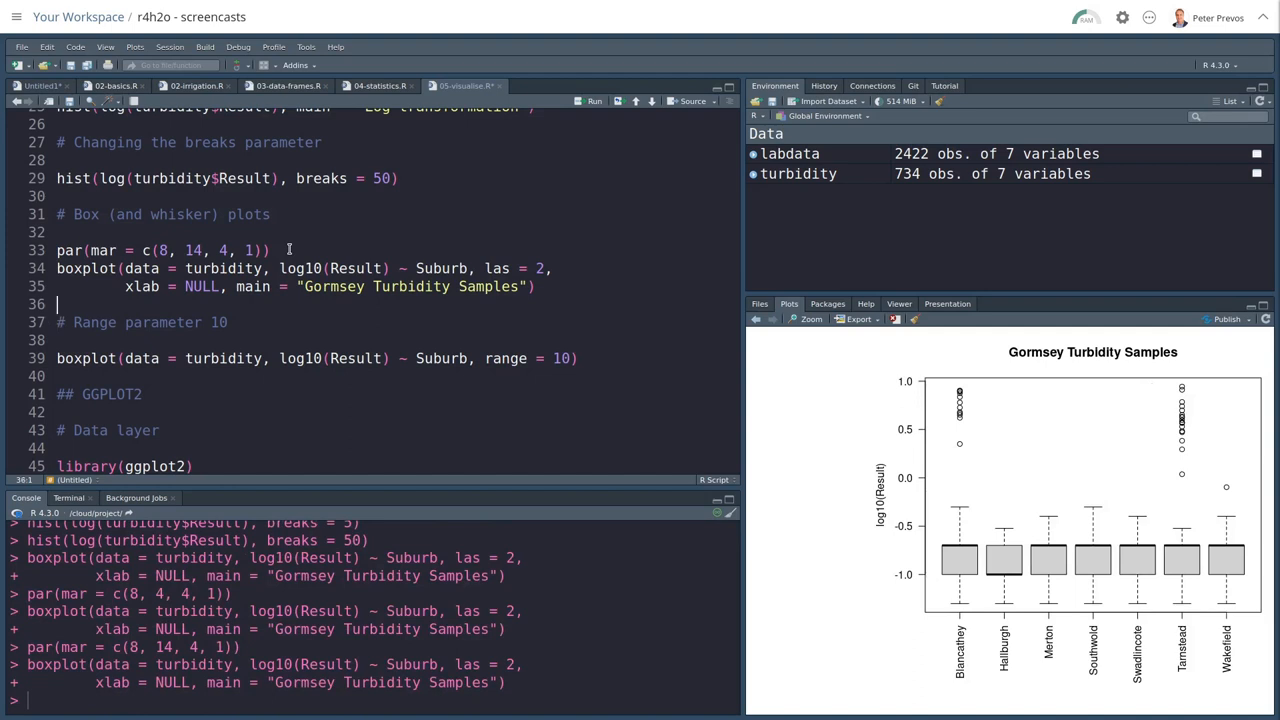
left_click(57, 250)
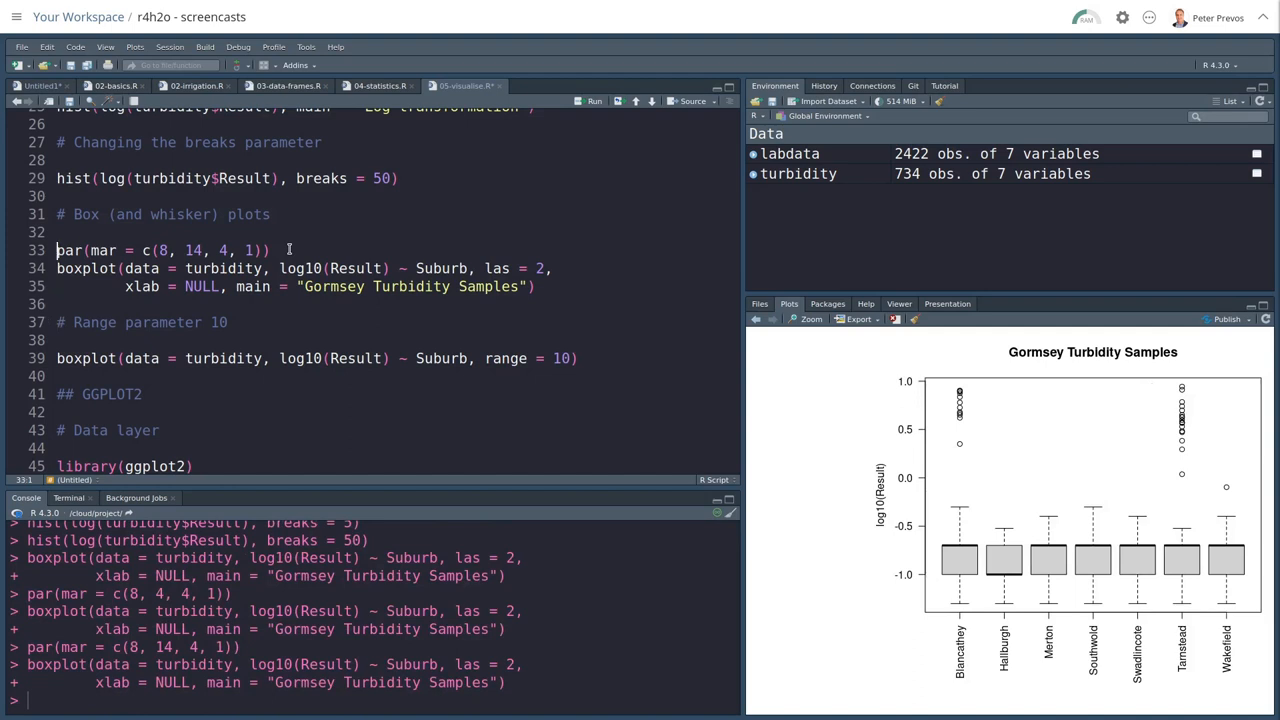
left_click(203, 250)
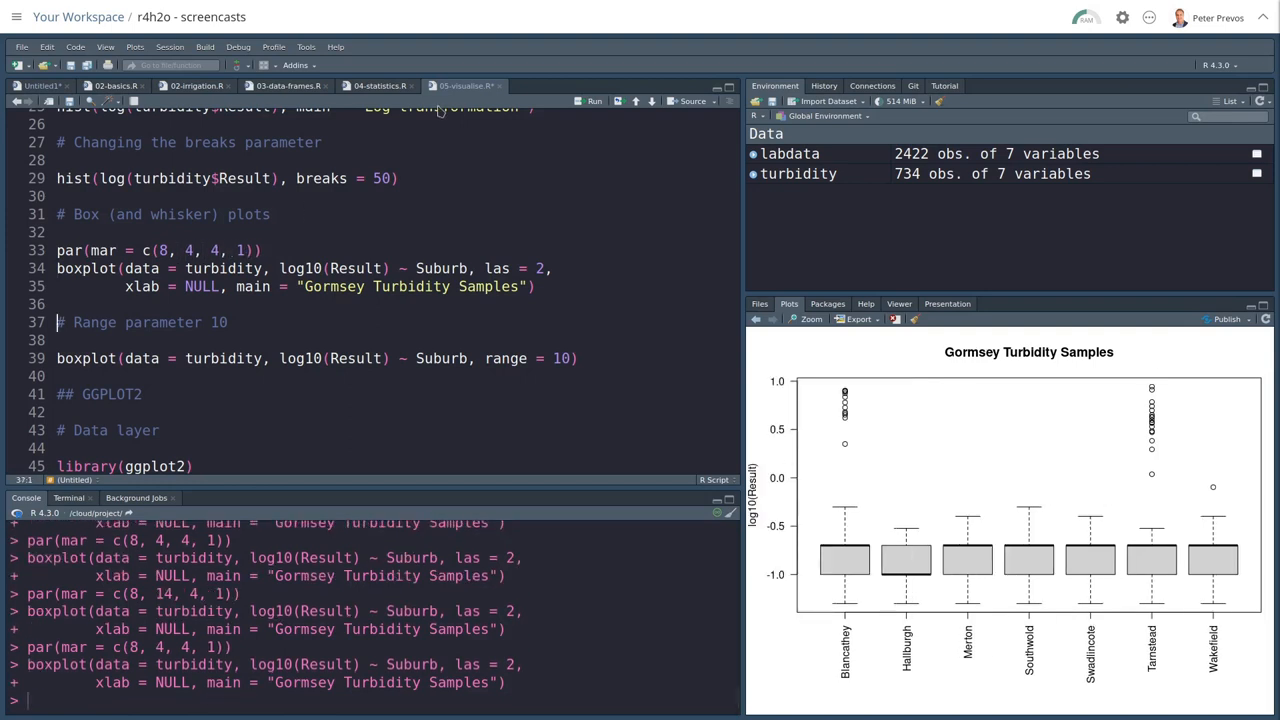
mouse_move(905, 565)
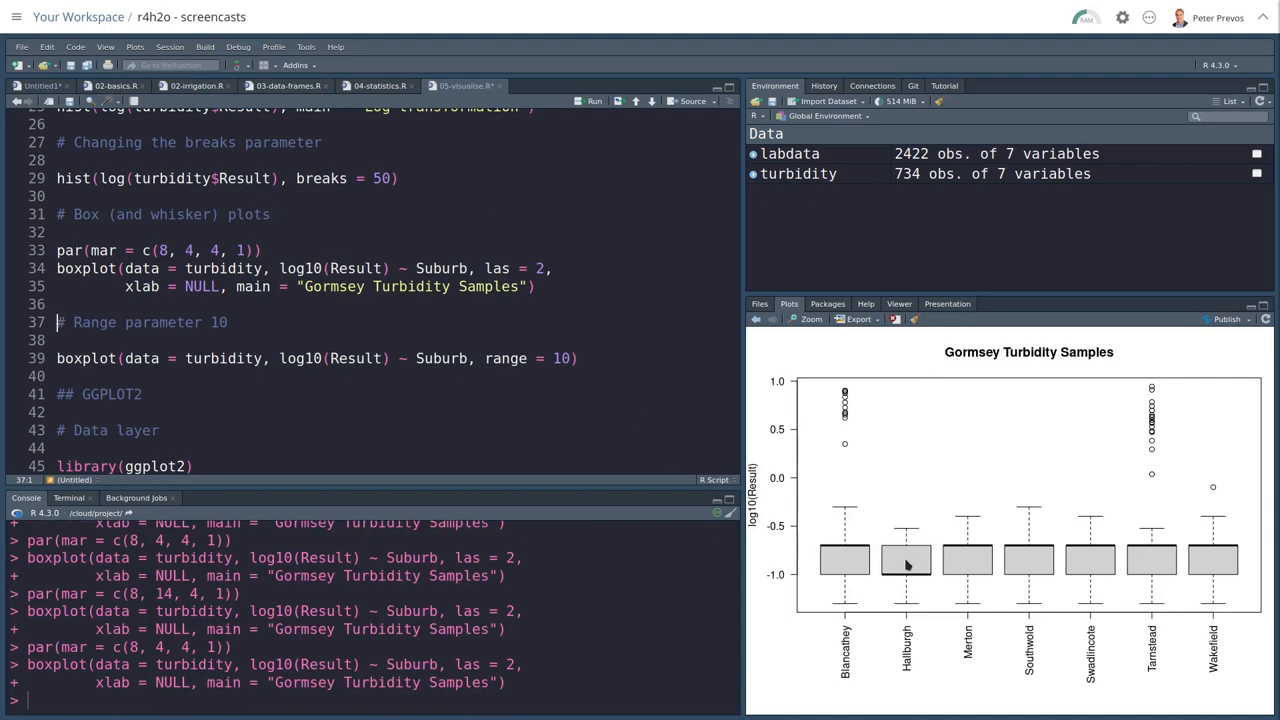
mouse_move(905, 553)
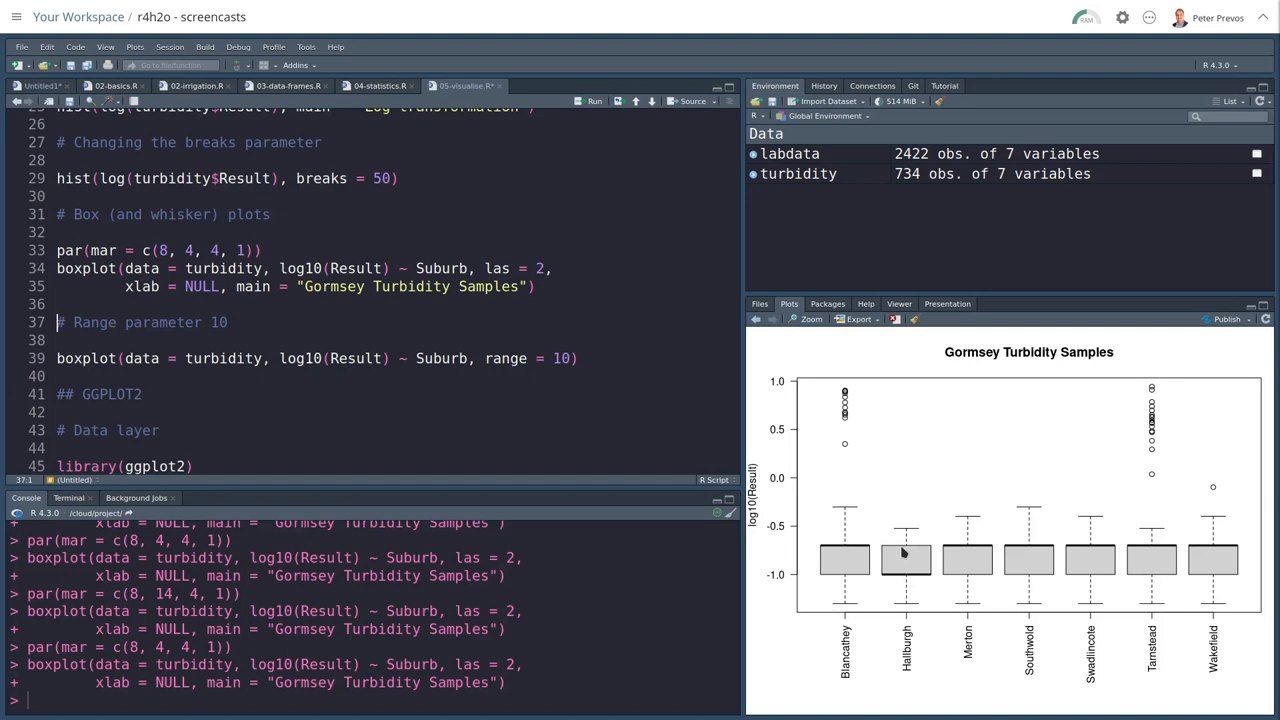
mouse_move(873, 550)
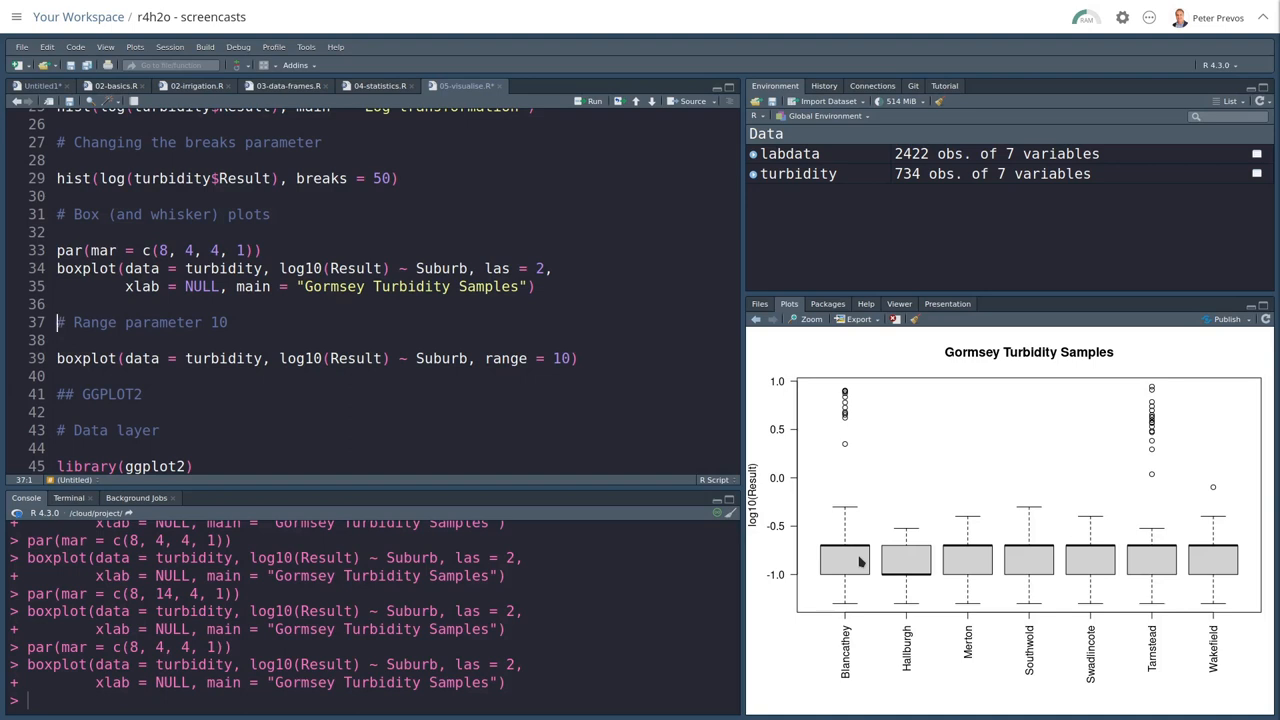
mouse_move(979, 569)
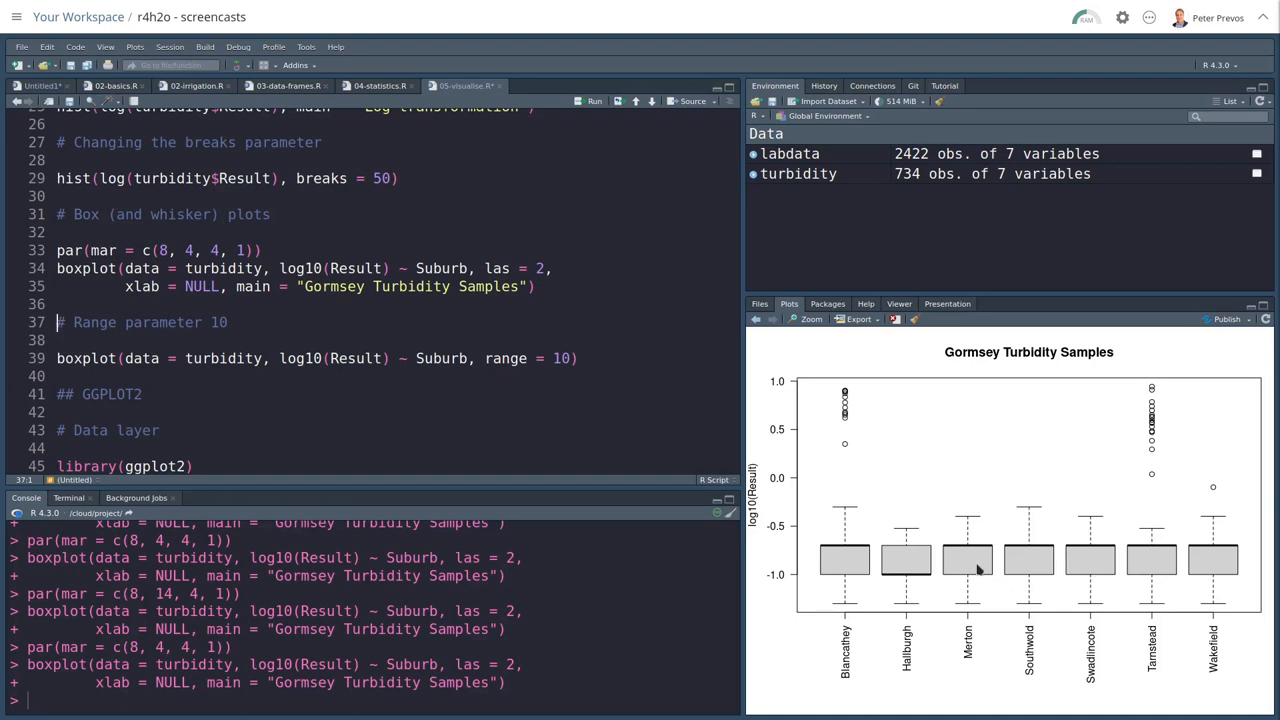
mouse_move(907, 561)
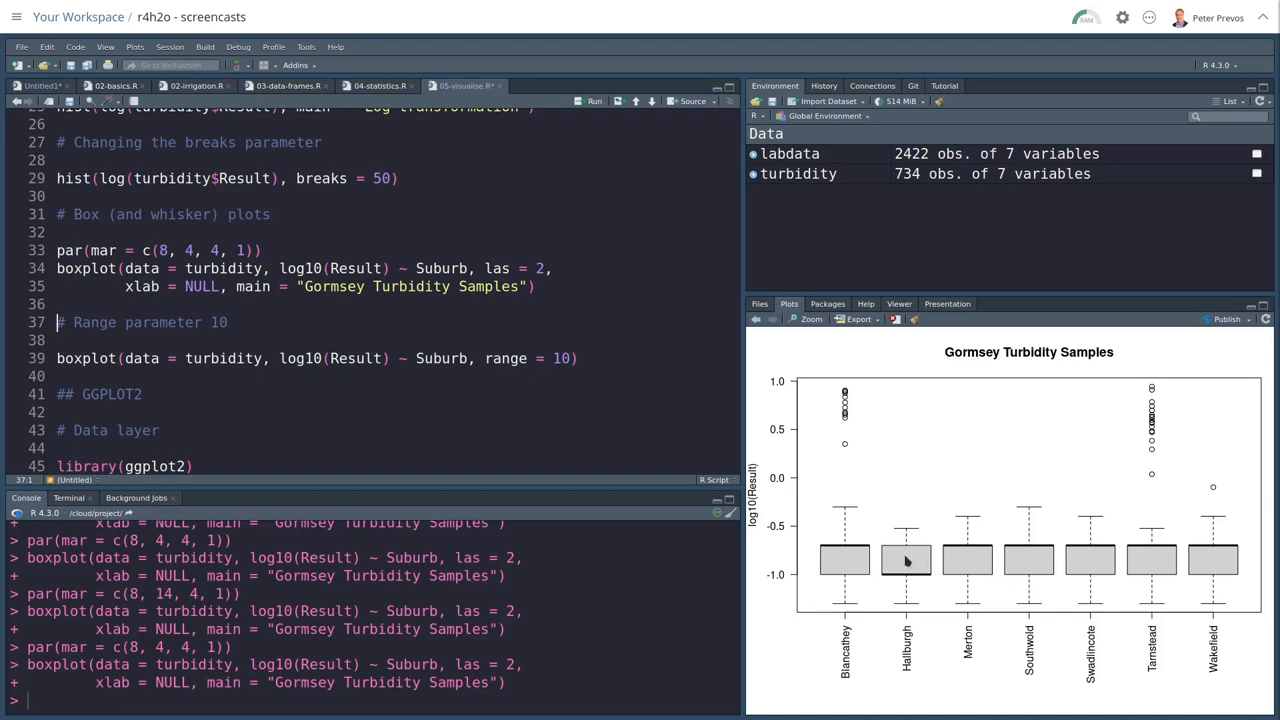
mouse_move(857, 592)
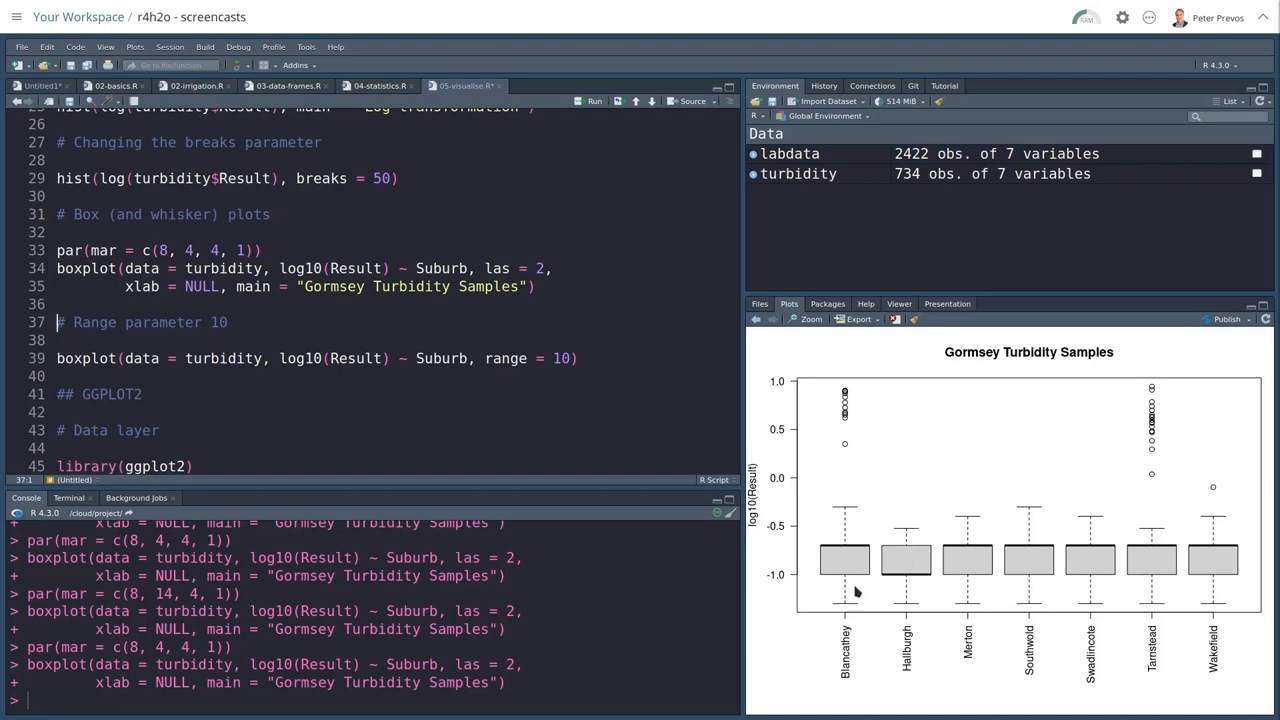
mouse_move(850, 513)
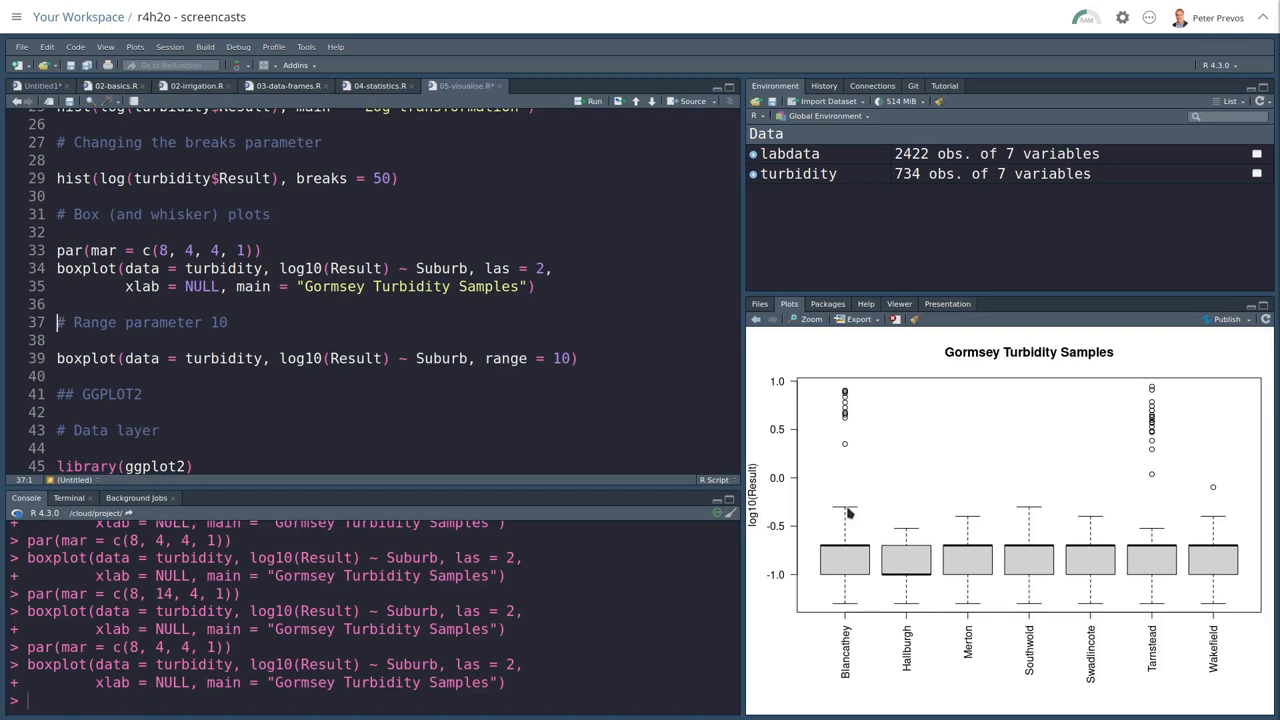
mouse_move(845, 453)
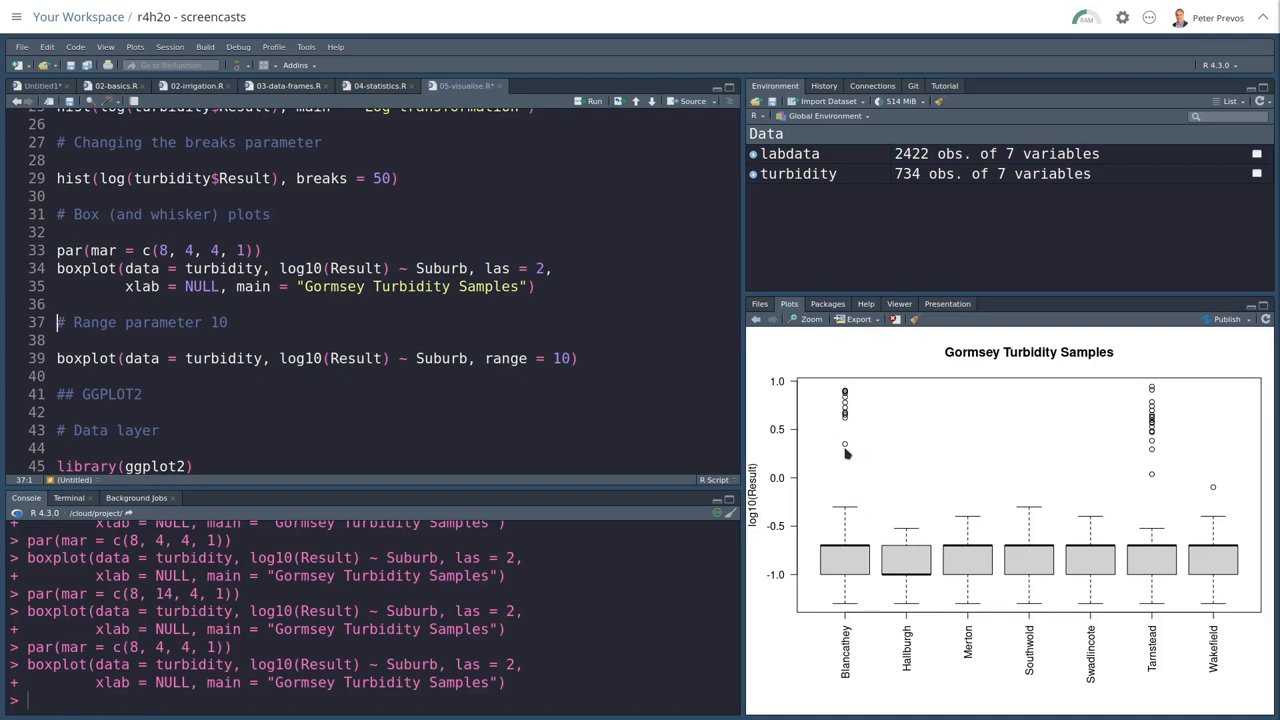
mouse_move(1246, 475)
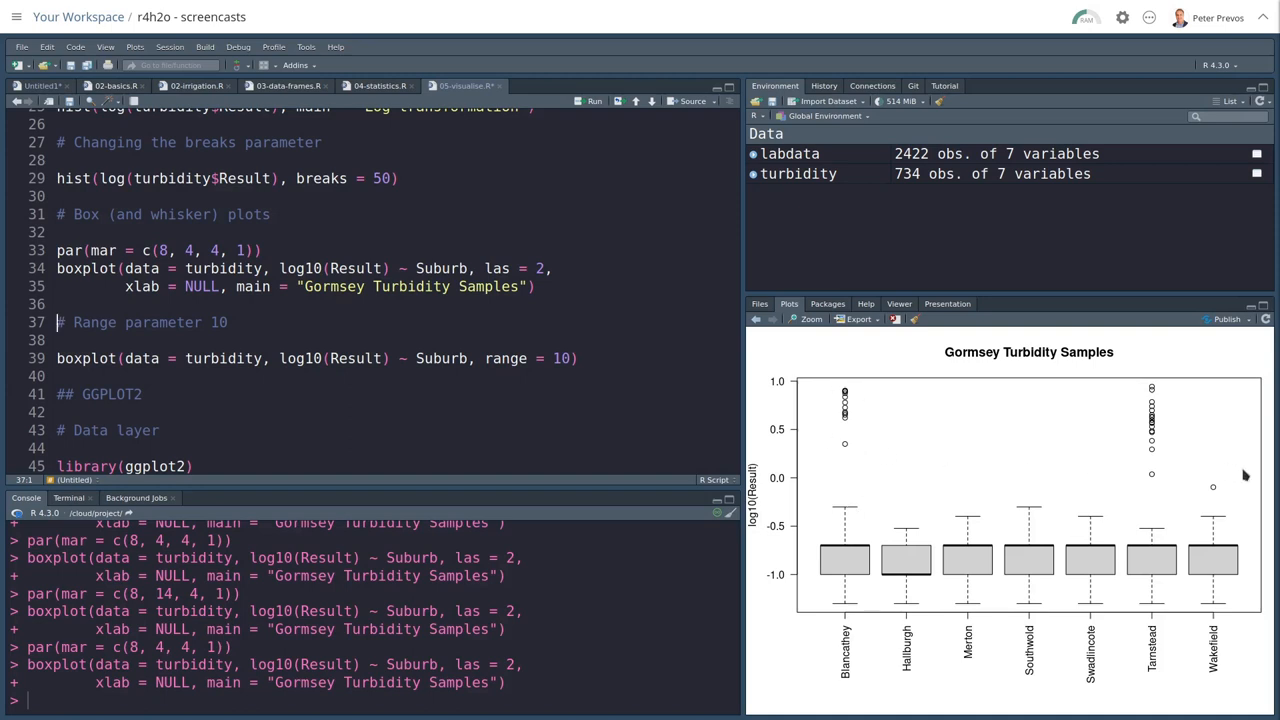
mouse_move(967, 452)
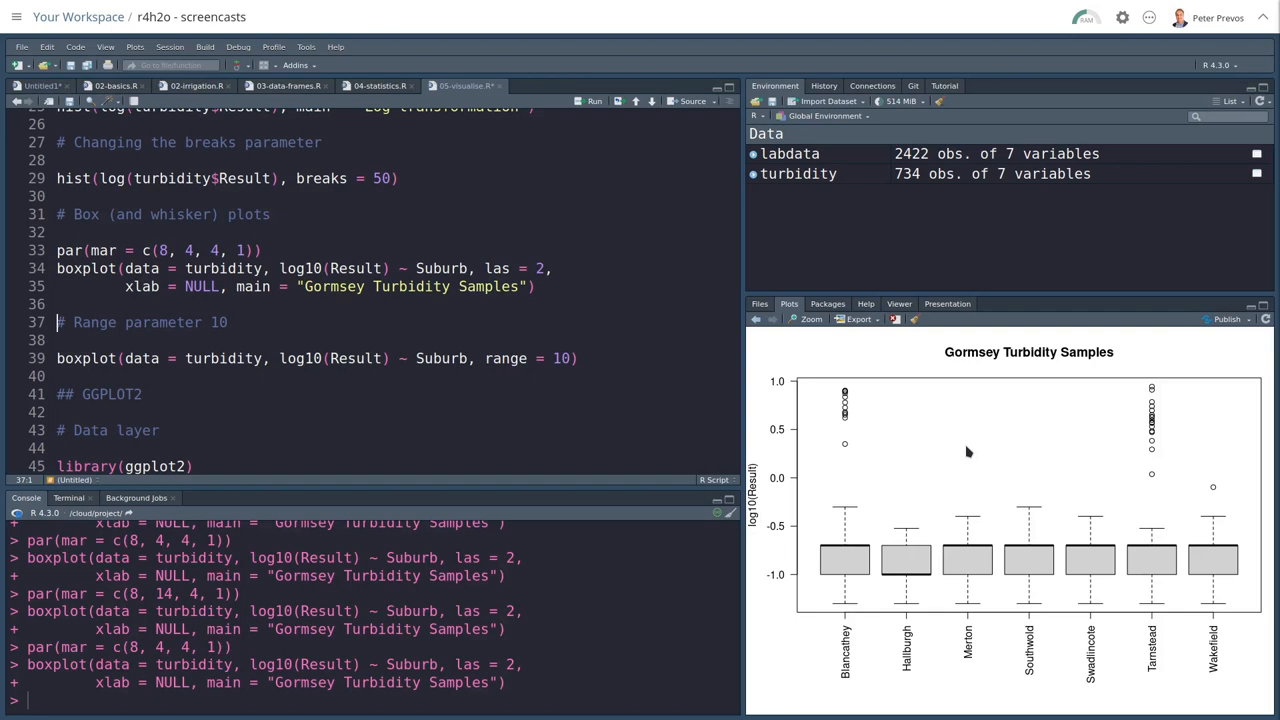
Step: Redraw the turbidity boxplot with range = 10, then scroll down to GGPLOT2
left_click(578, 358)
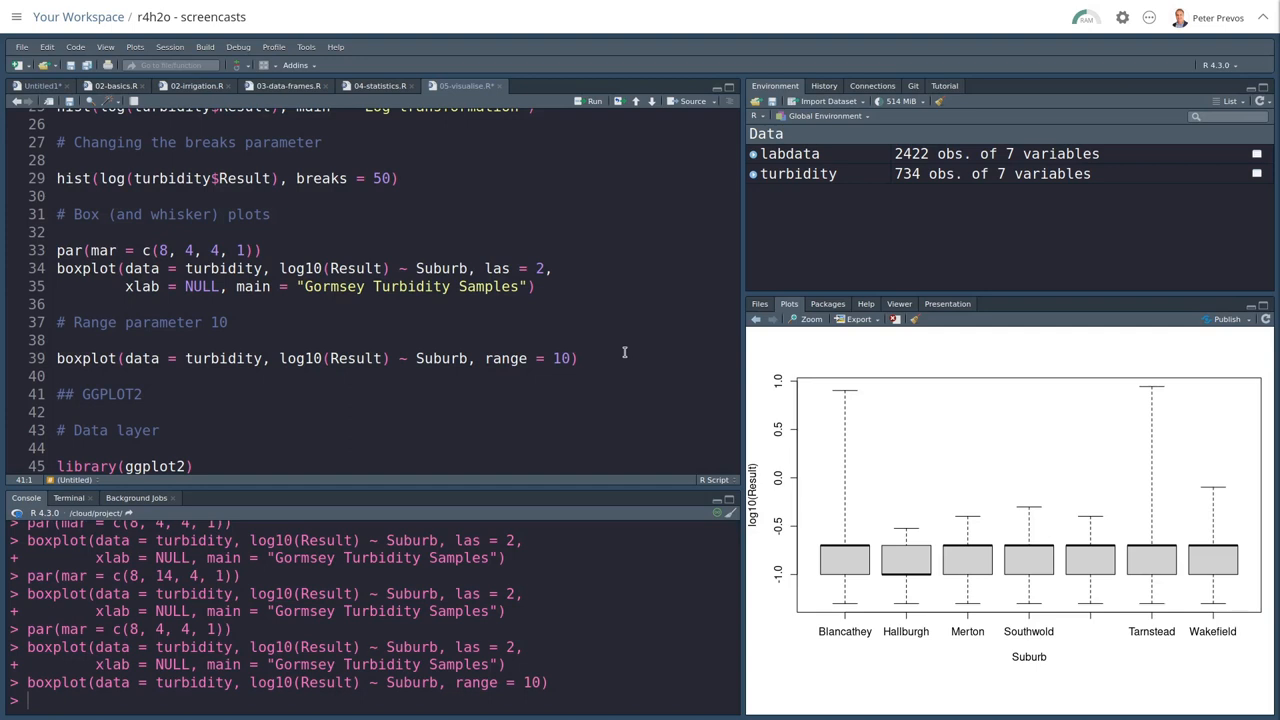
scroll("down", 3)
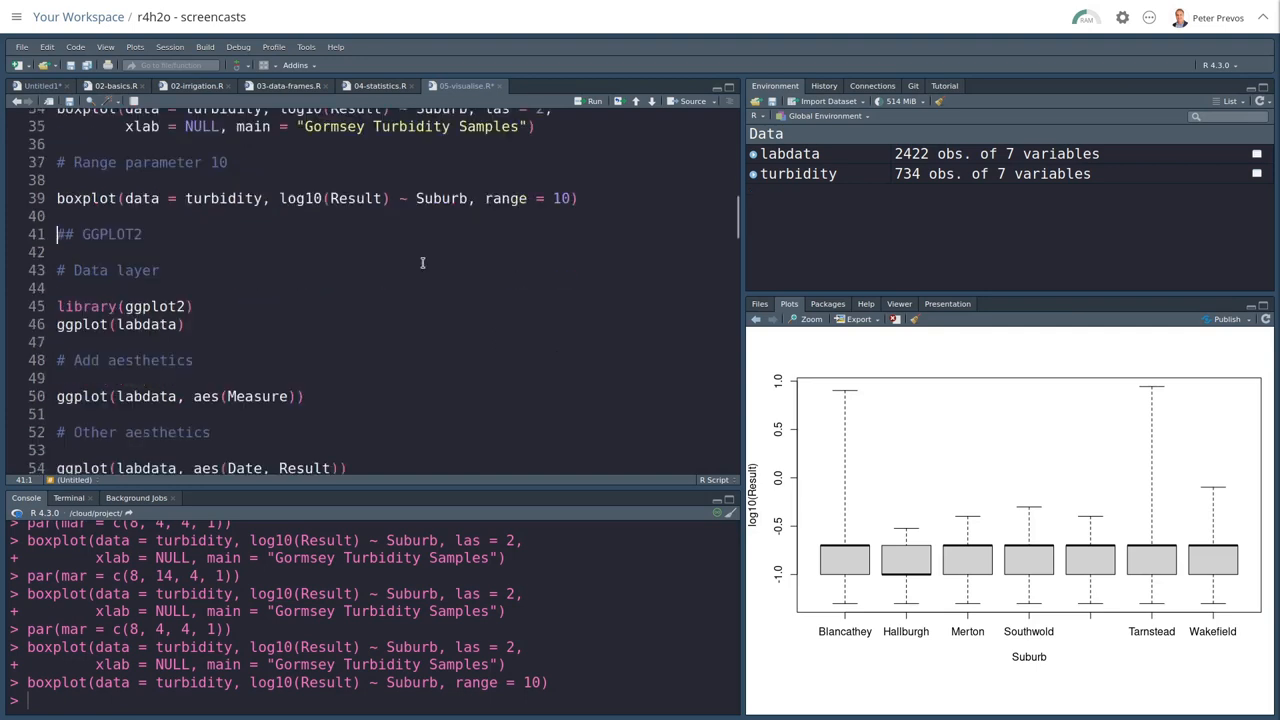
Step: Scroll to library(ggplot2) and ggplot(labdata) to draw an empty canvas
scroll("down", 3)
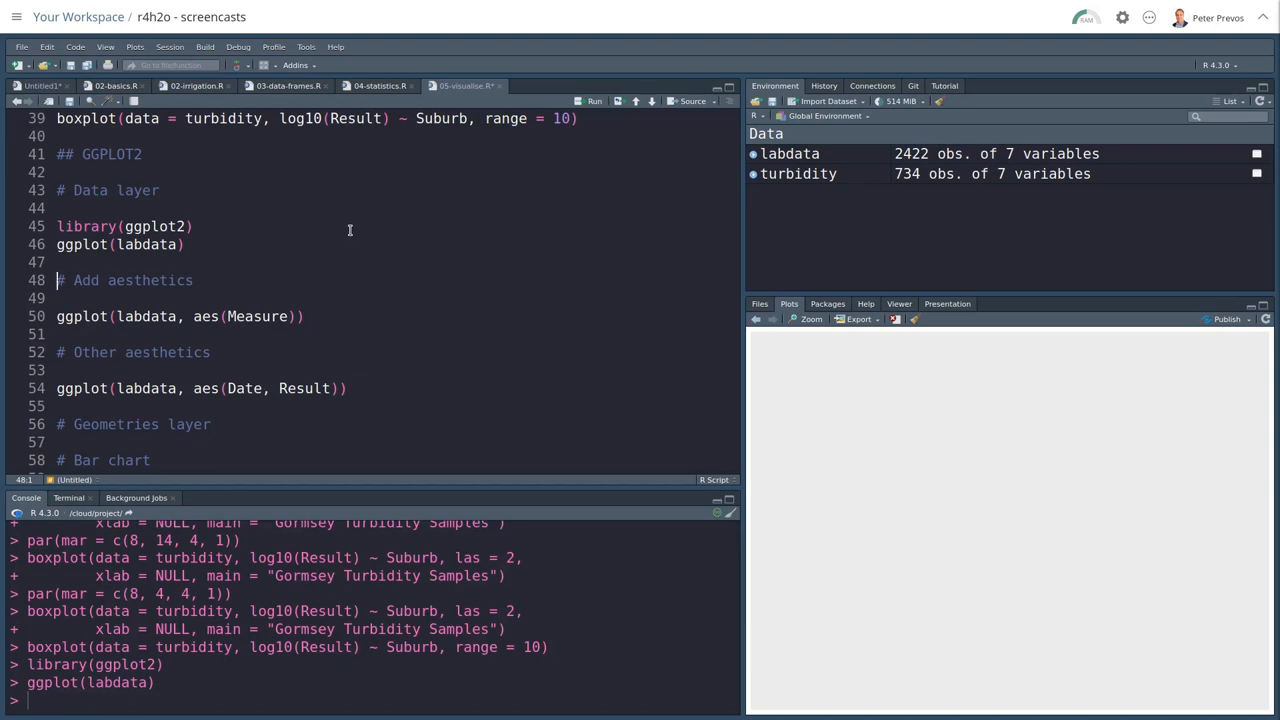
Step: Run ggplot(labdata, aes(Measure)), then ggplot(labdata, aes(Date, Result))
left_click(195, 316)
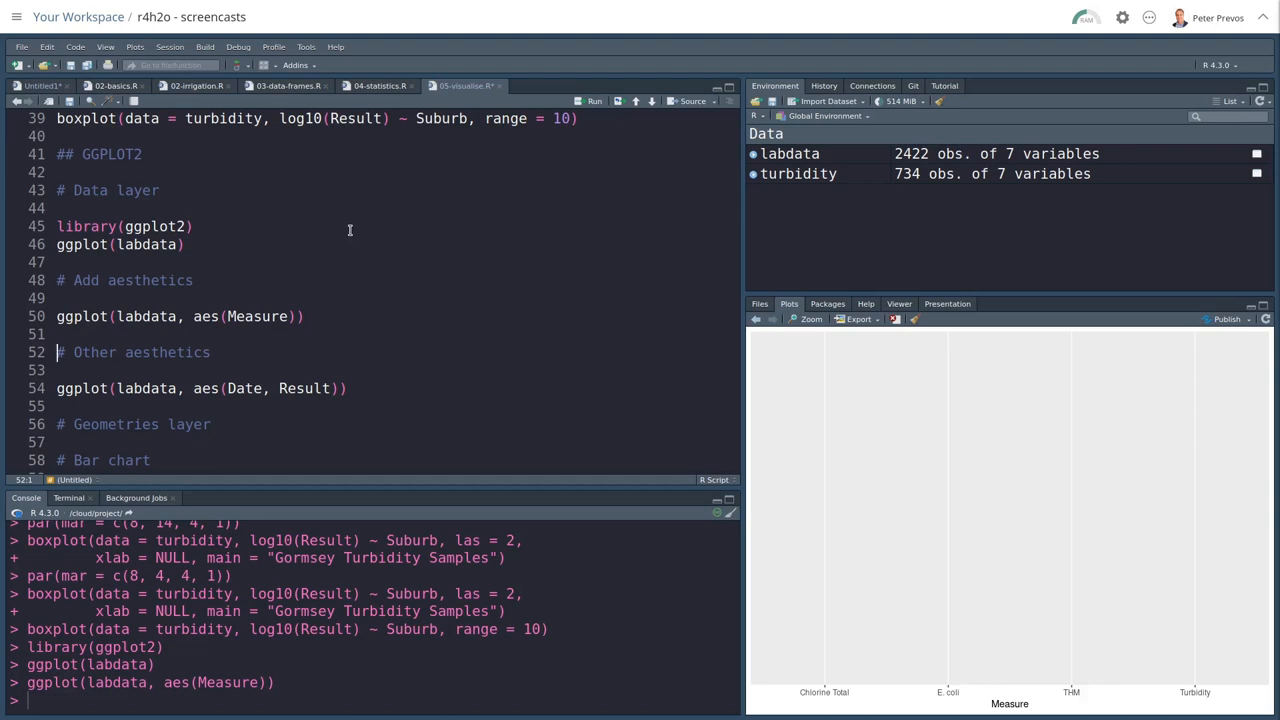
left_click(57, 388)
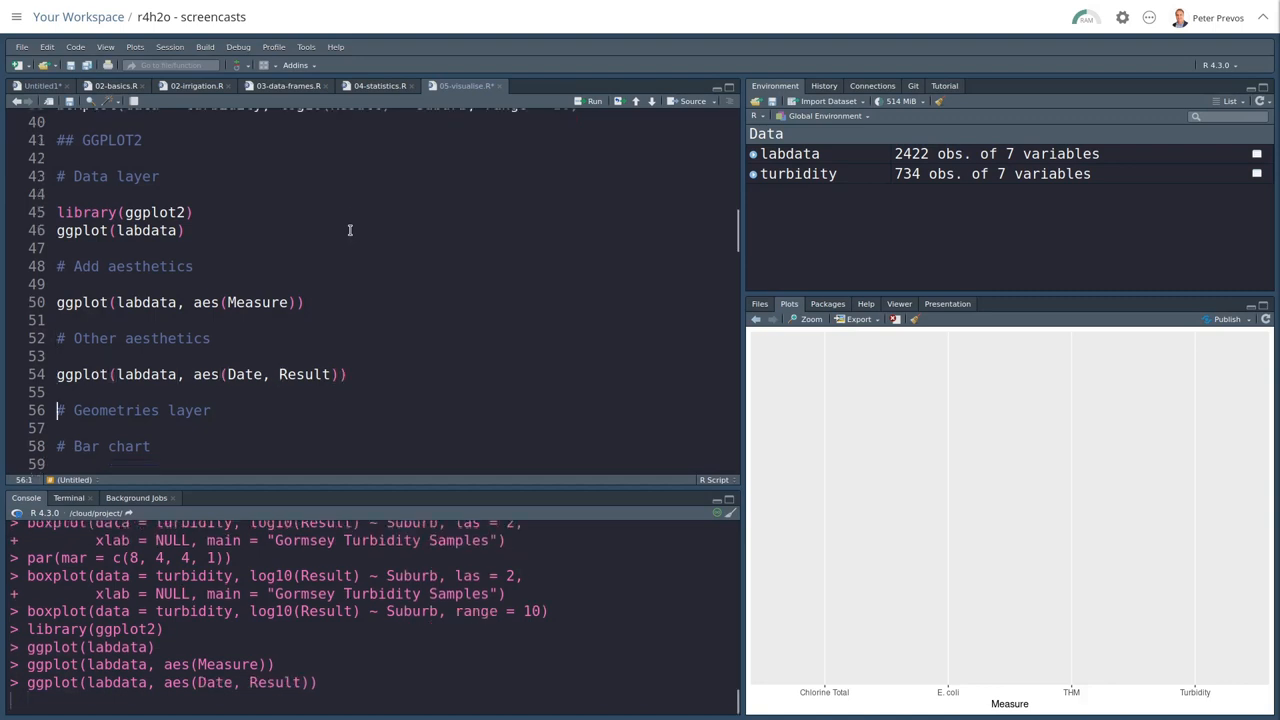
left_click(594, 100)
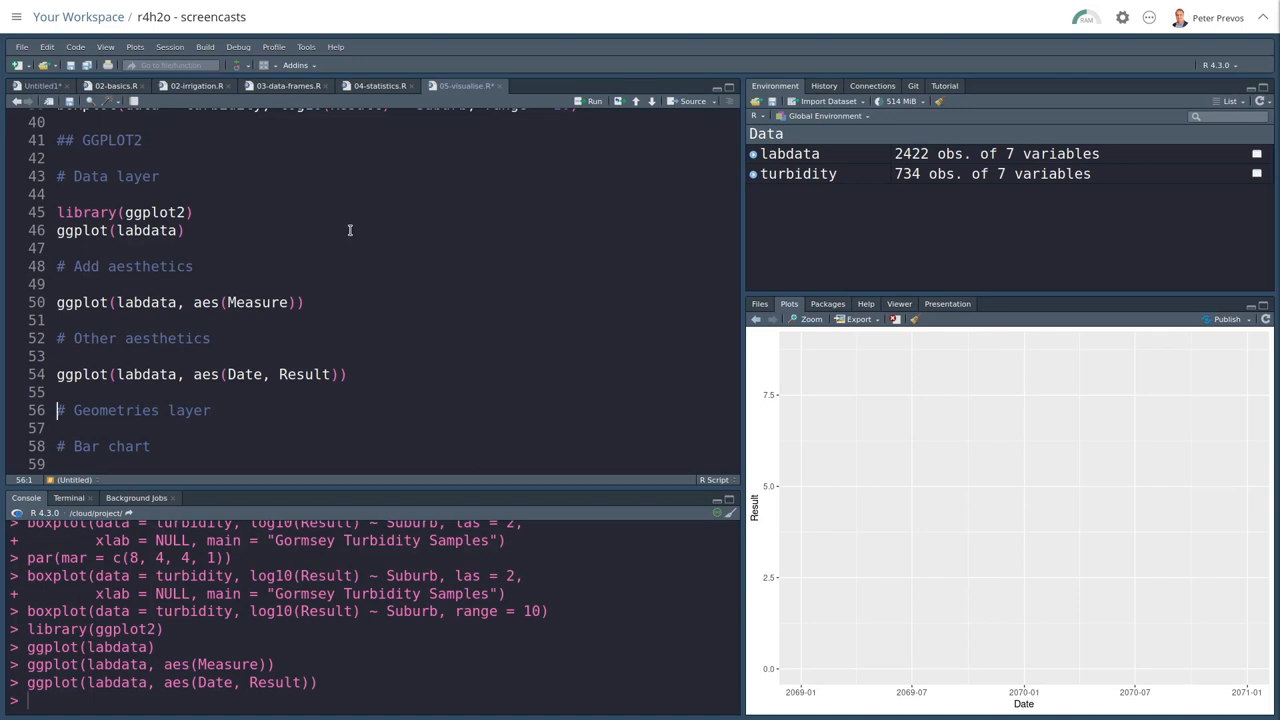
Step: Retype geom_bar() via autocomplete and send the ggplot(labdata, aes(Measure)) + geom_bar() block
scroll("down", 3)
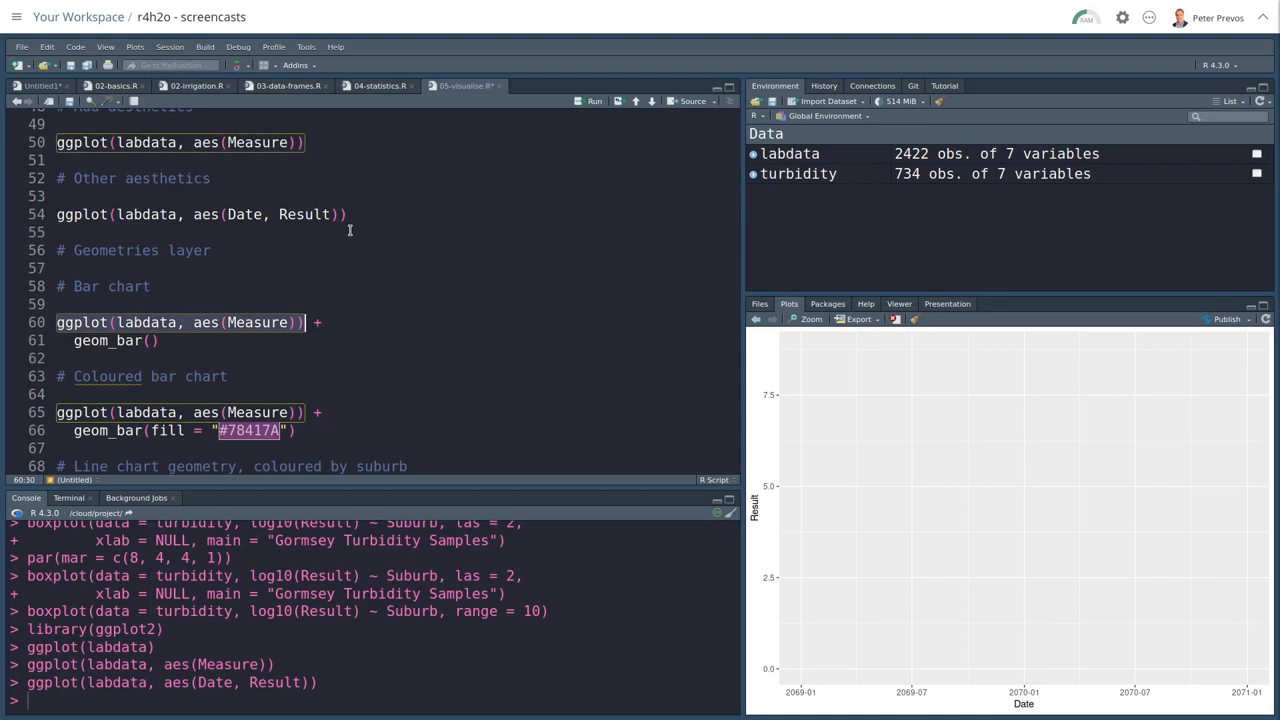
left_click(160, 340)
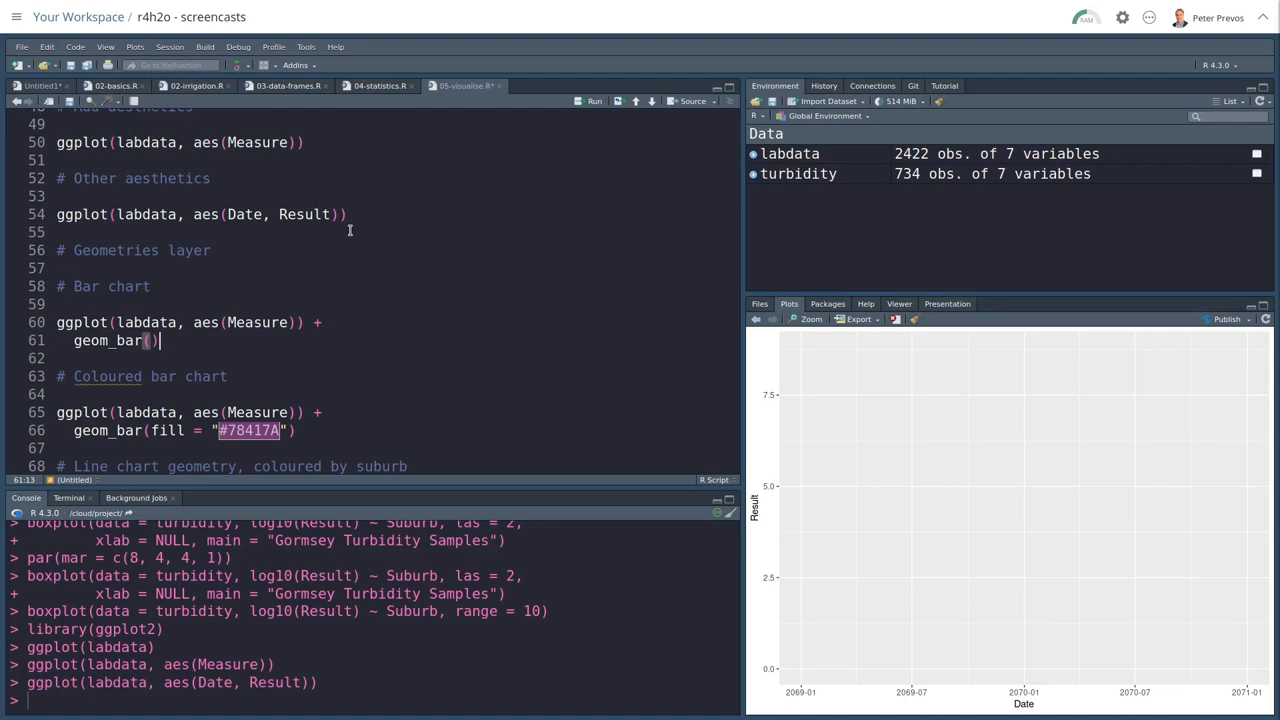
key("BackSpace")
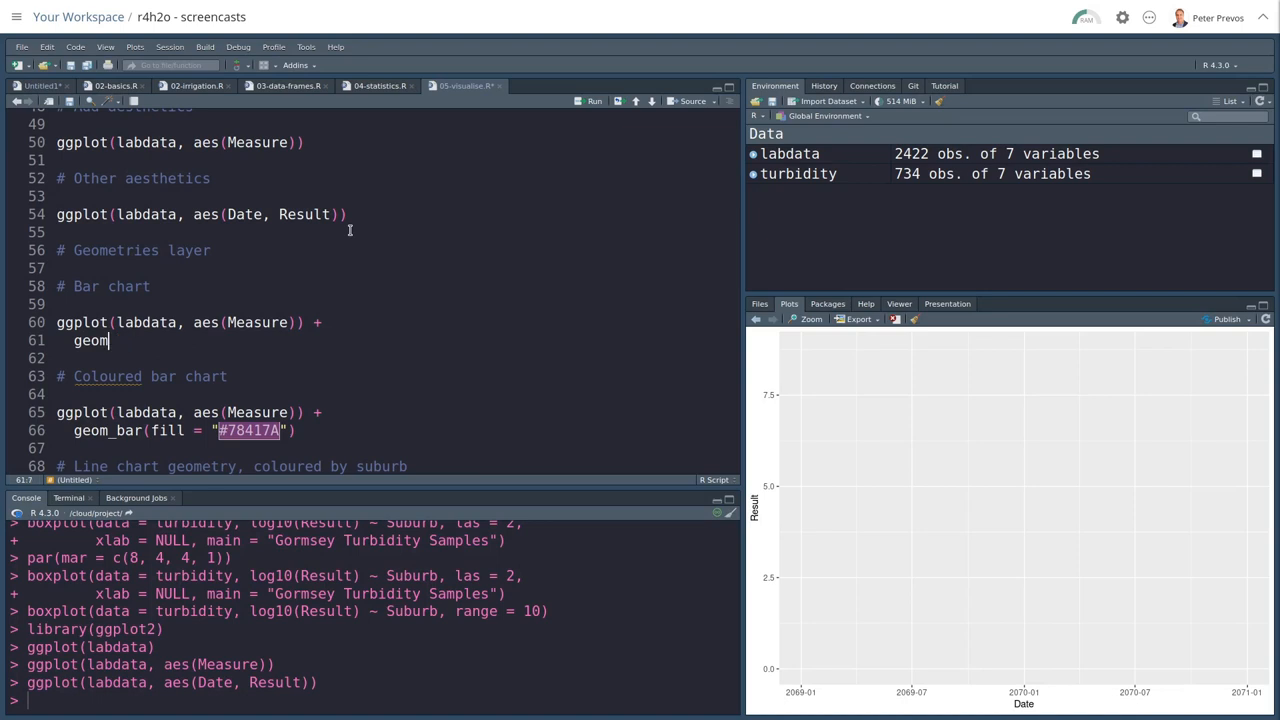
type("_")
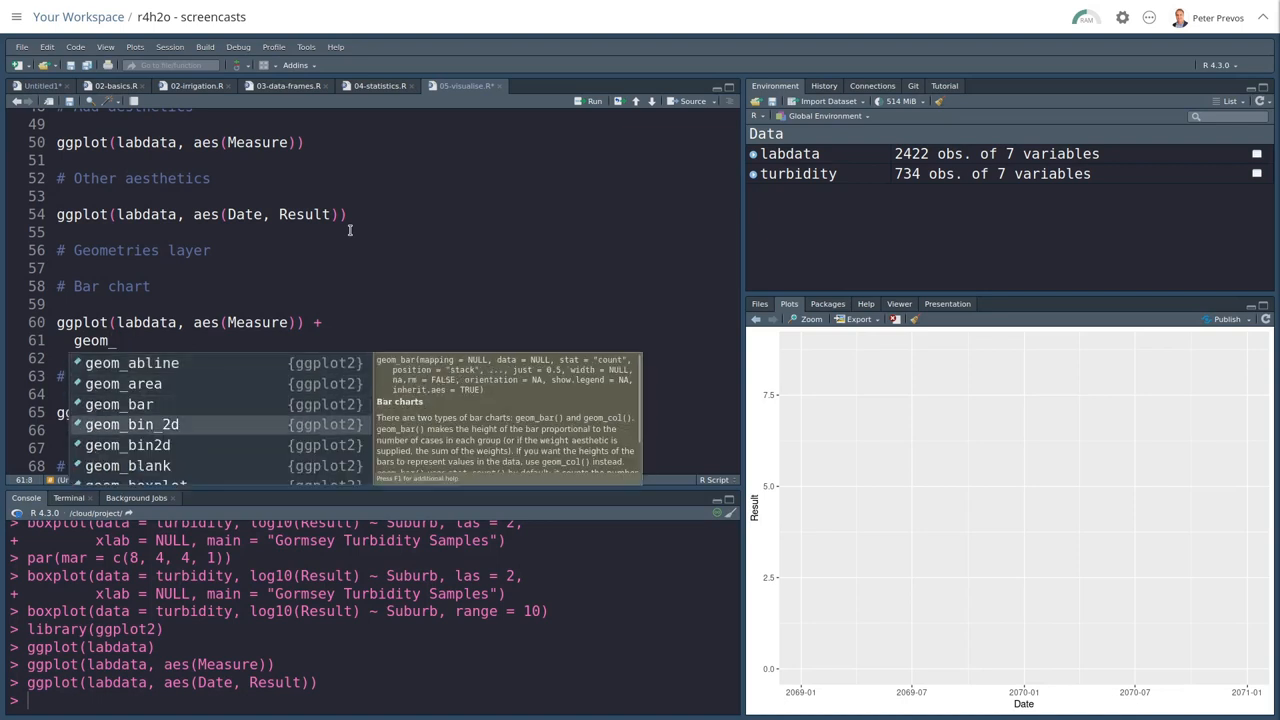
scroll("down", 3)
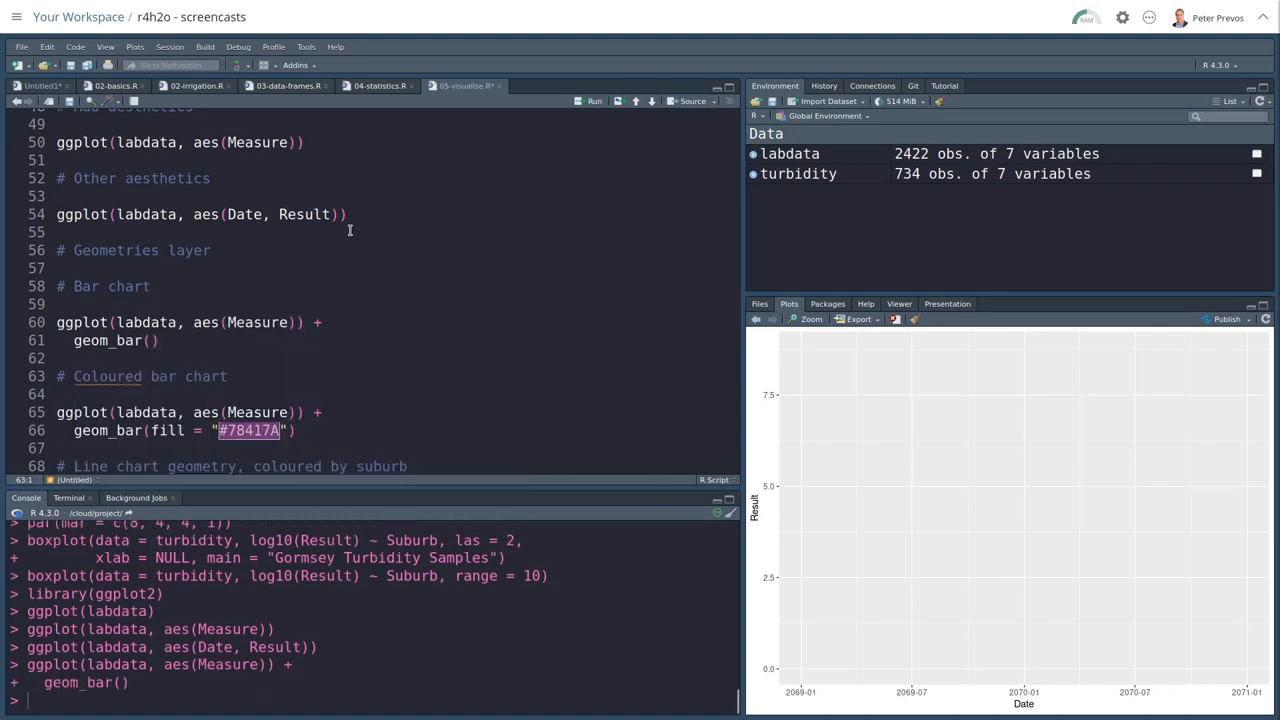
Step: Render the grey per-Measure count bar chart, then pick the coloured bar chart line
left_click(595, 100)
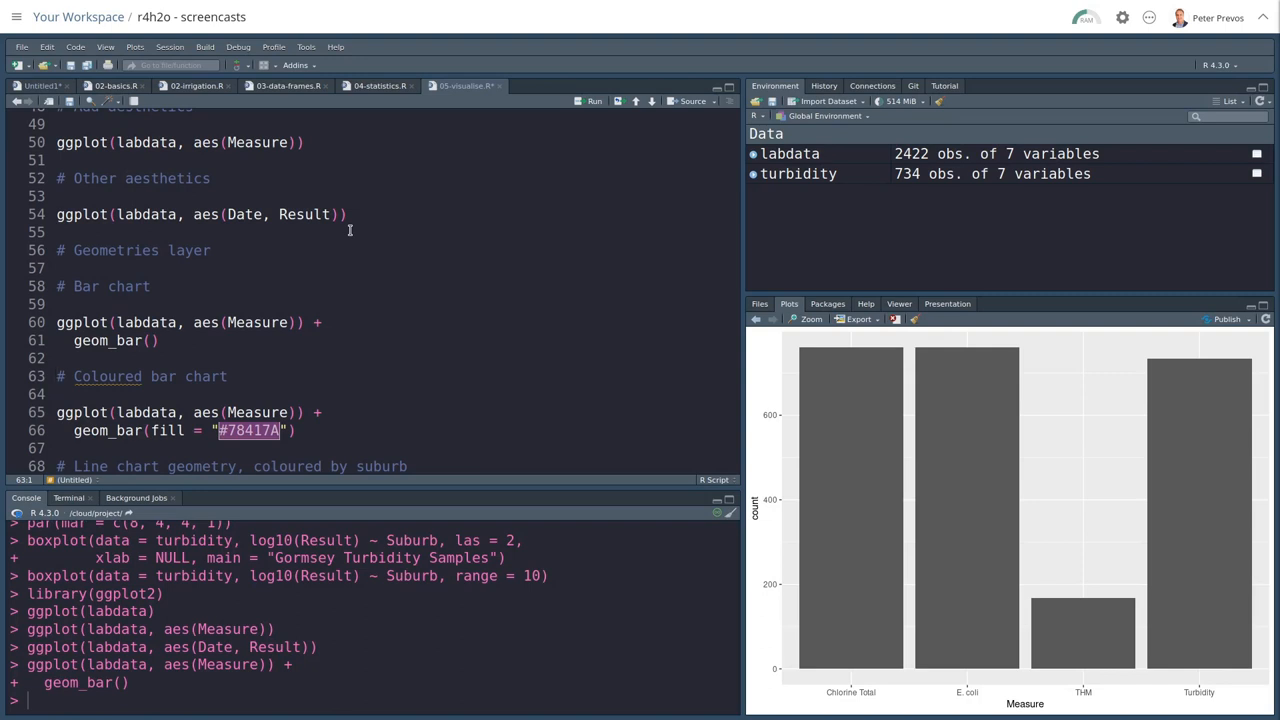
left_click(57, 394)
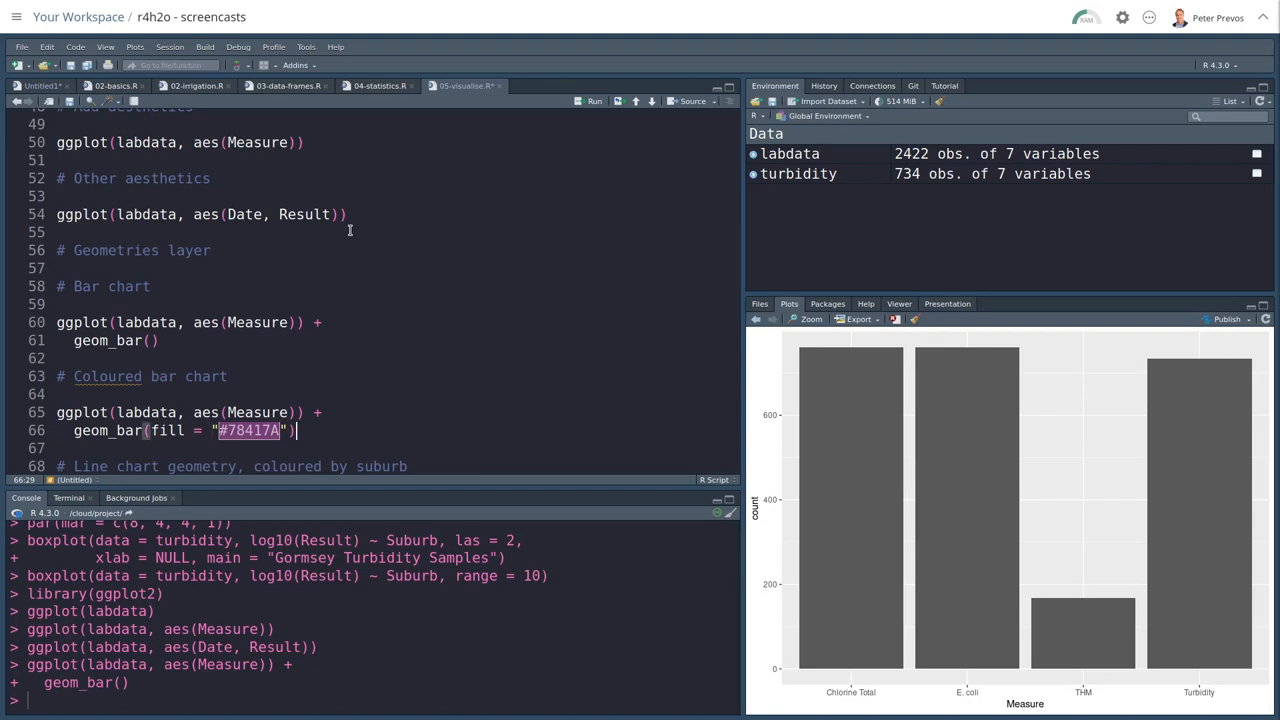
Step: Redraw the Measure bar chart with geom_bar(fill = "#78417A") purple fill
left_click(595, 100)
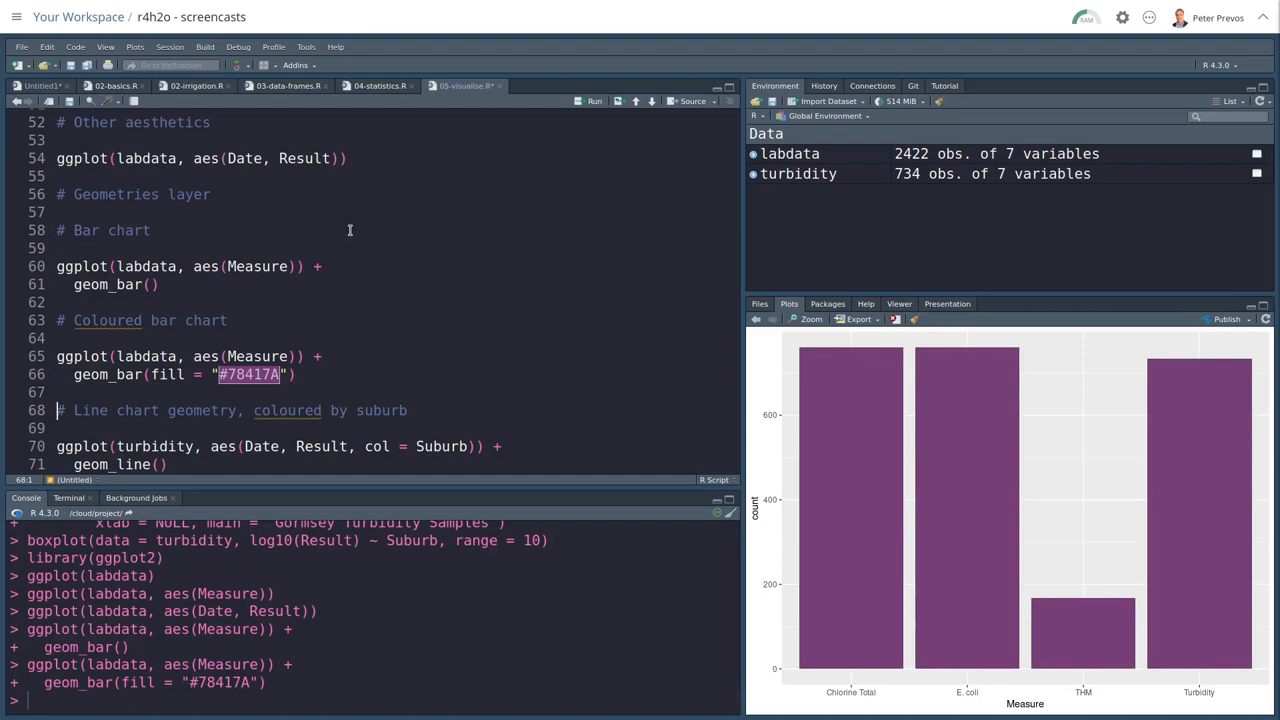
scroll("down", 3)
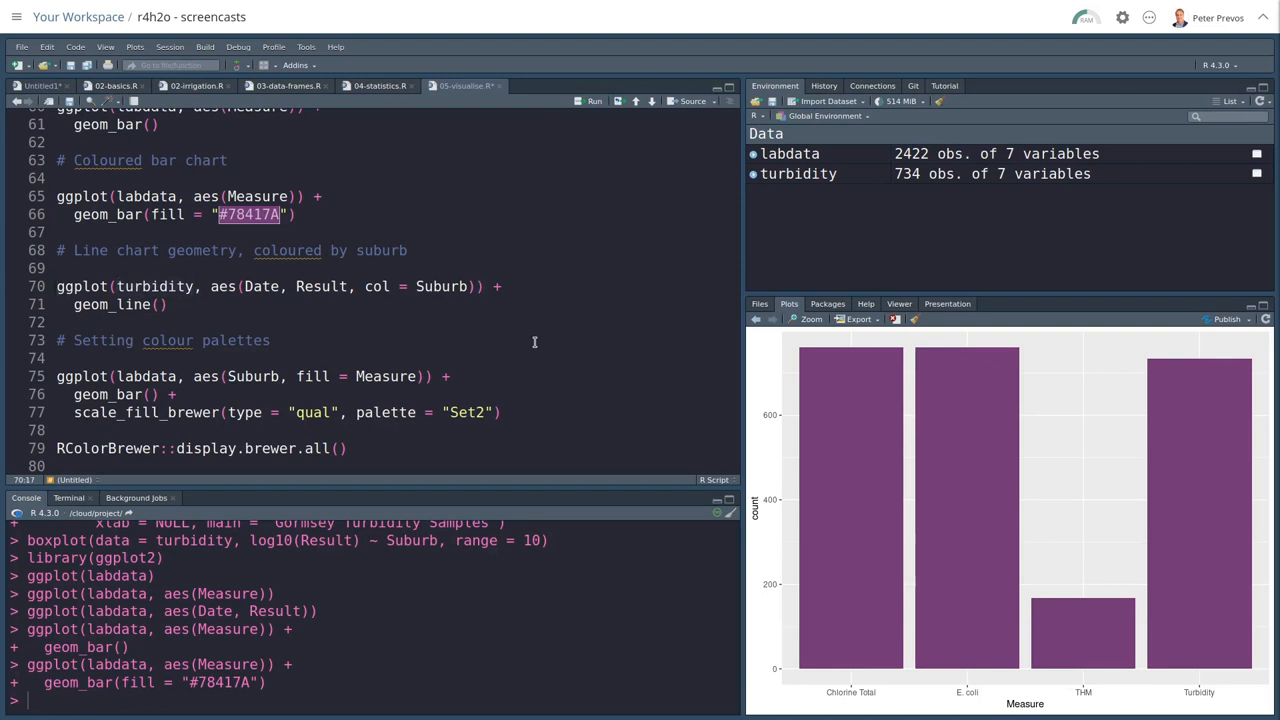
Step: Run the ggplot geom_line turbidity chart with col = Suburb, one coloured line per suburb
double_click(320, 286)
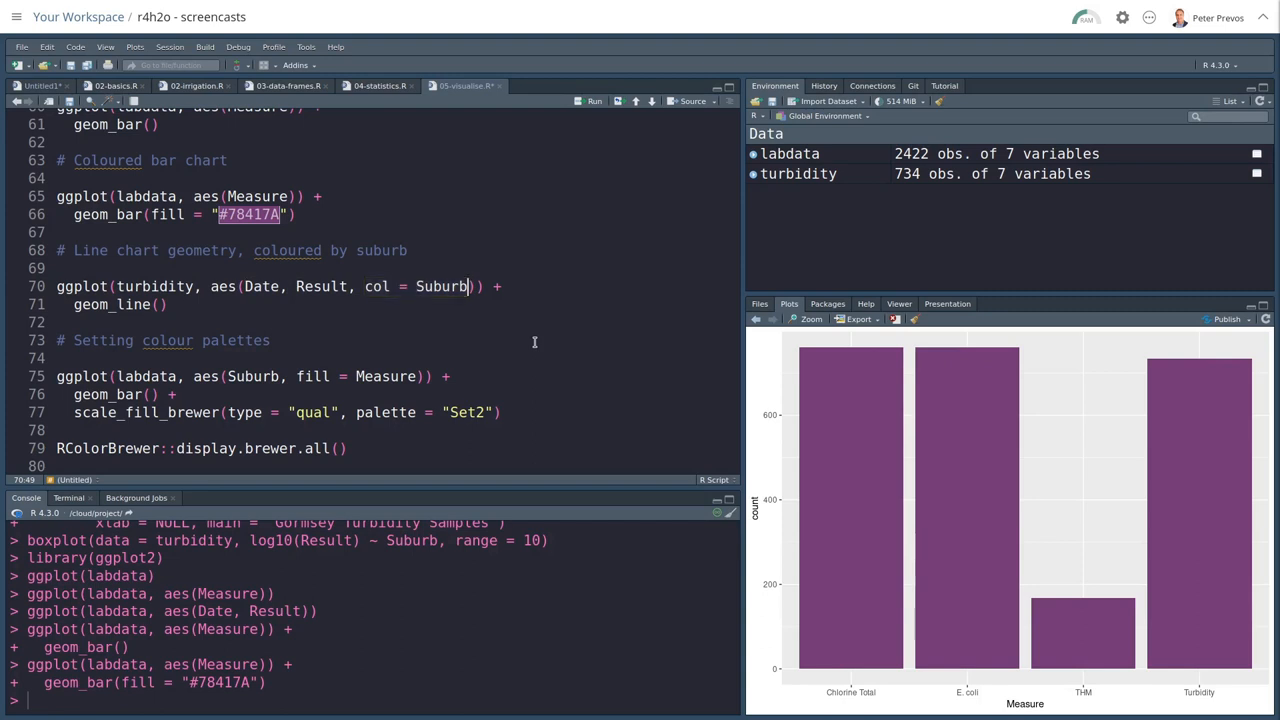
left_click(170, 304)
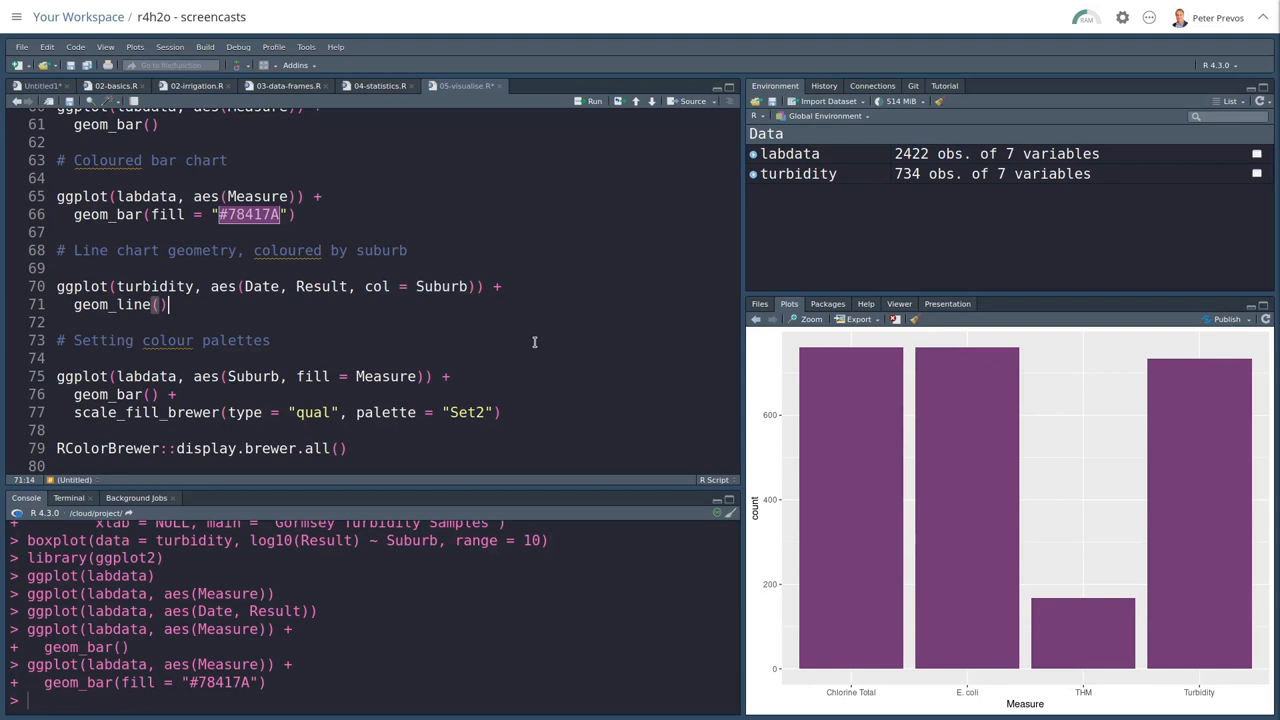
left_click(594, 100)
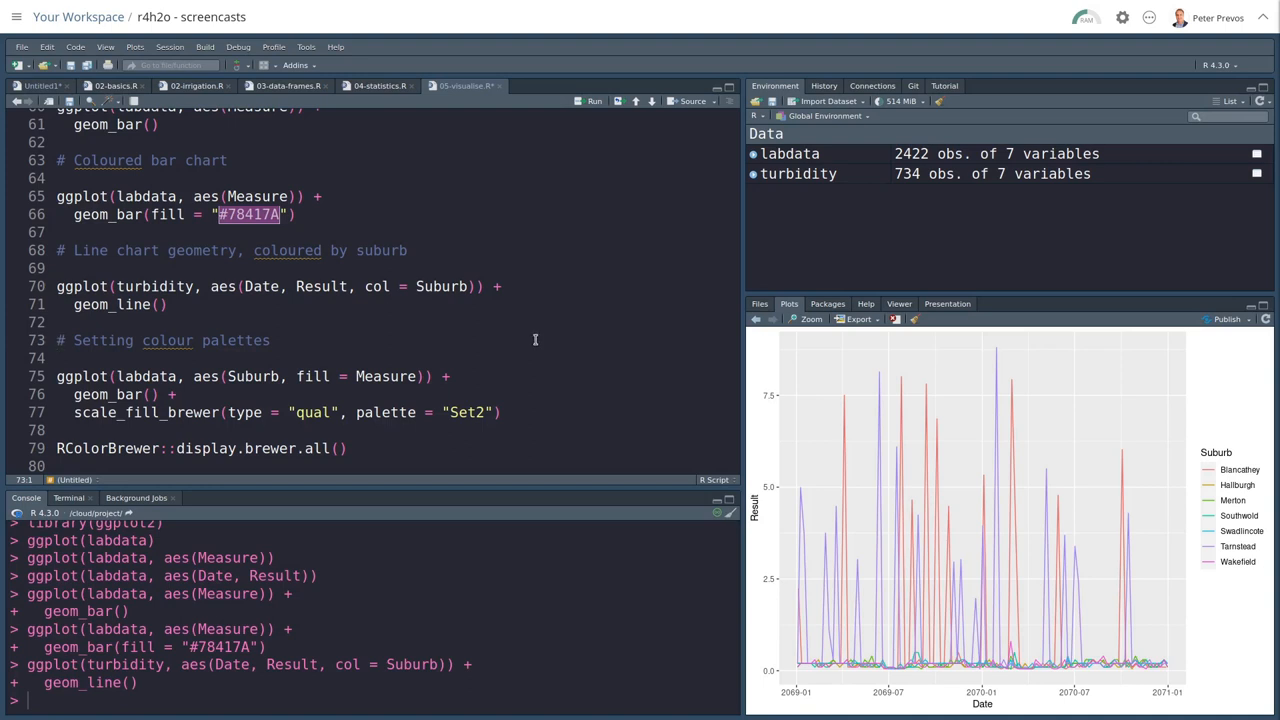
scroll("down", 3)
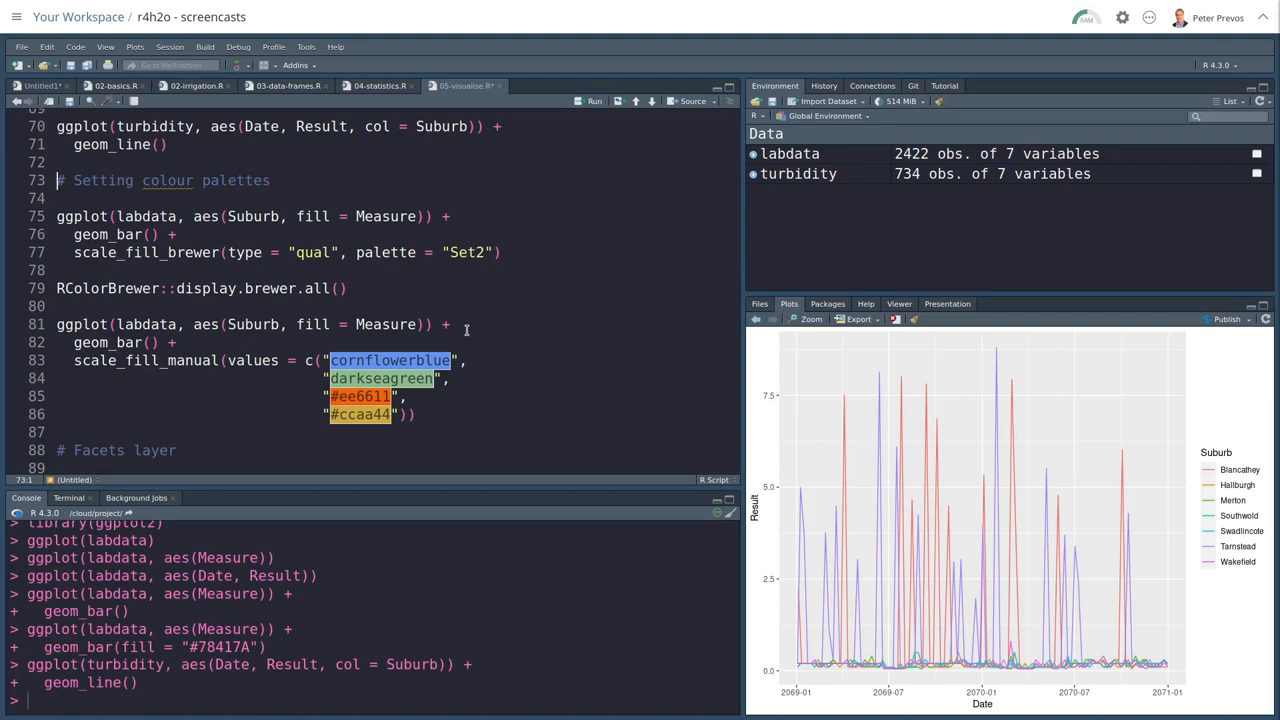
left_click(57, 216)
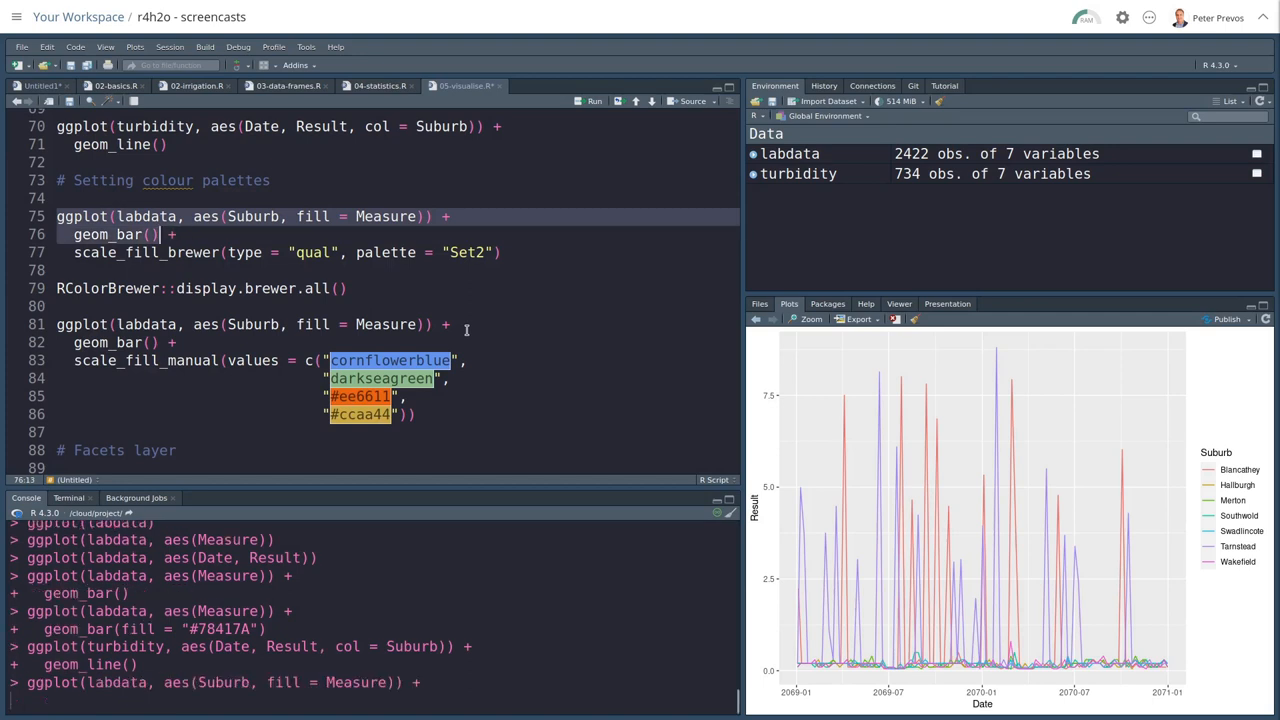
left_click(594, 100)
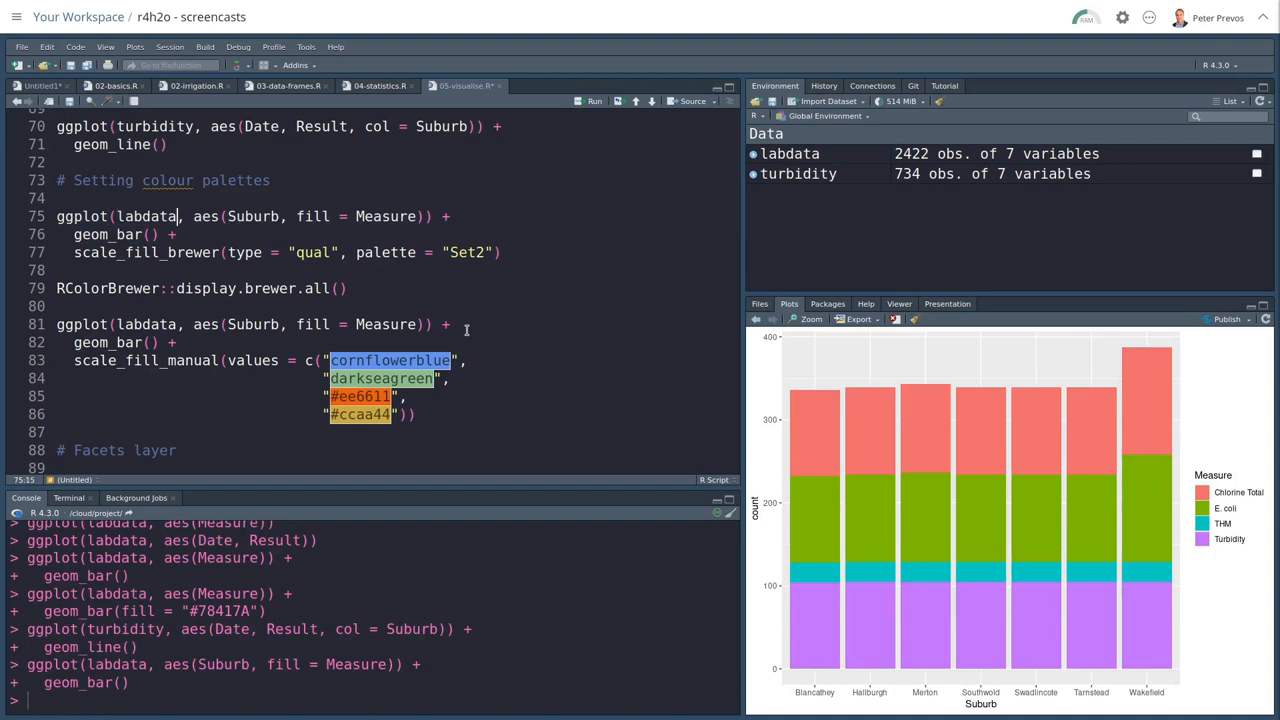
double_click(252, 216)
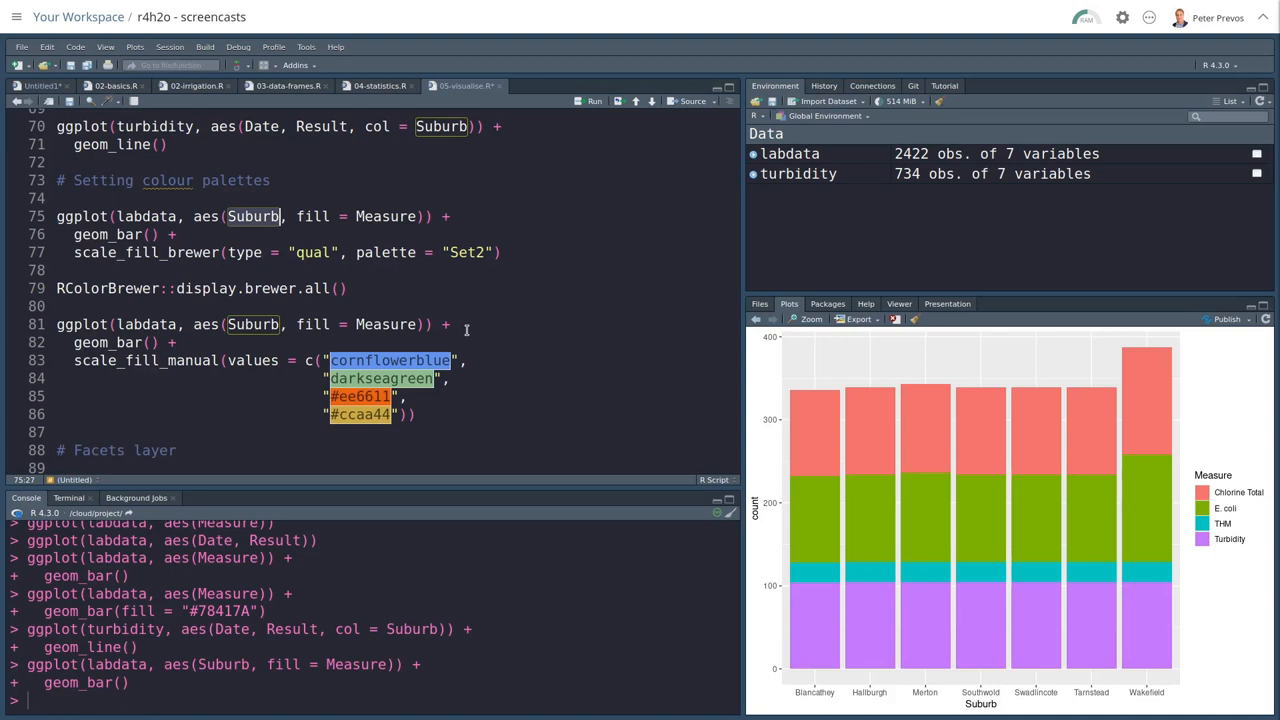
double_click(313, 216)
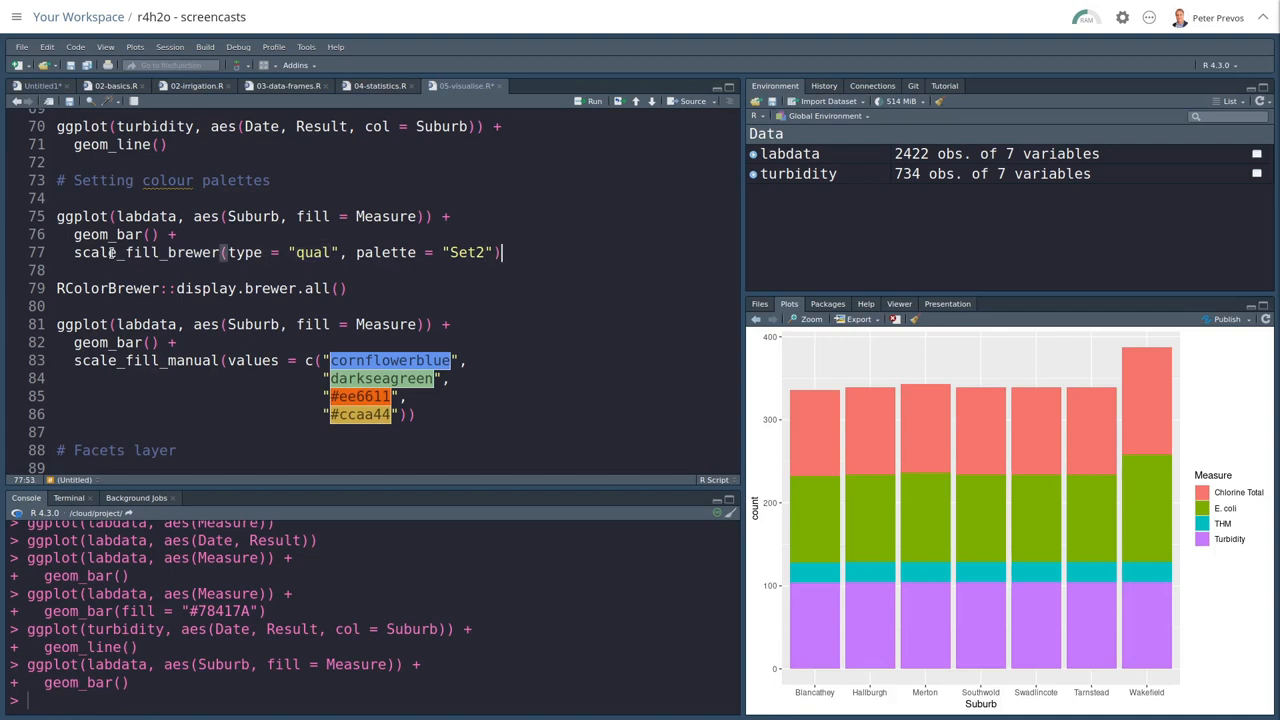
Step: Run the Set2 brewer bar chart, rerun with Set1, then run display.brewer.all
left_click(594, 100)
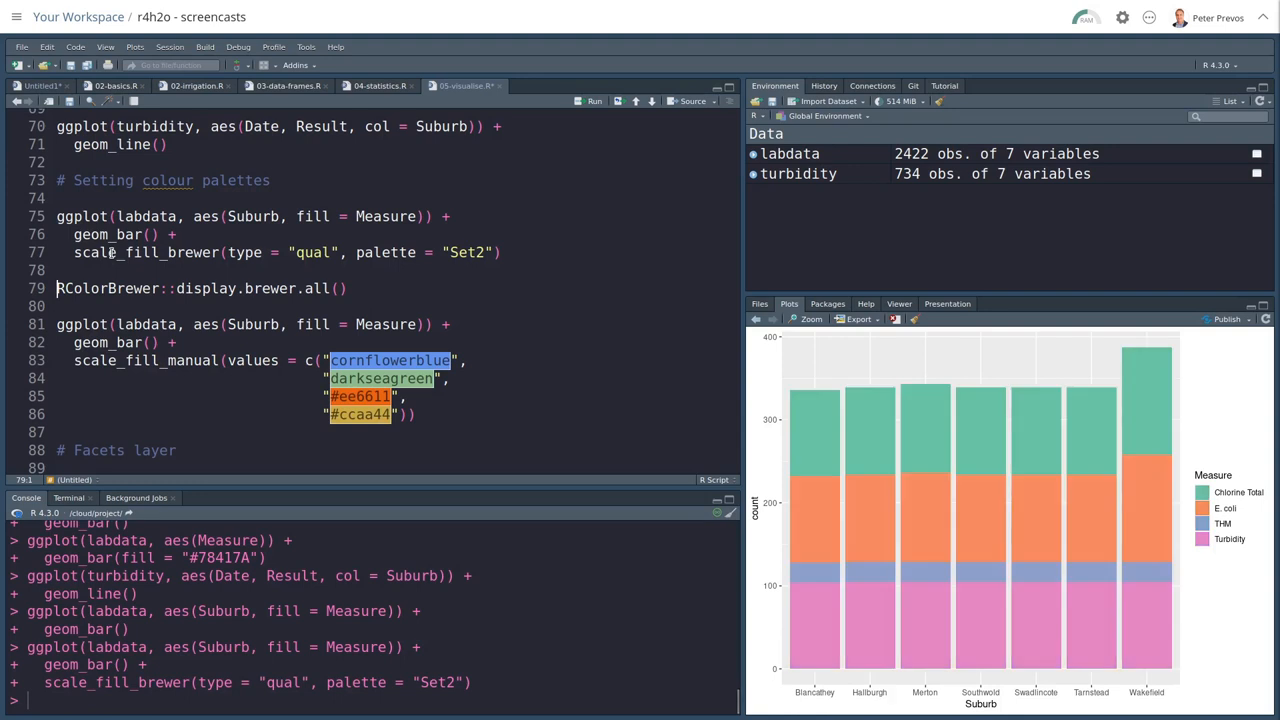
left_click(57, 270)
type("1")
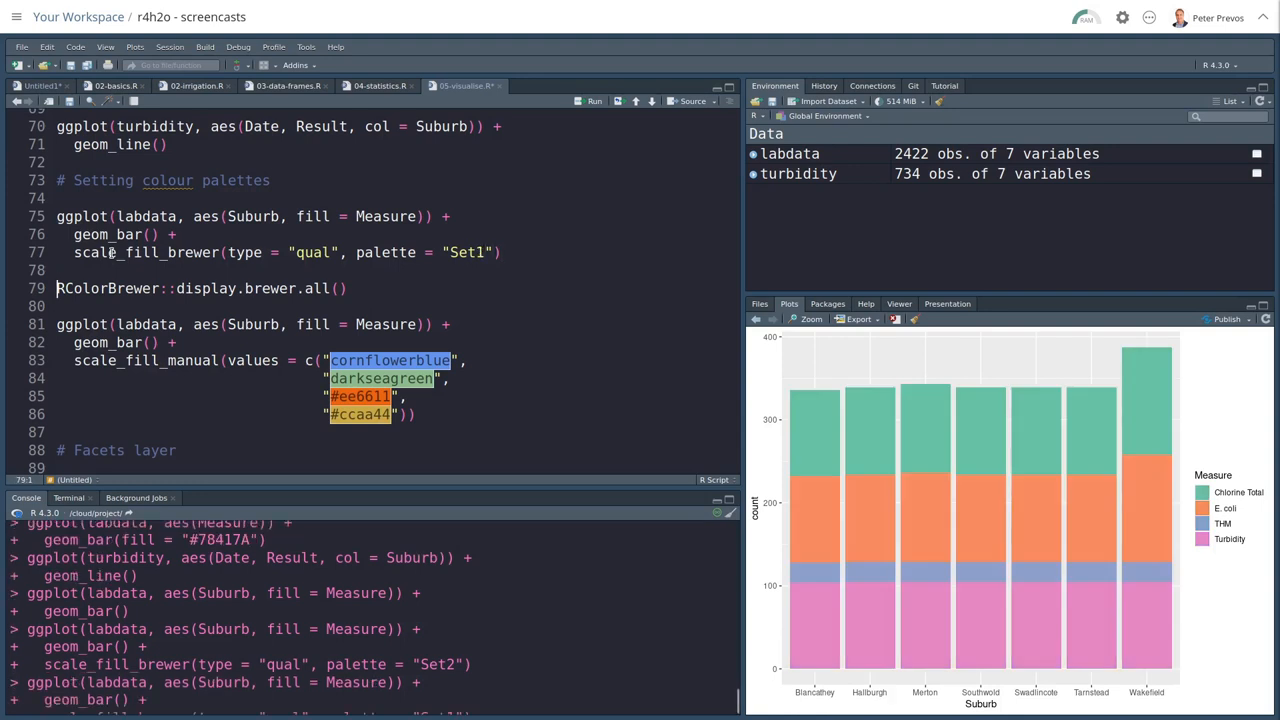
left_click(594, 100)
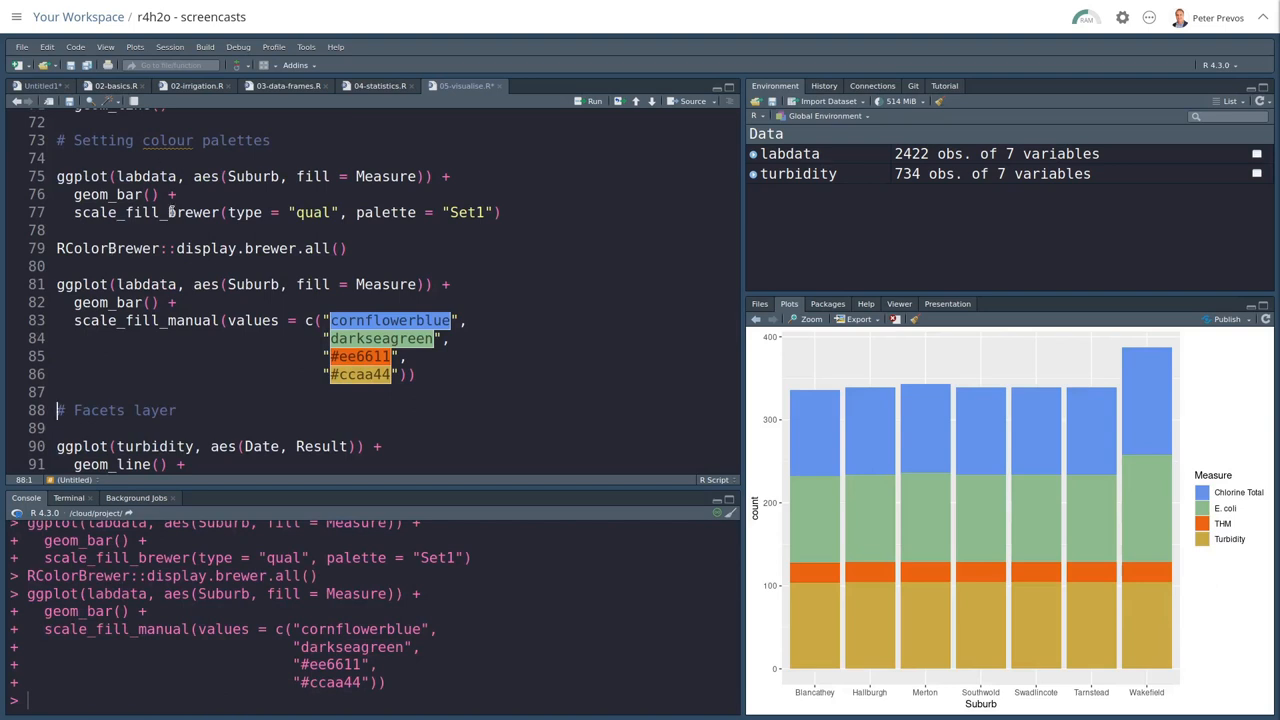
Step: Add col = Suburb to the turbidity line chart on line 90 and run it
scroll("down", 3)
type(", col ")
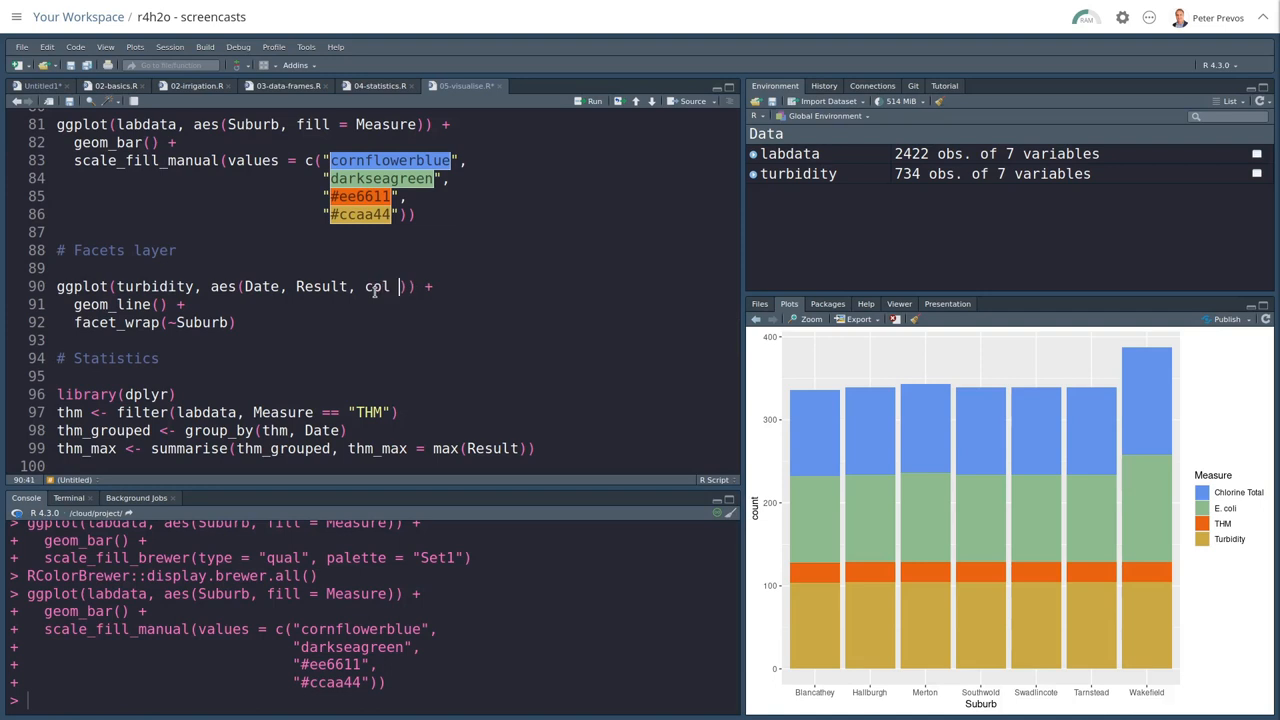
type("= Suburb")
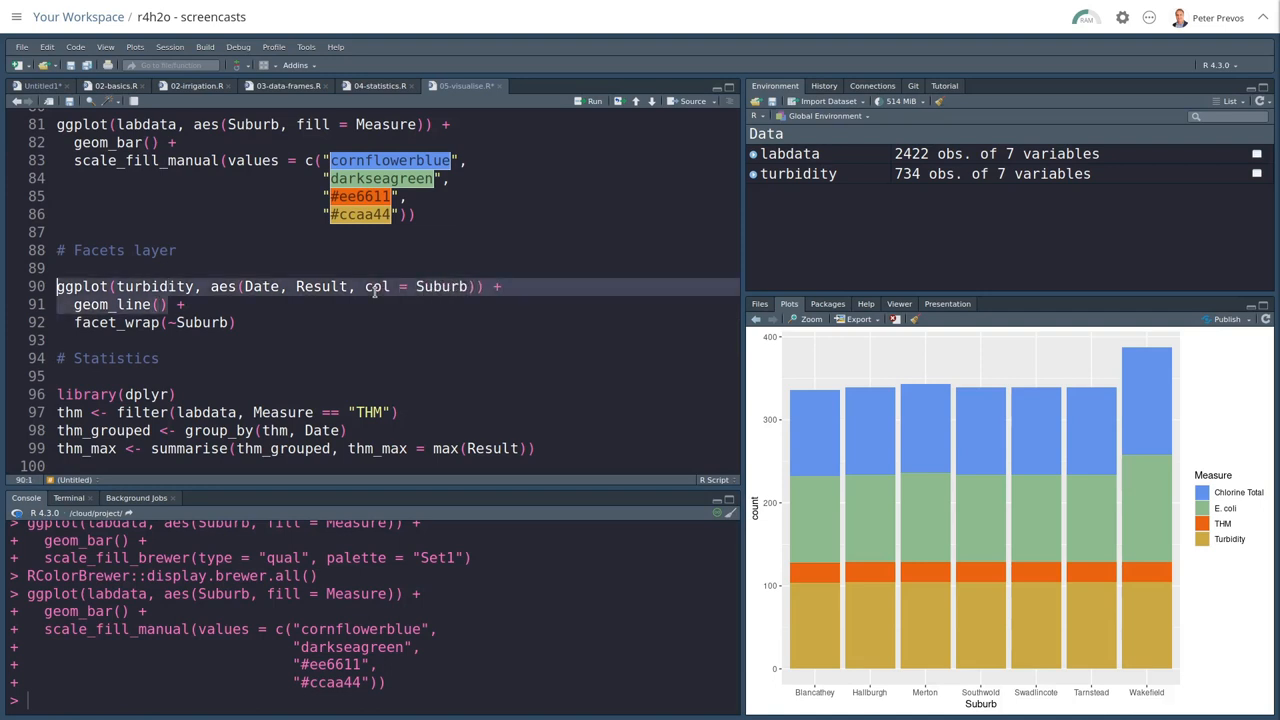
left_click(594, 100)
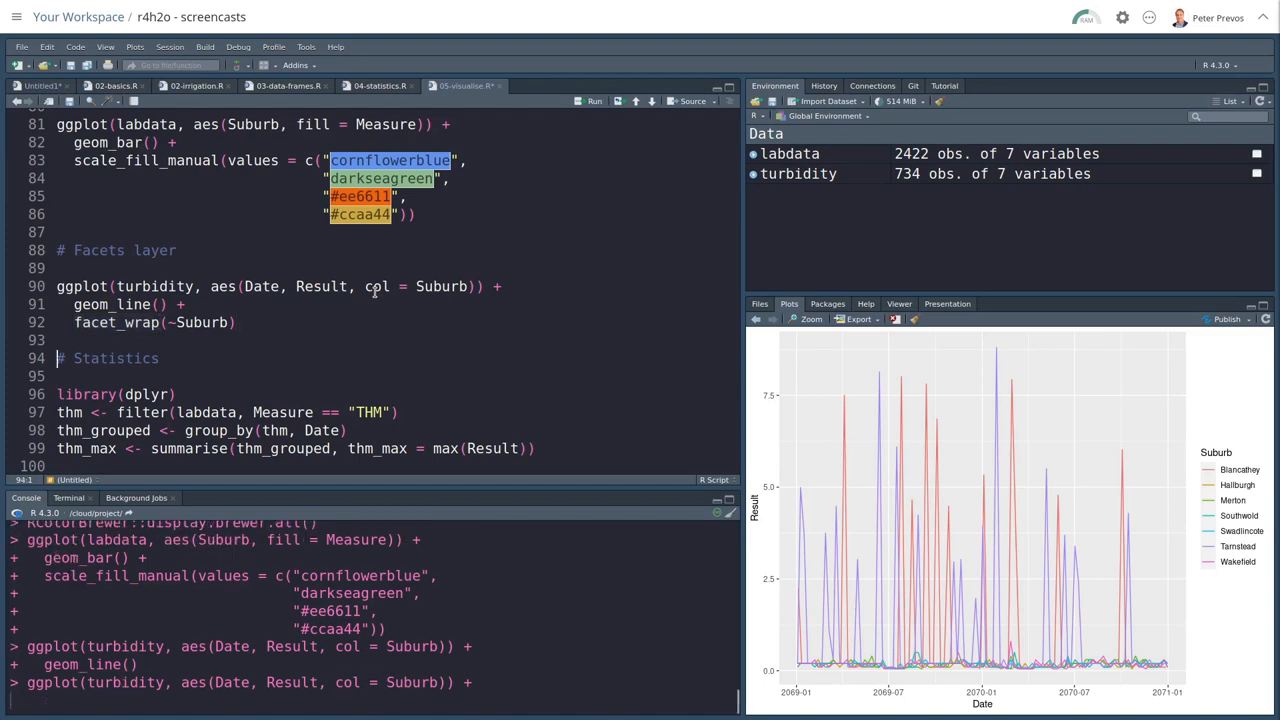
Step: Run the chart with facet_wrap(~Suburb), then delete the col = Suburb mapping
left_click(593, 101)
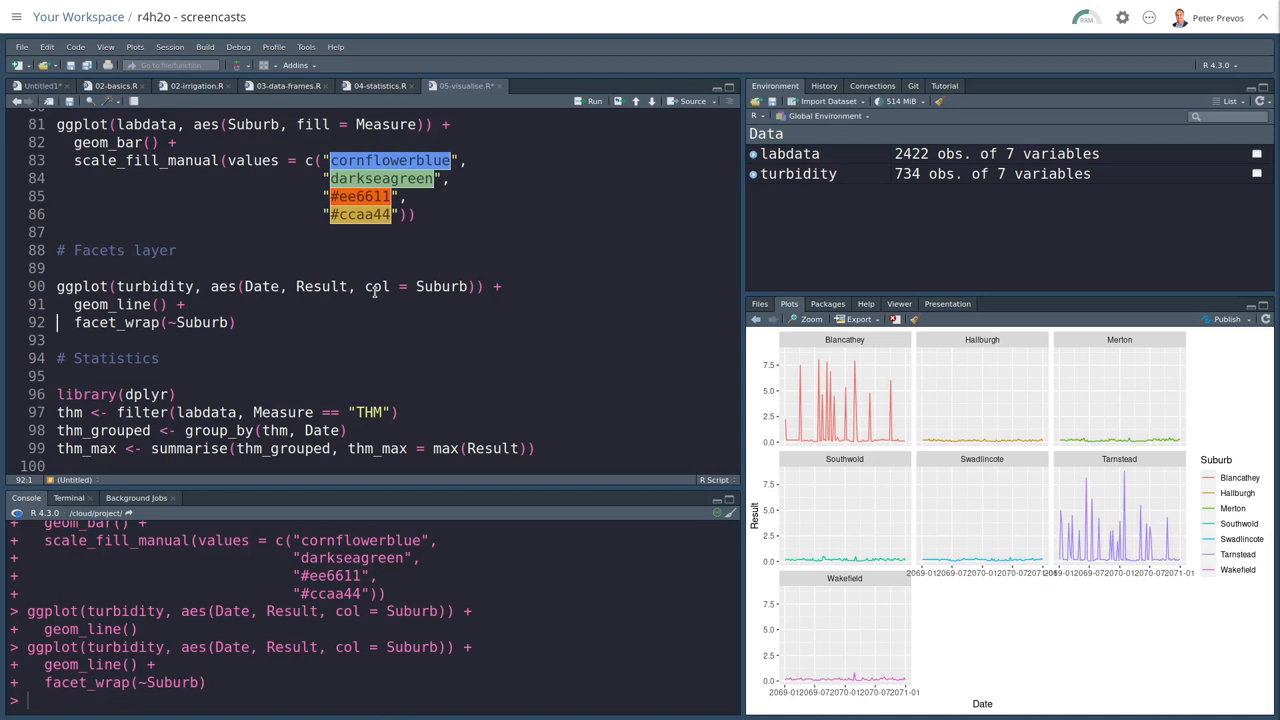
left_click(60, 304)
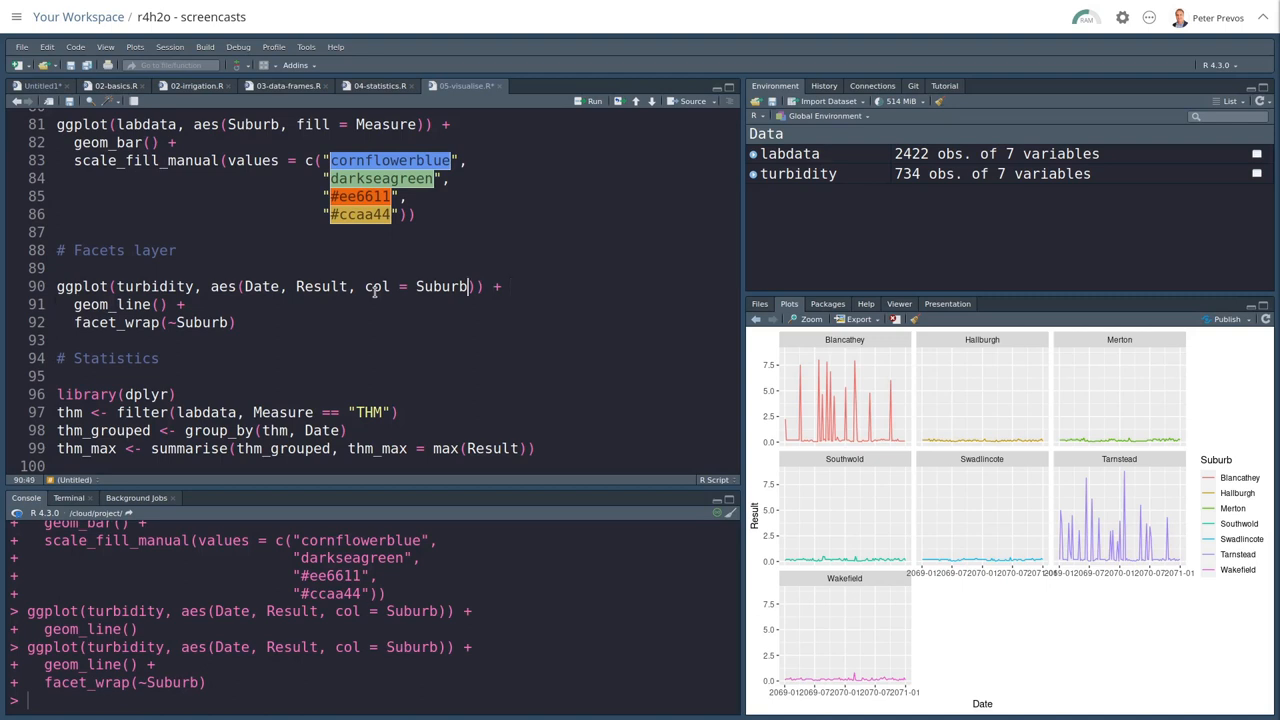
key("BackSpace")
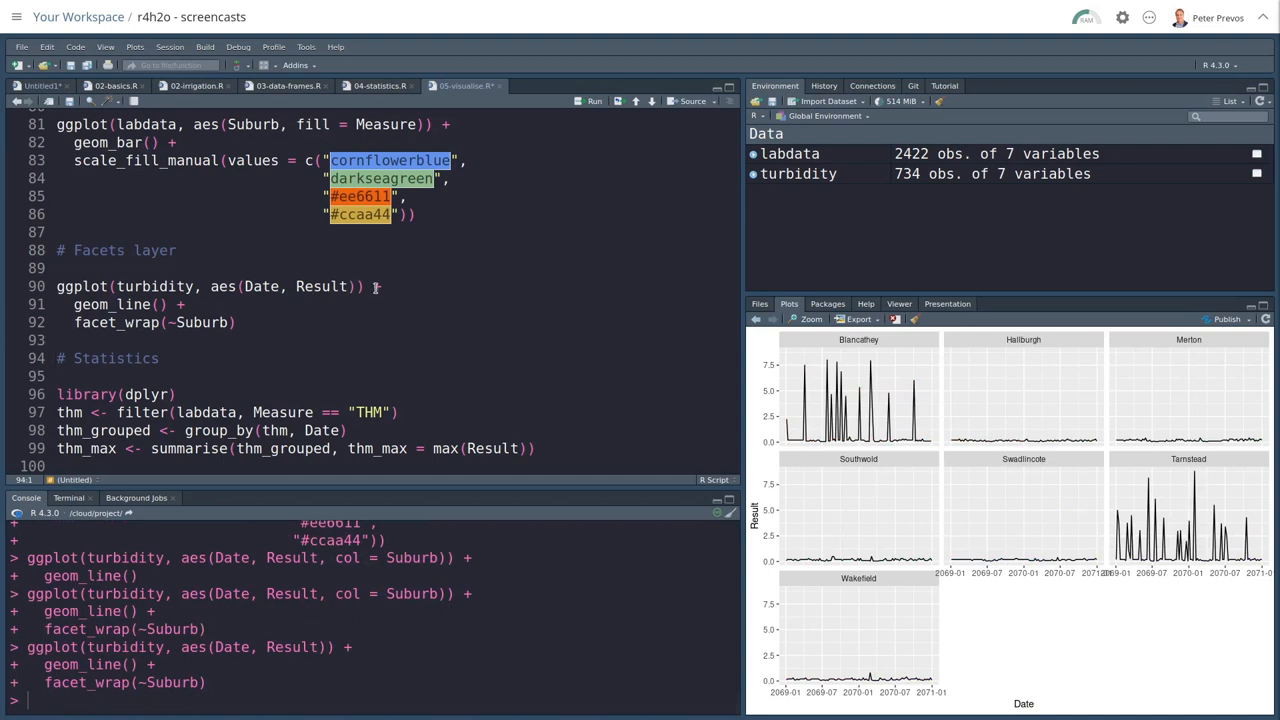
Step: Load dplyr and run lines 96–99 to build thm_max of daily THM maxima
scroll("down", 3)
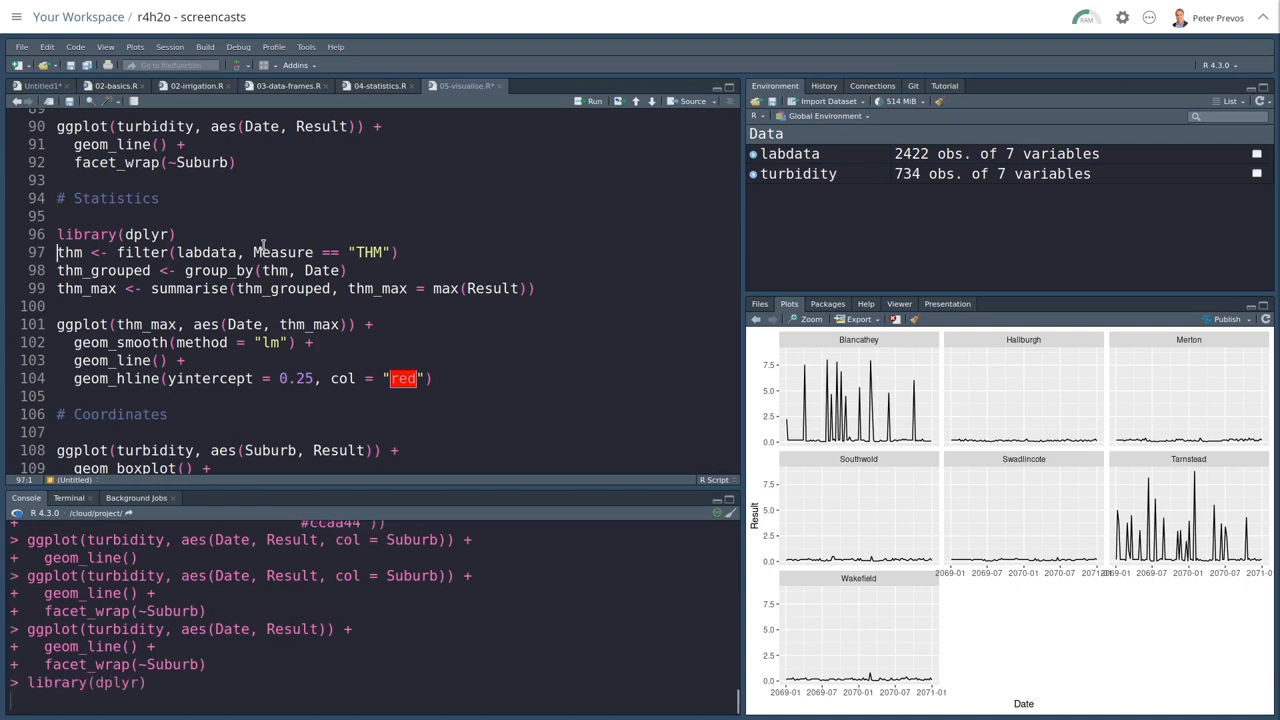
key("Return")
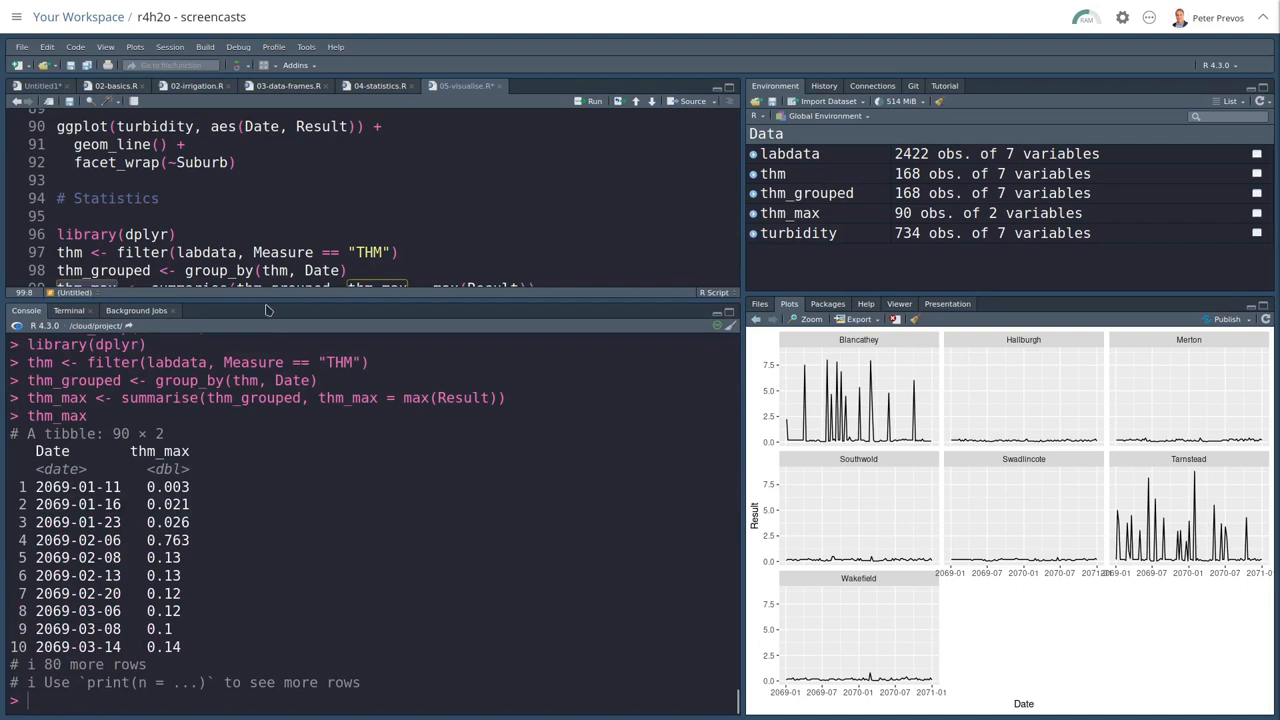
scroll("down", 3)
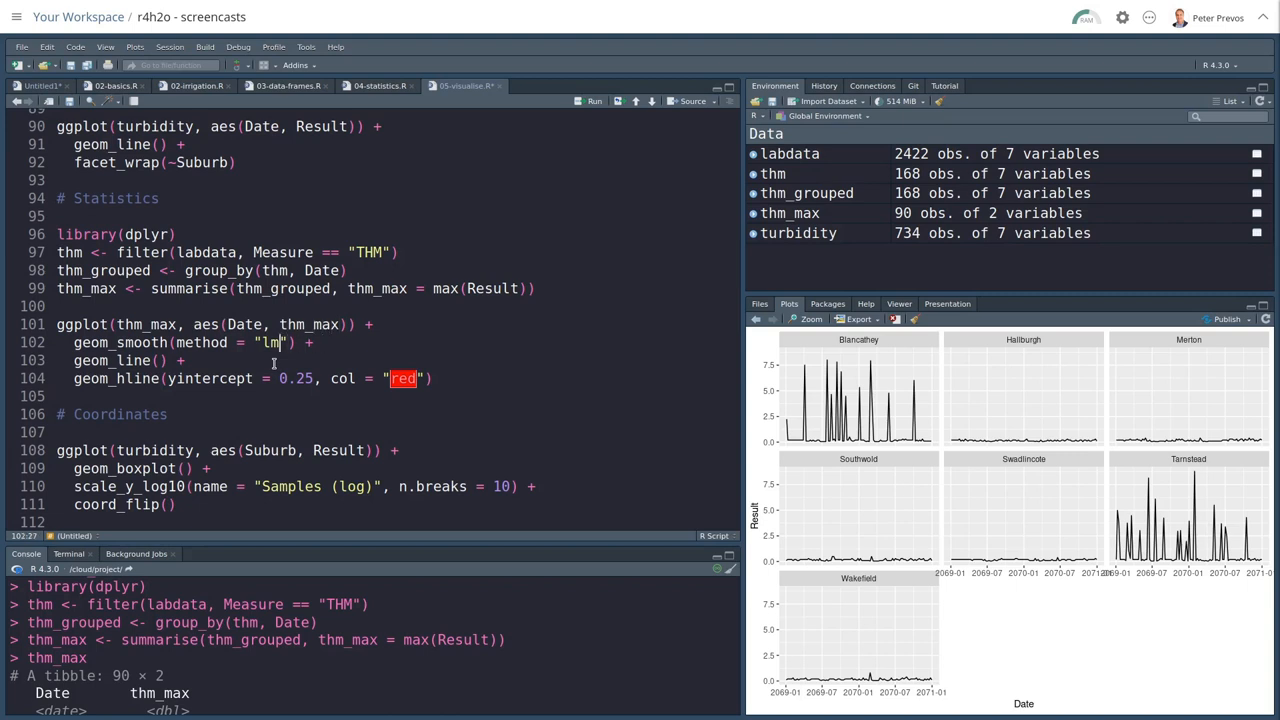
Step: Run the THM chart with geom_smooth commented out, then uncommented for the linear trend
type("#")
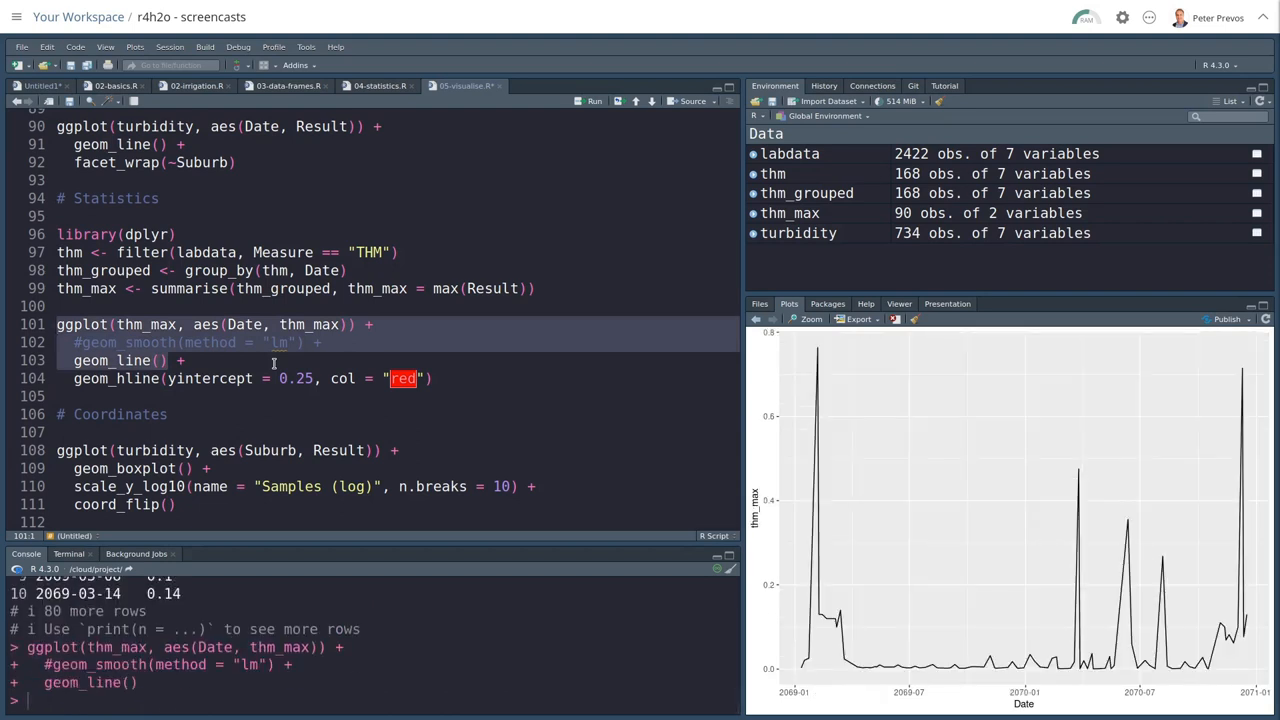
left_click(168, 342)
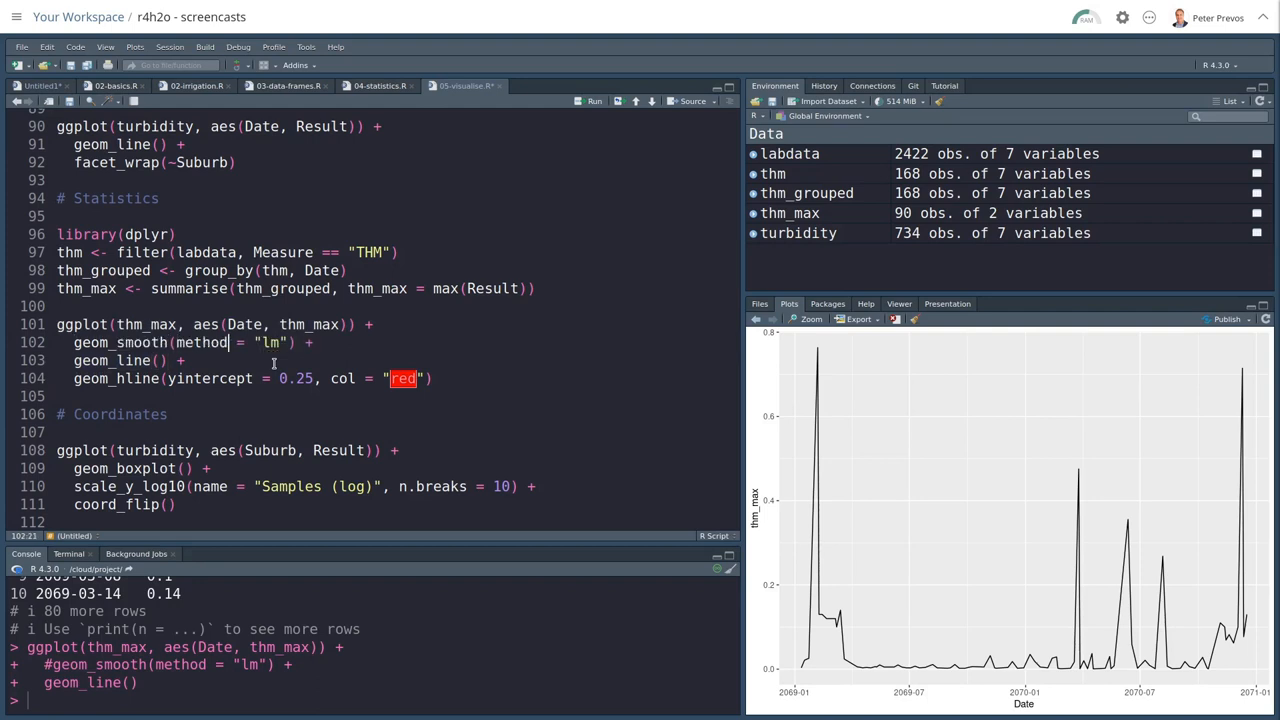
mouse_move(298, 342)
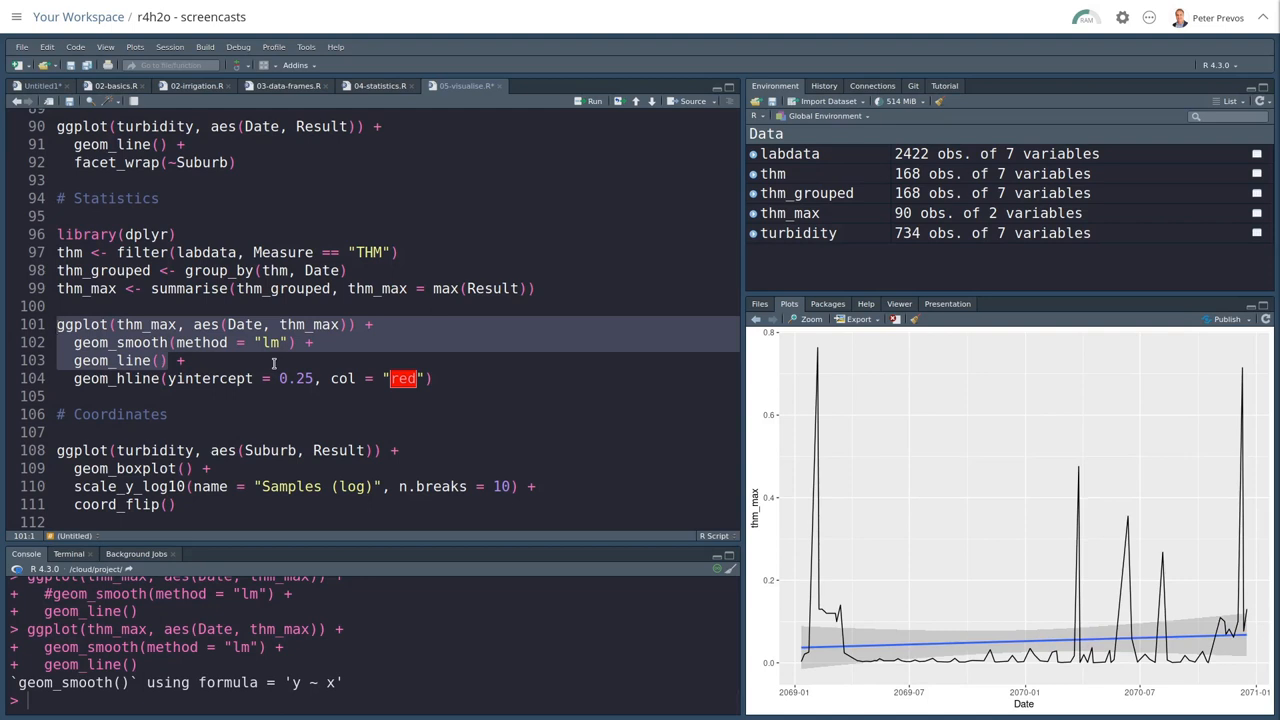
left_click(58, 396)
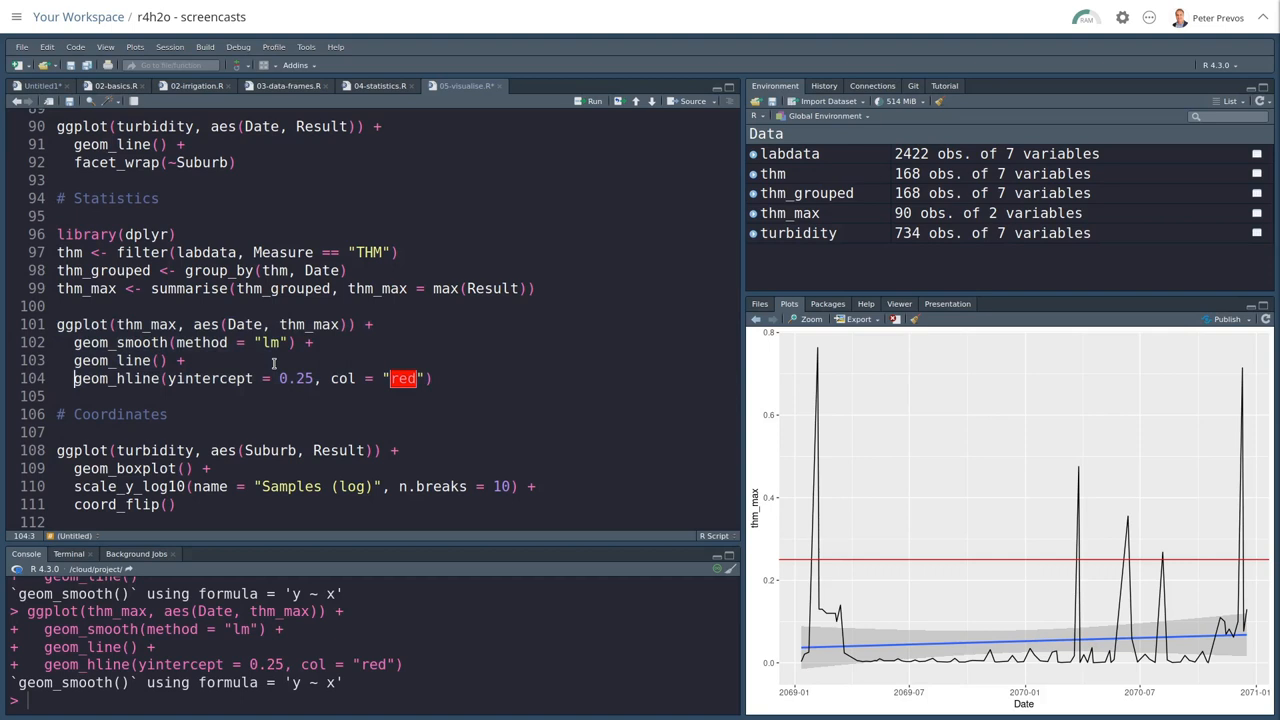
Step: Run the turbidity-by-suburb boxplot, then add scale_y_log10 and coord_flip()
scroll("down", 3)
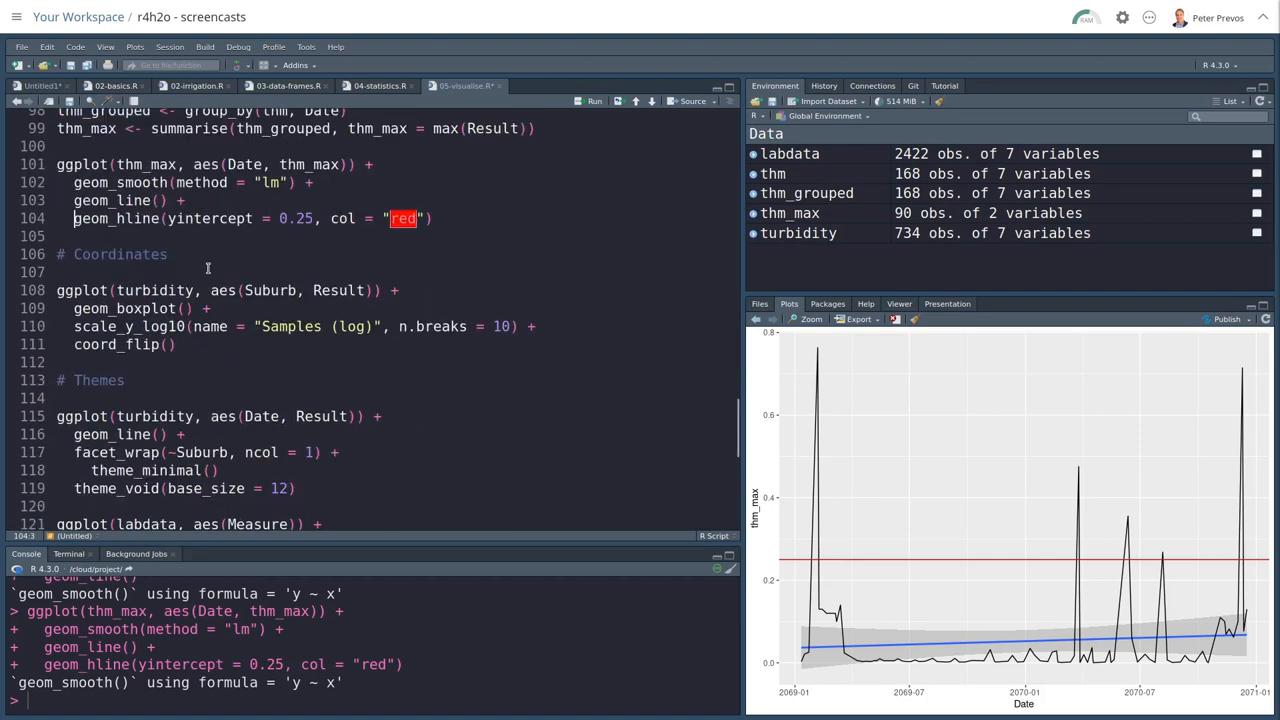
left_click(60, 272)
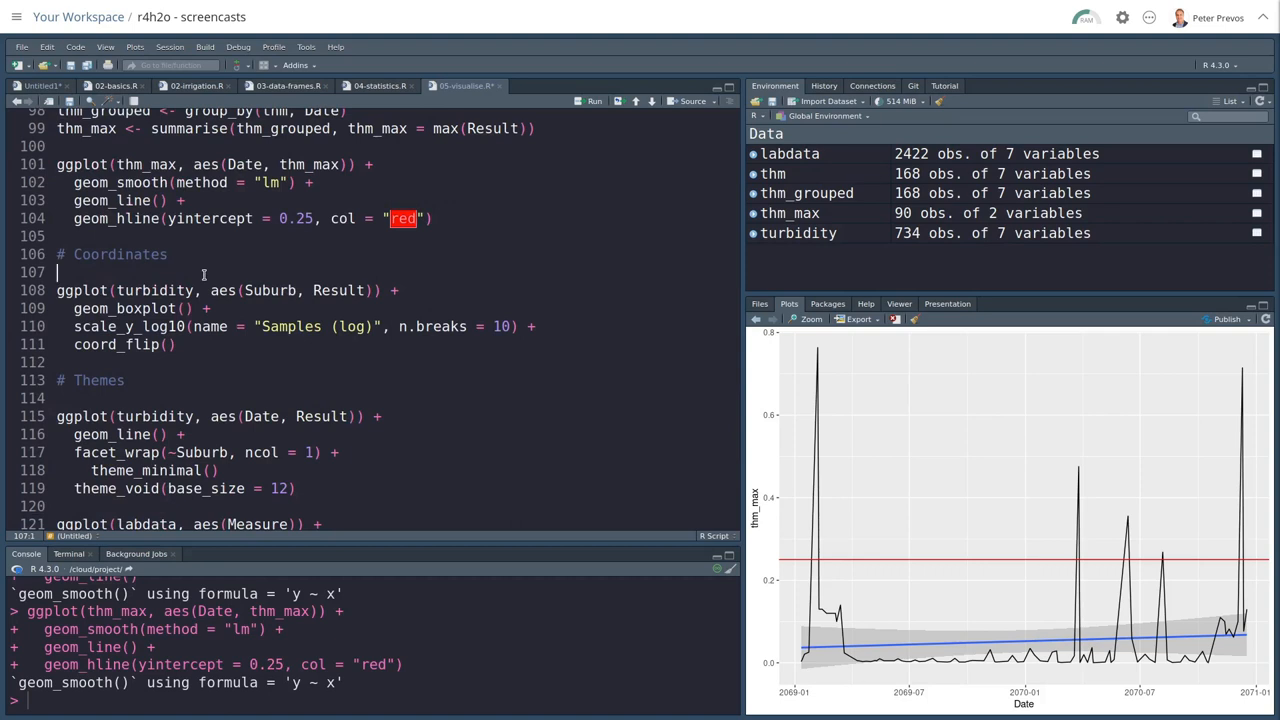
left_click(58, 290)
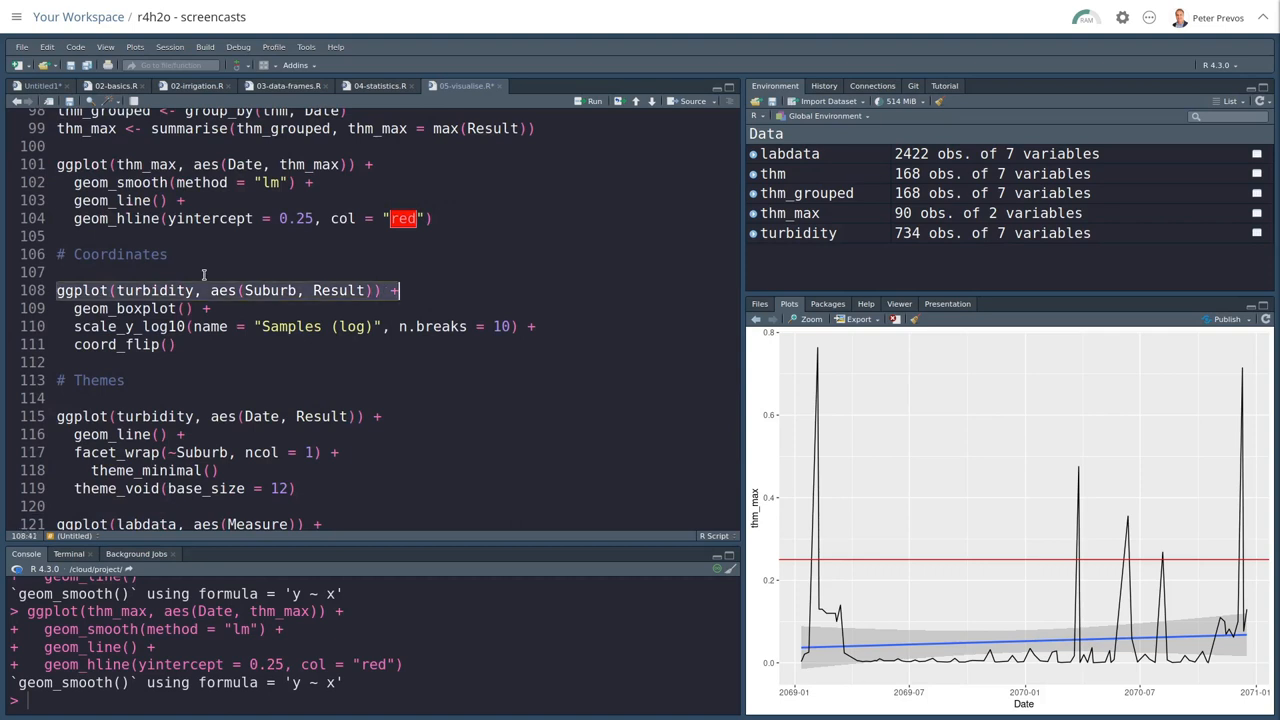
left_click(200, 308)
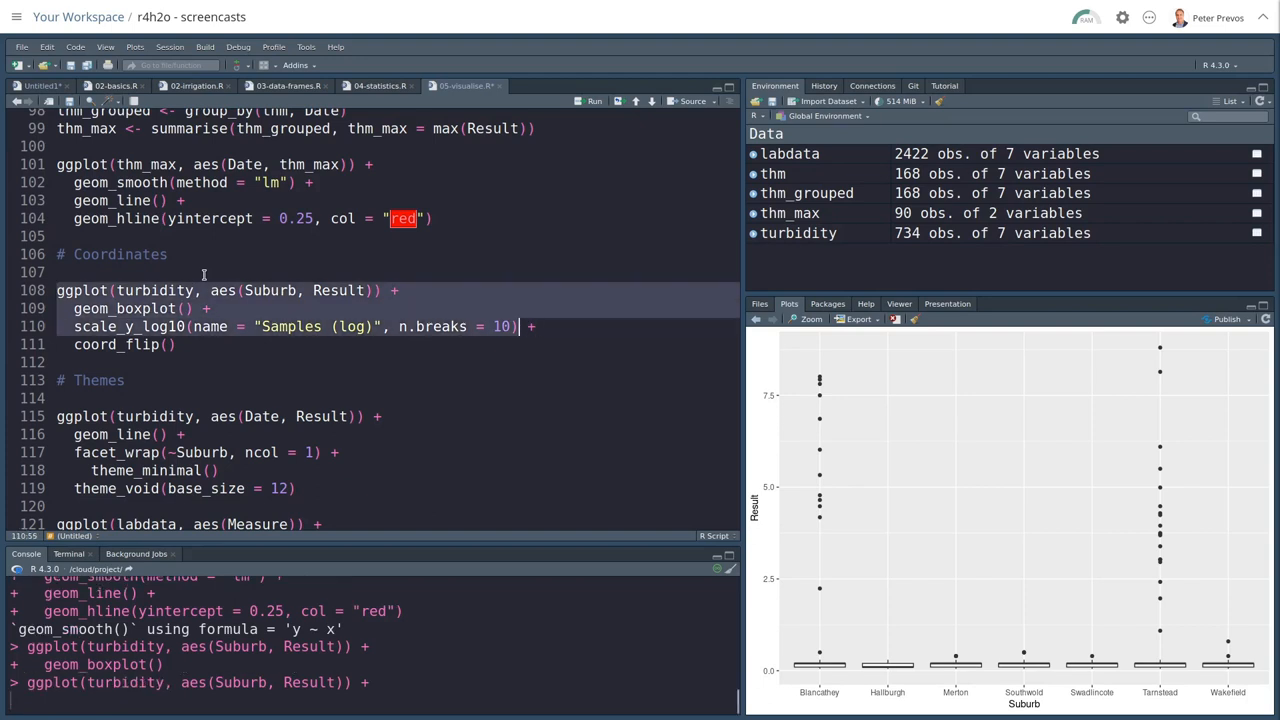
left_click(594, 100)
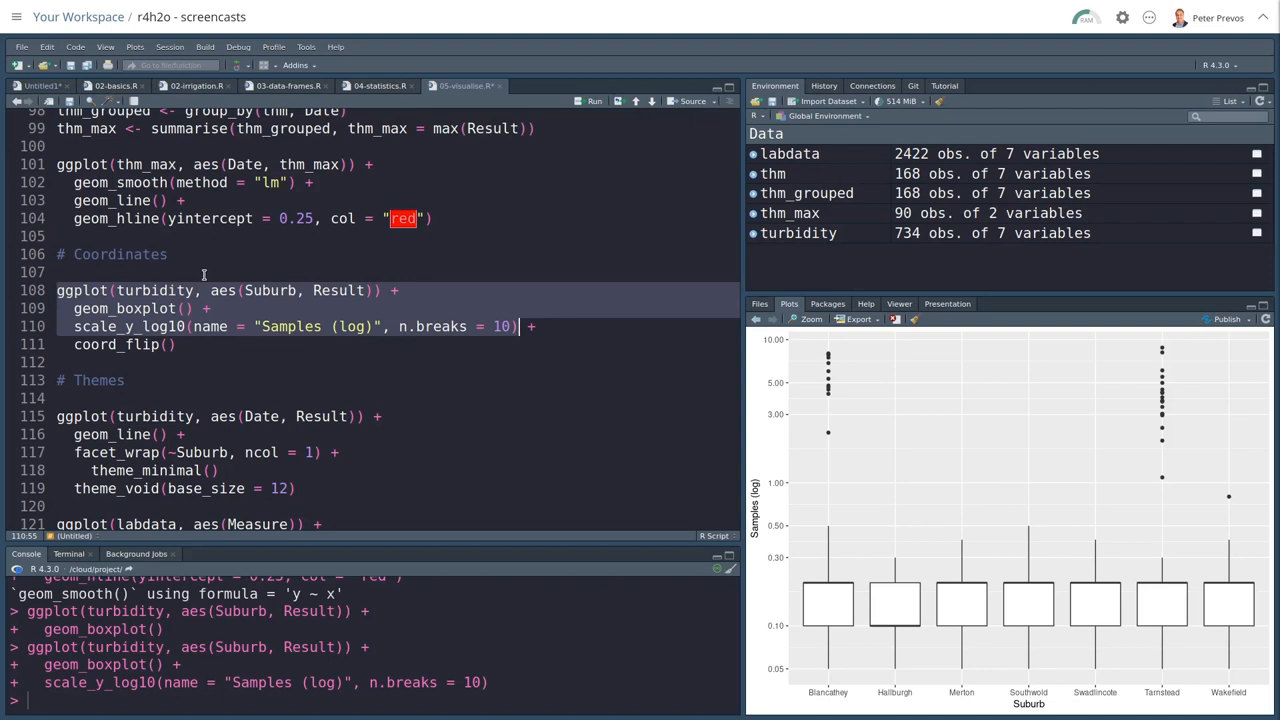
left_click(180, 344)
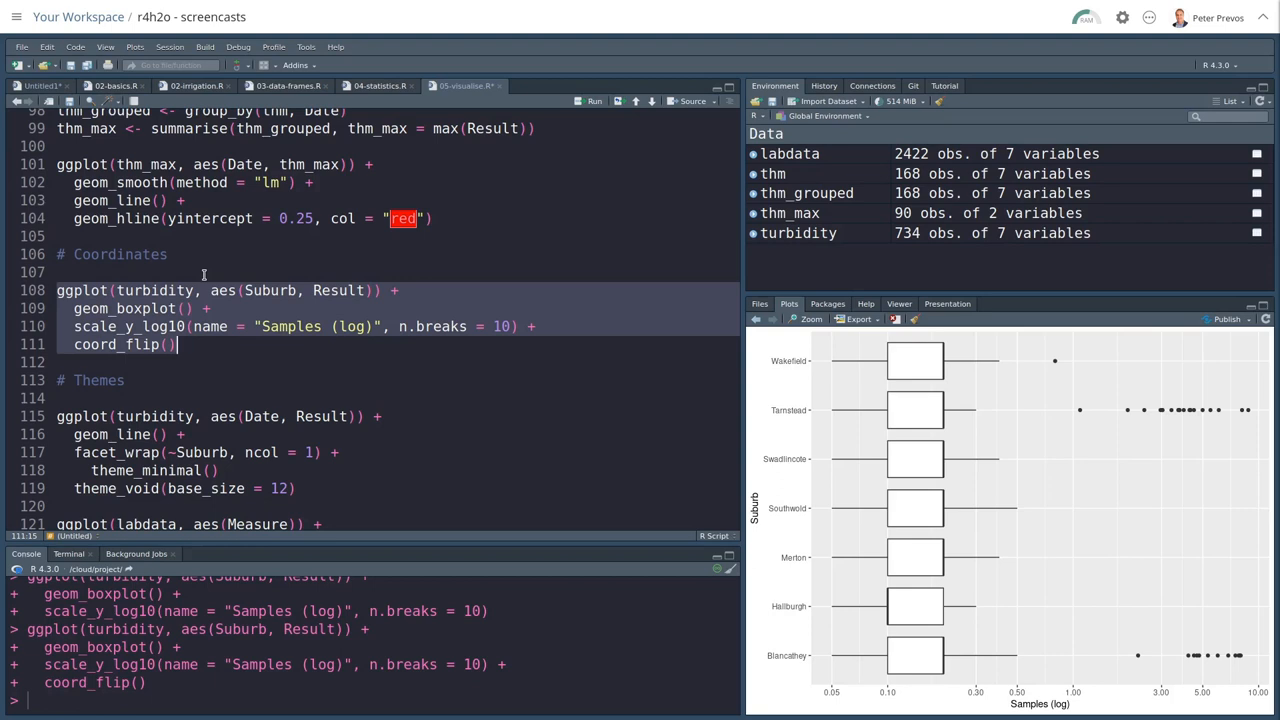
Step: Comment out theme_minimal(), run the faceted chart, then run theme_void(base_size = 12)
scroll("down", 3)
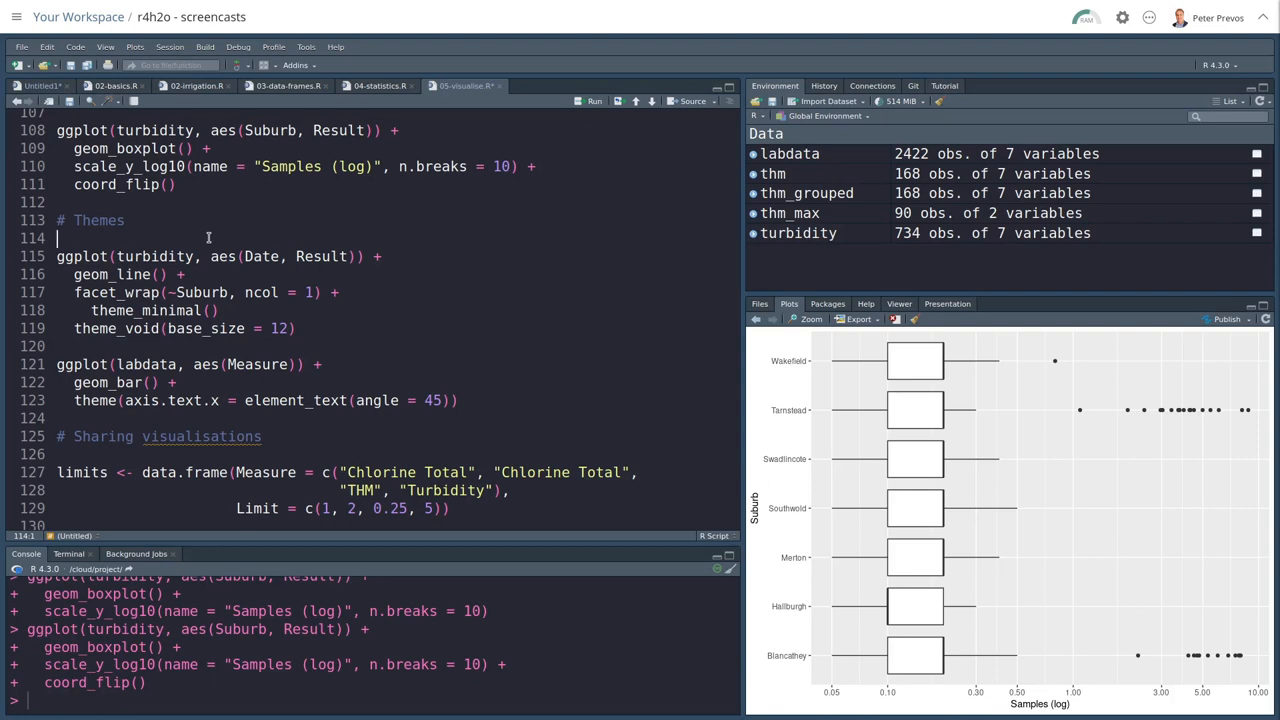
left_click(58, 256)
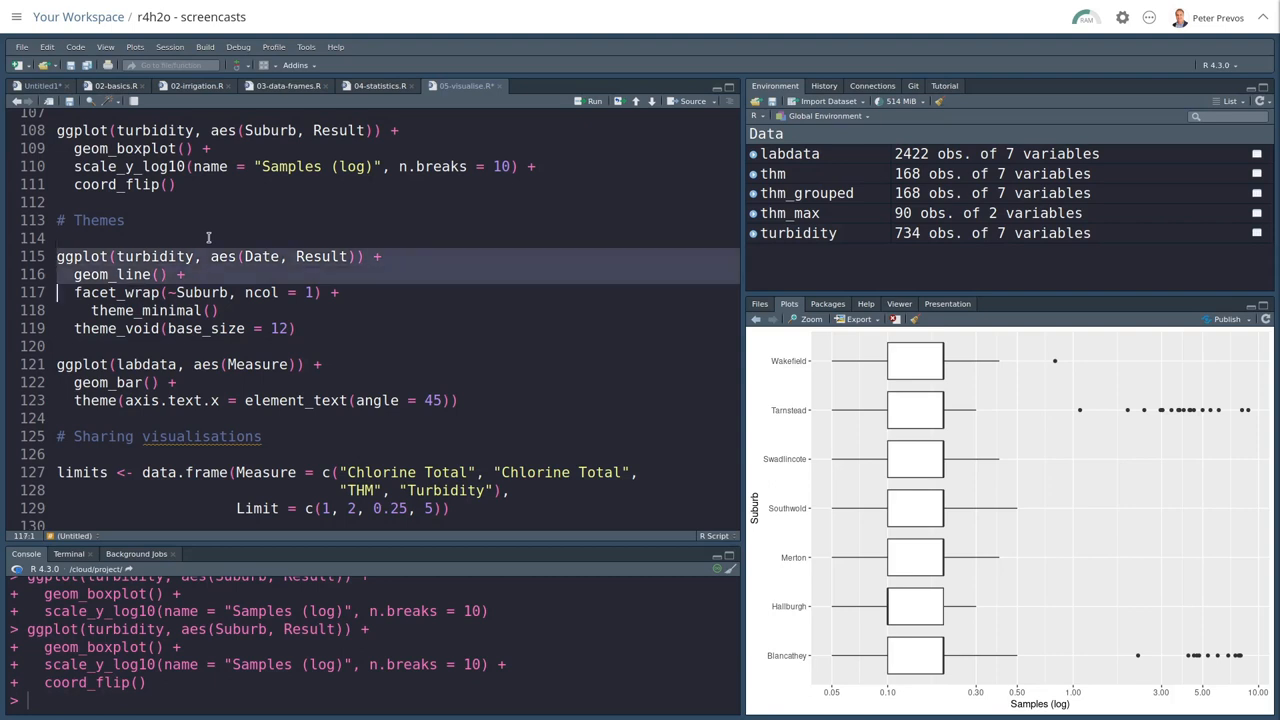
left_click(335, 292)
type("#")
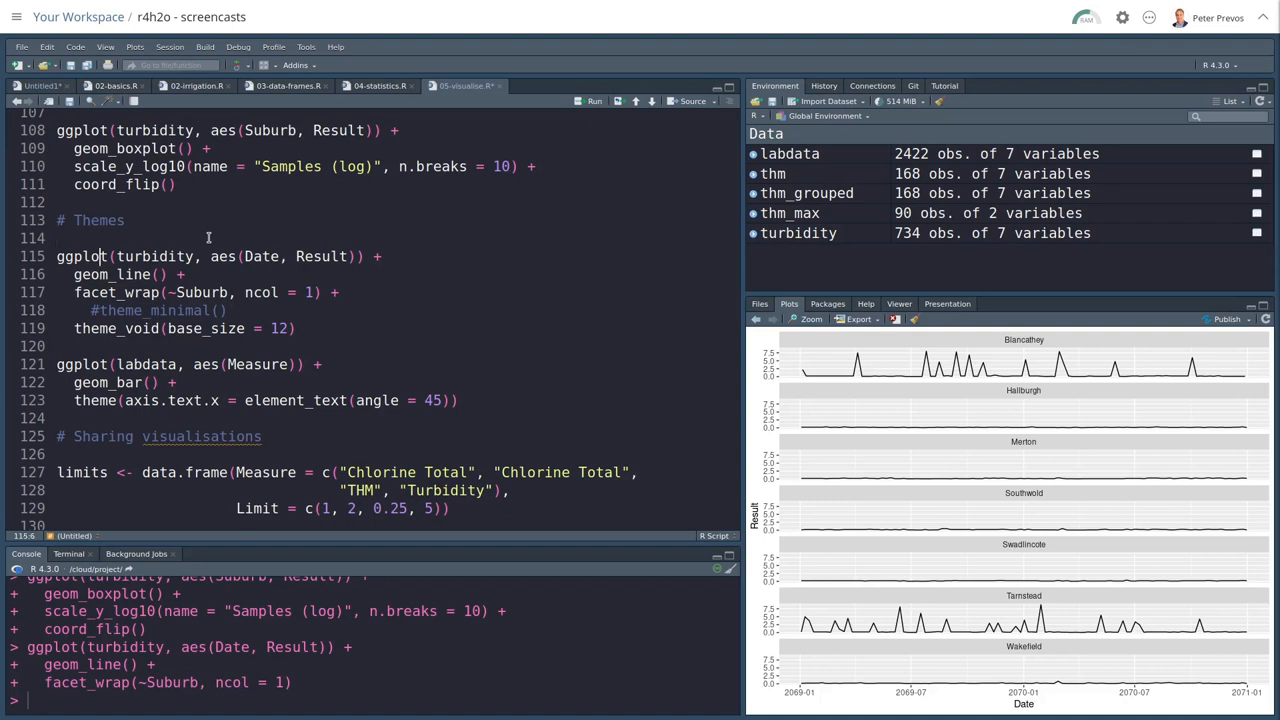
left_click(594, 100)
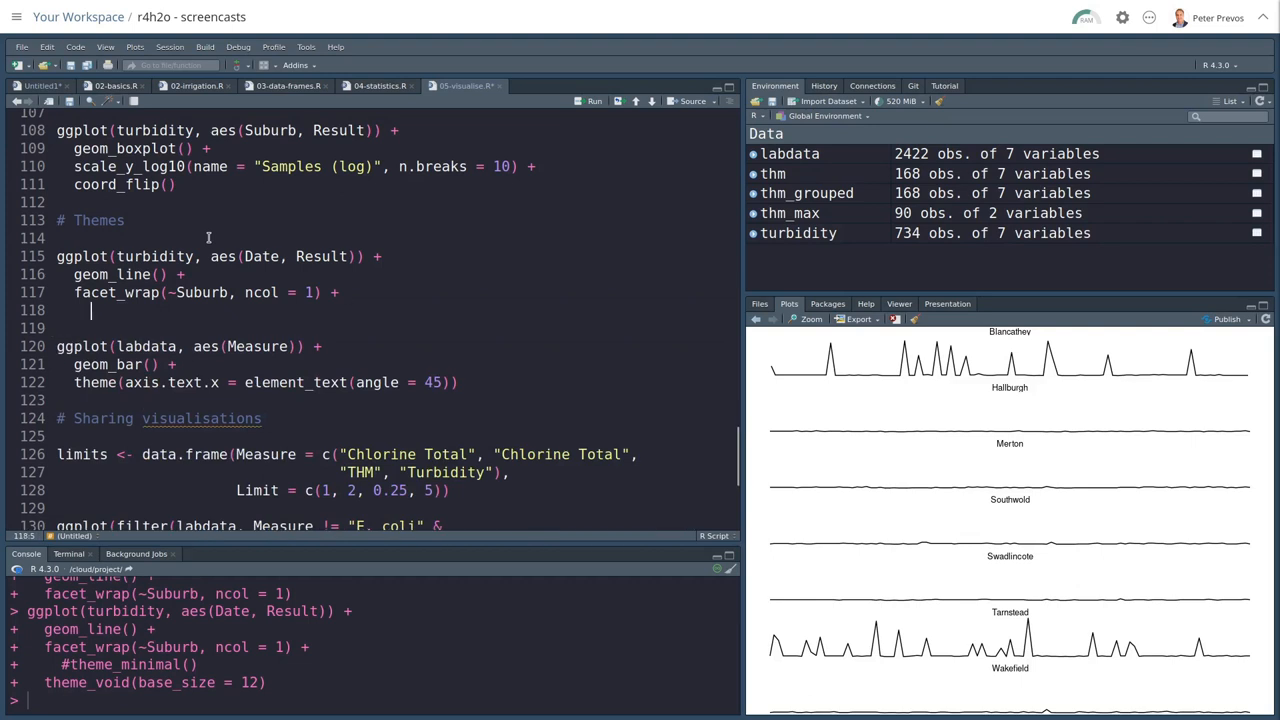
Step: Add theme_minimal() on line 118 and run, trying base_size = 40, then 12
type("theme_minimal(")
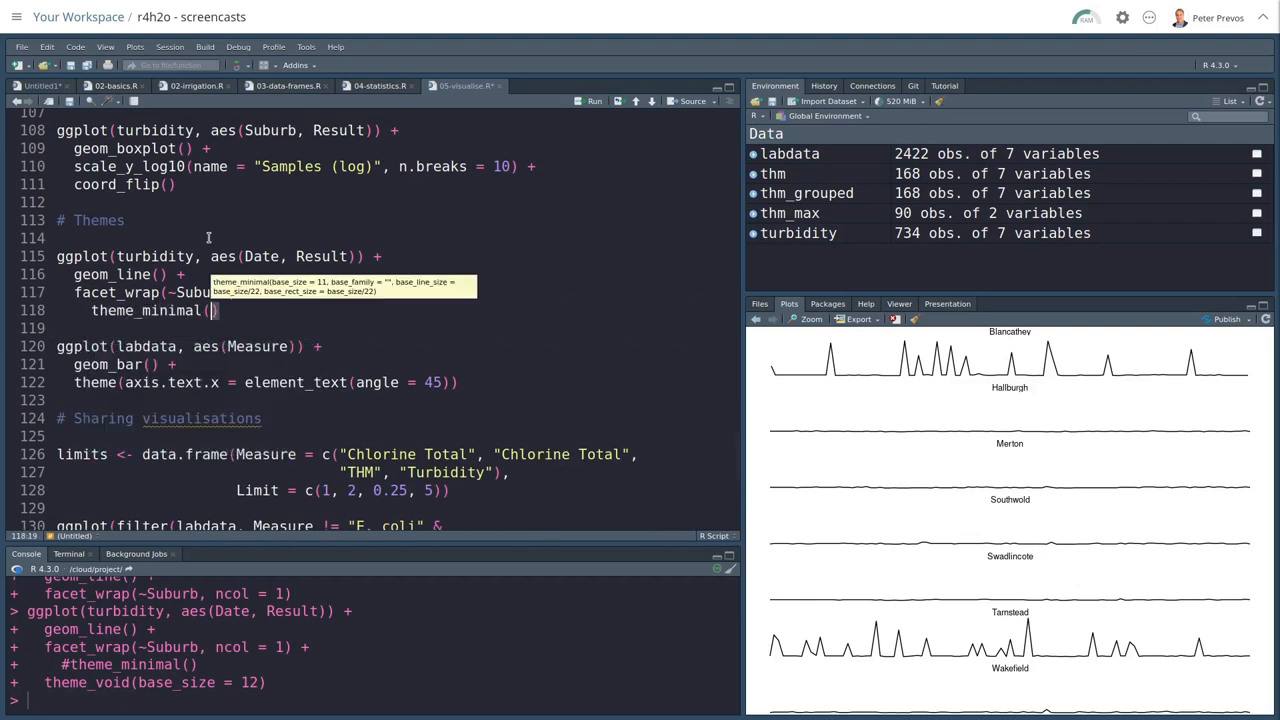
left_click(593, 100)
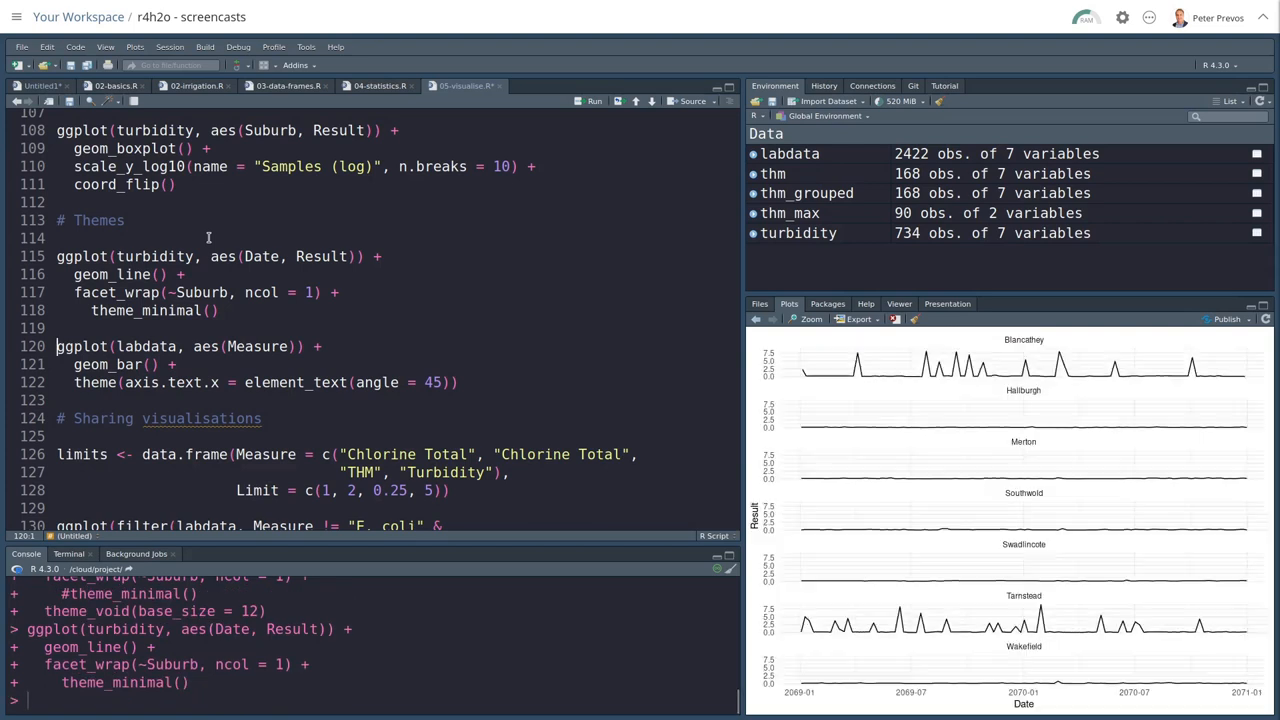
left_click(211, 310)
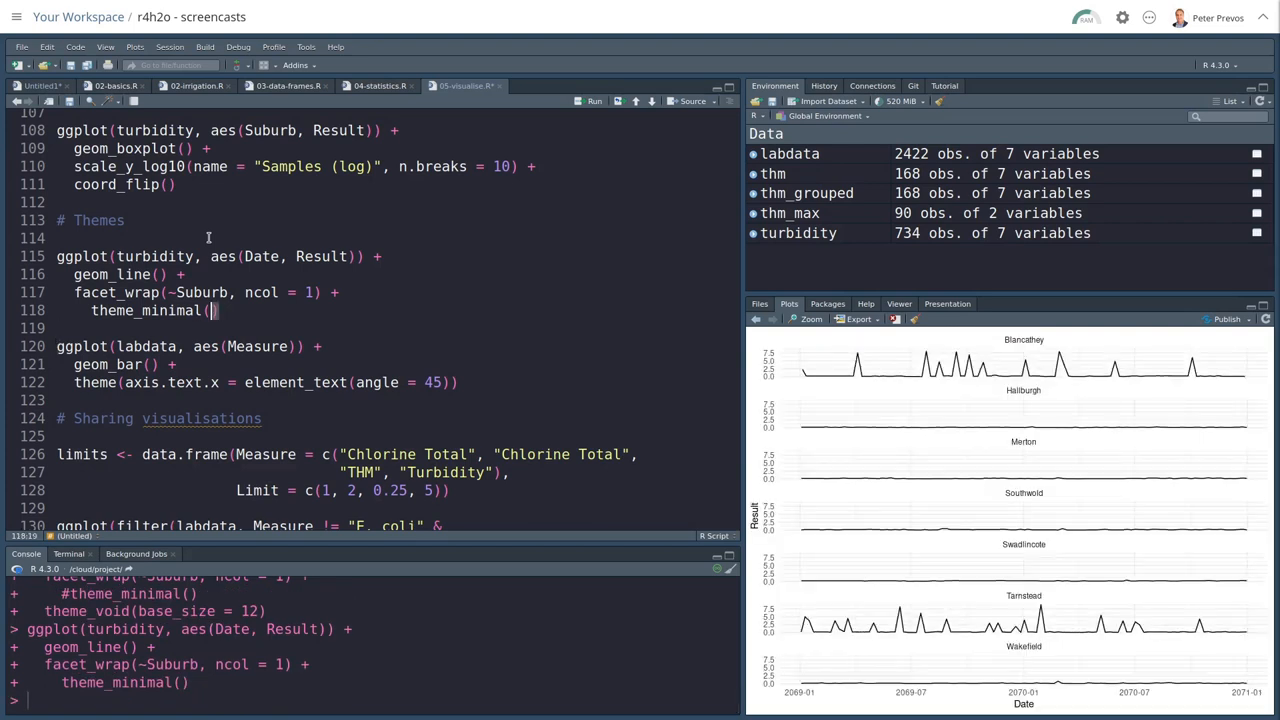
type("base")
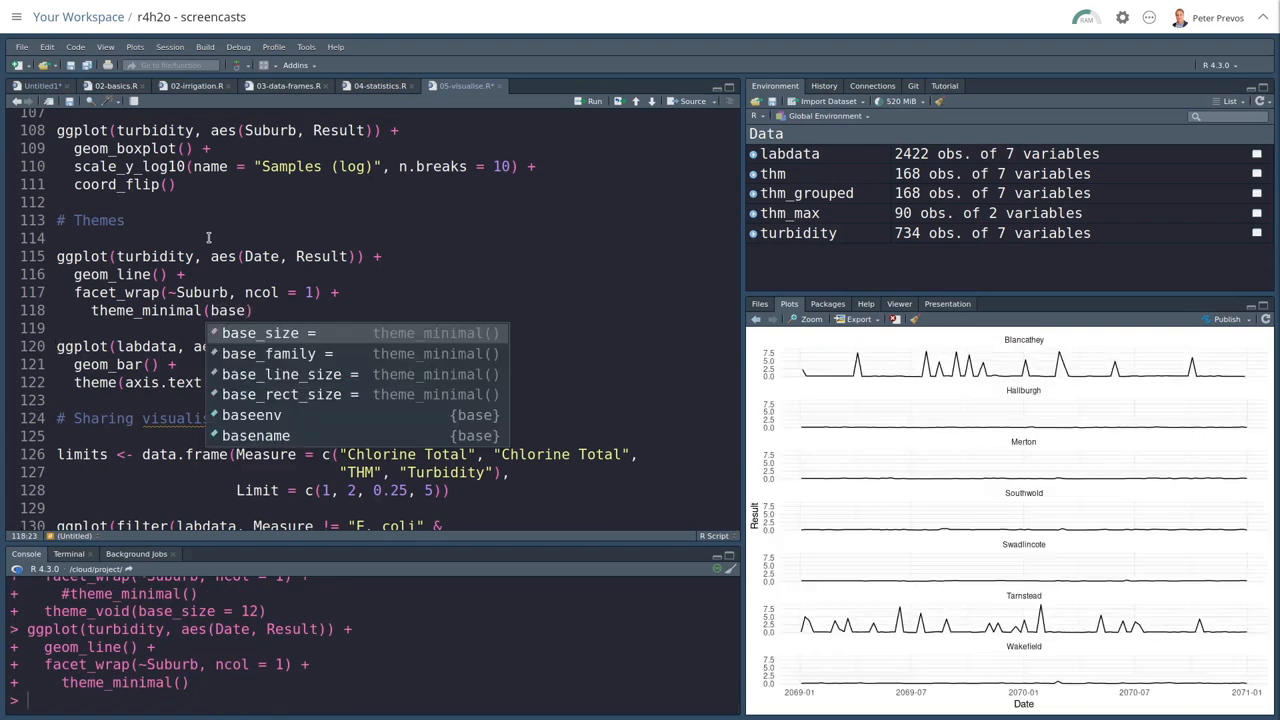
type("base_size = 4")
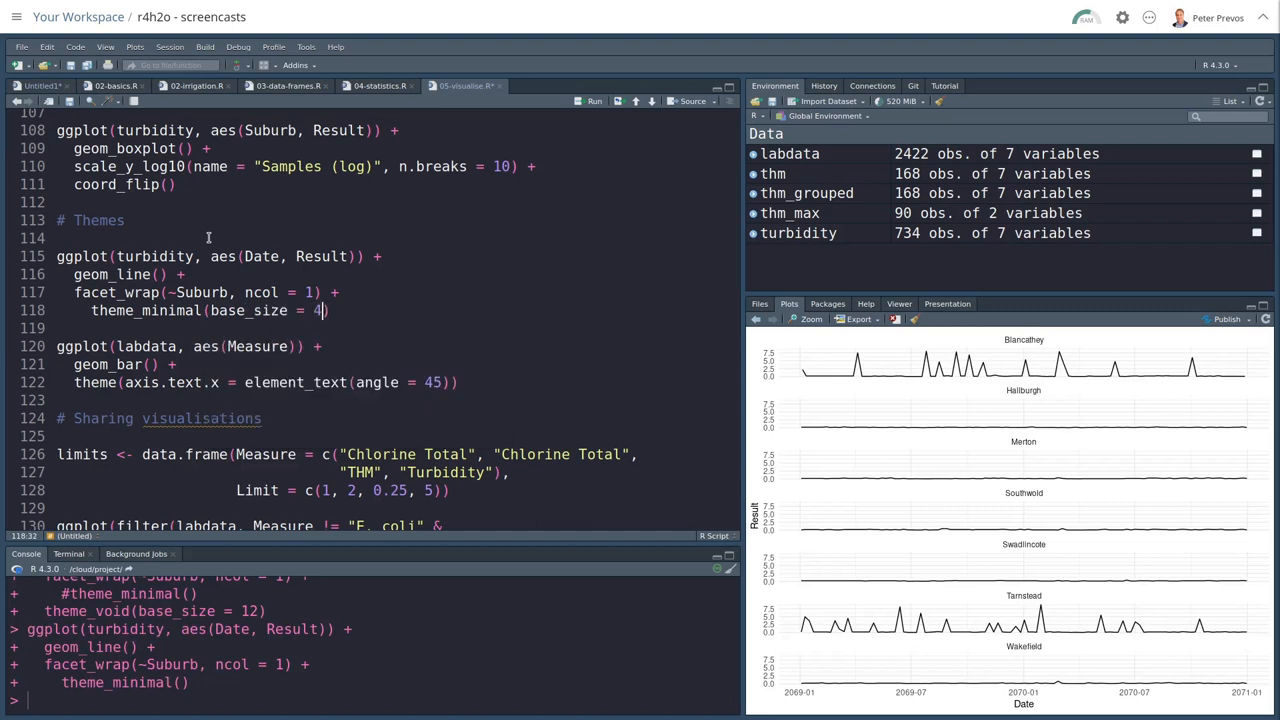
type("0")
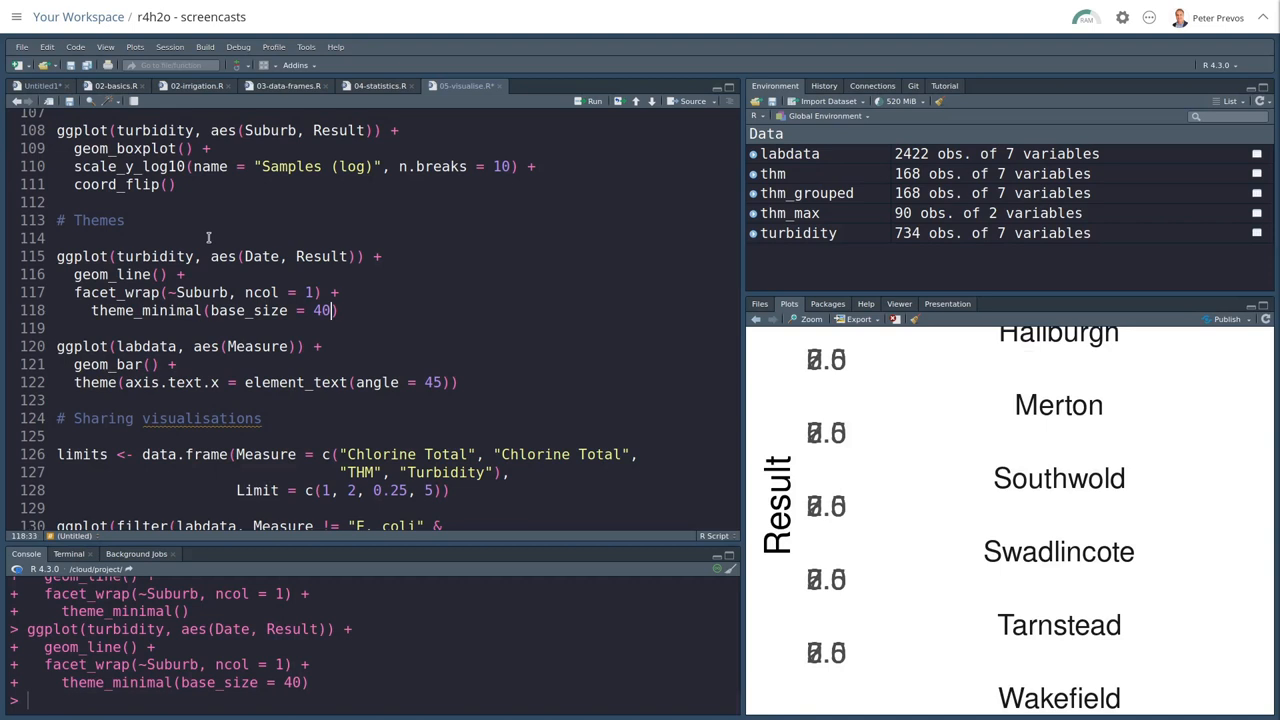
type("12")
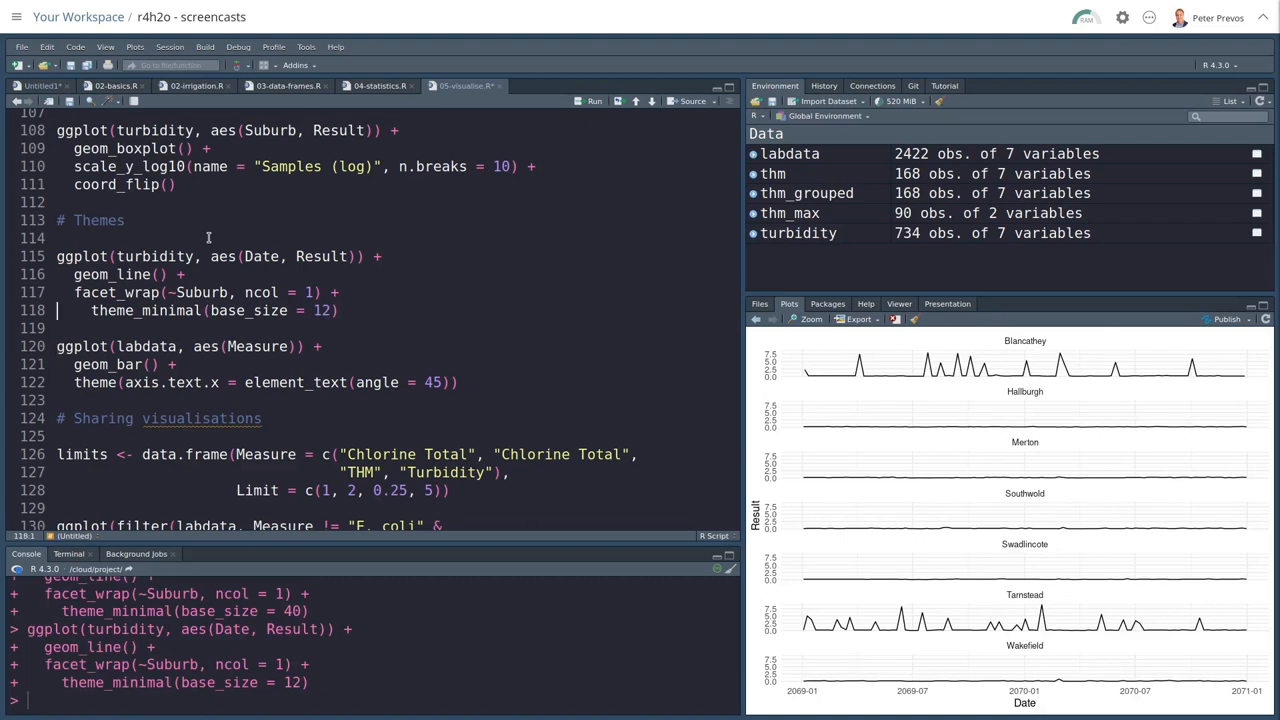
left_click(345, 310)
type("them")
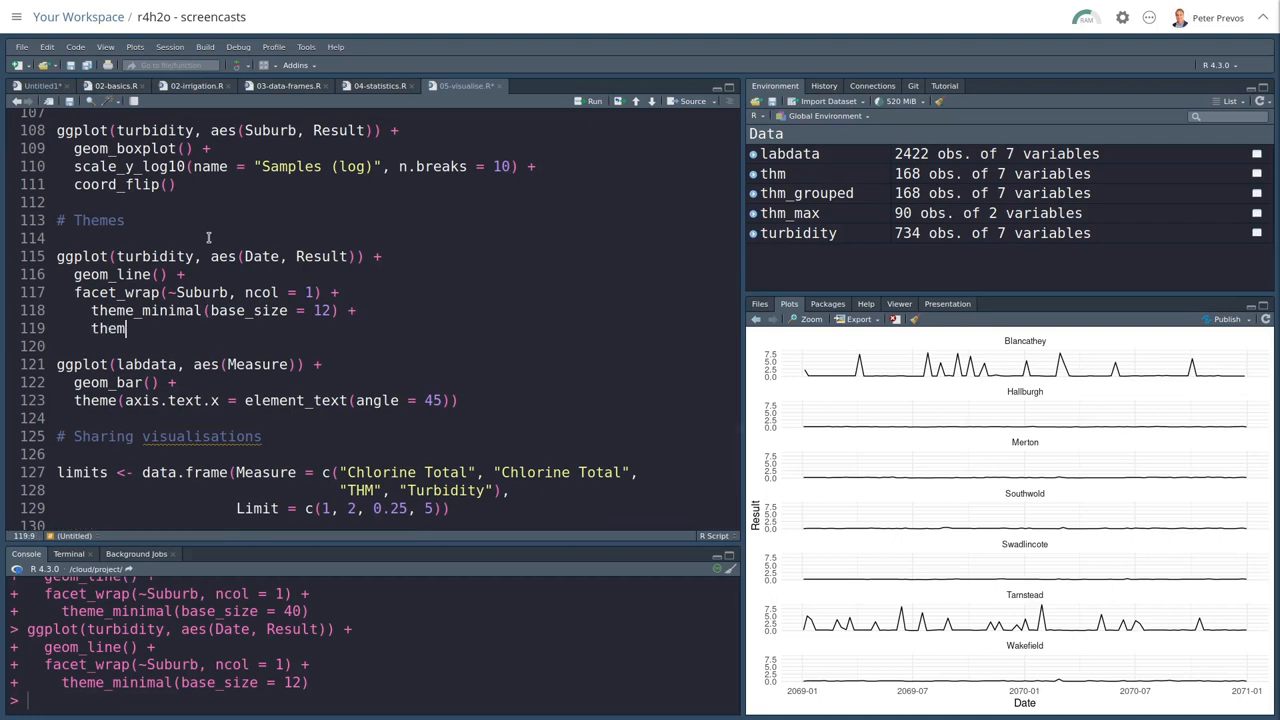
Step: Redraw the faceted turbidity chart with theme_light(), then run the labdata geom_bar chart
type("_")
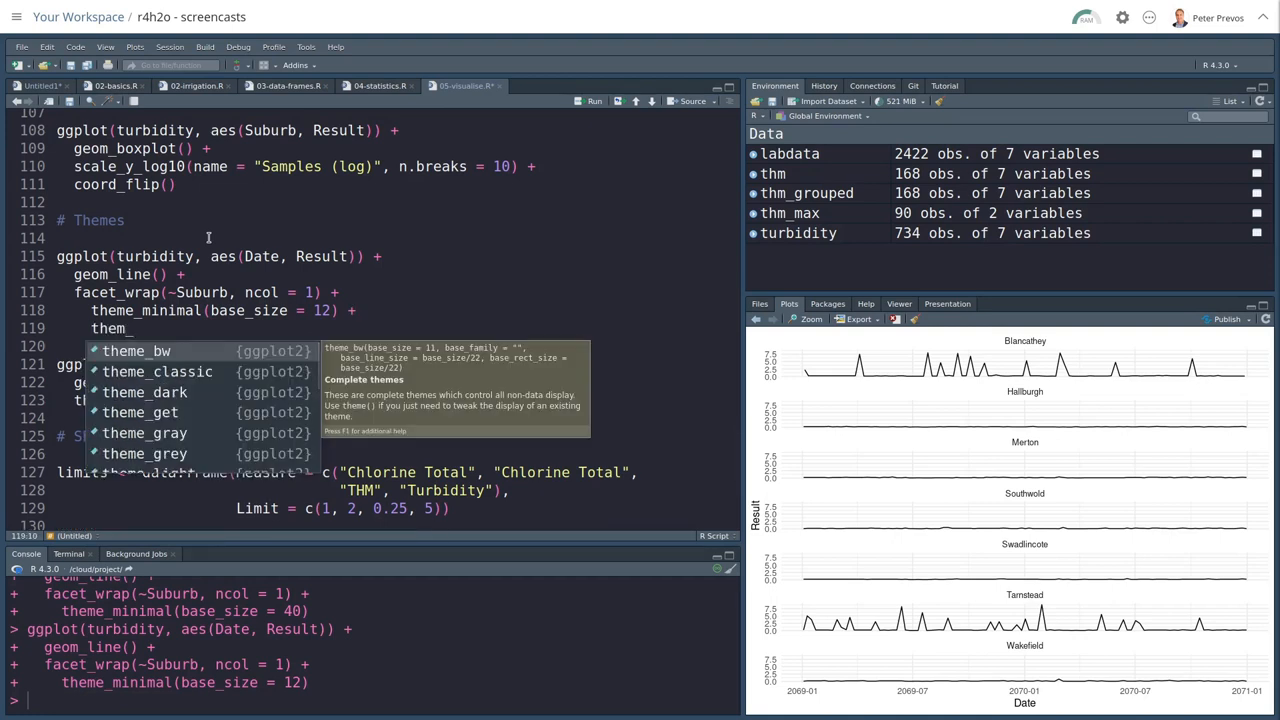
scroll("down", 3)
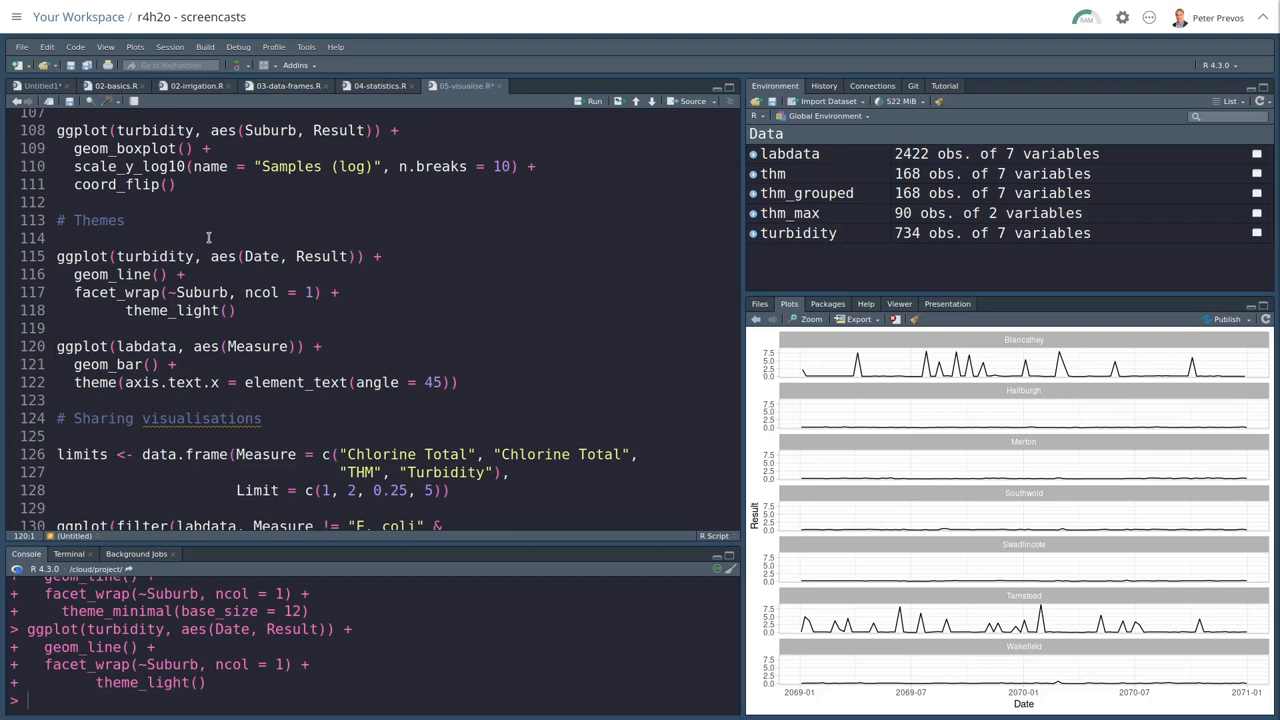
left_click(60, 382)
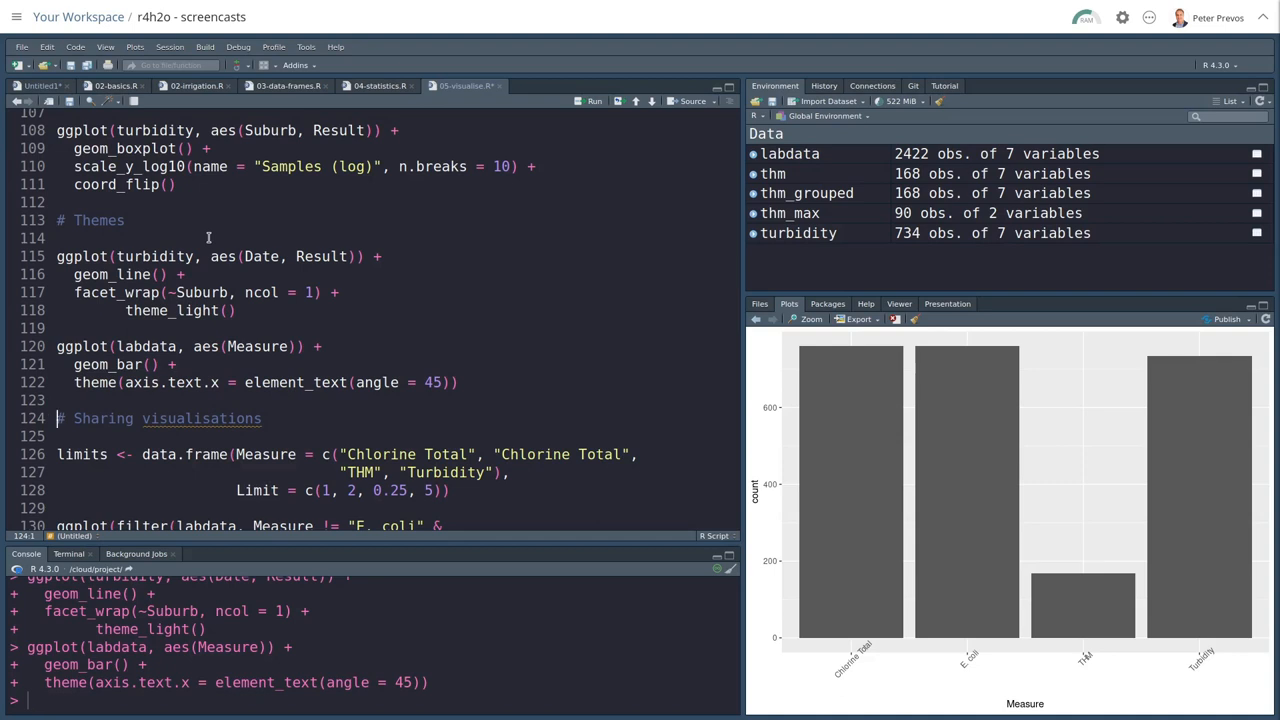
mouse_move(338, 226)
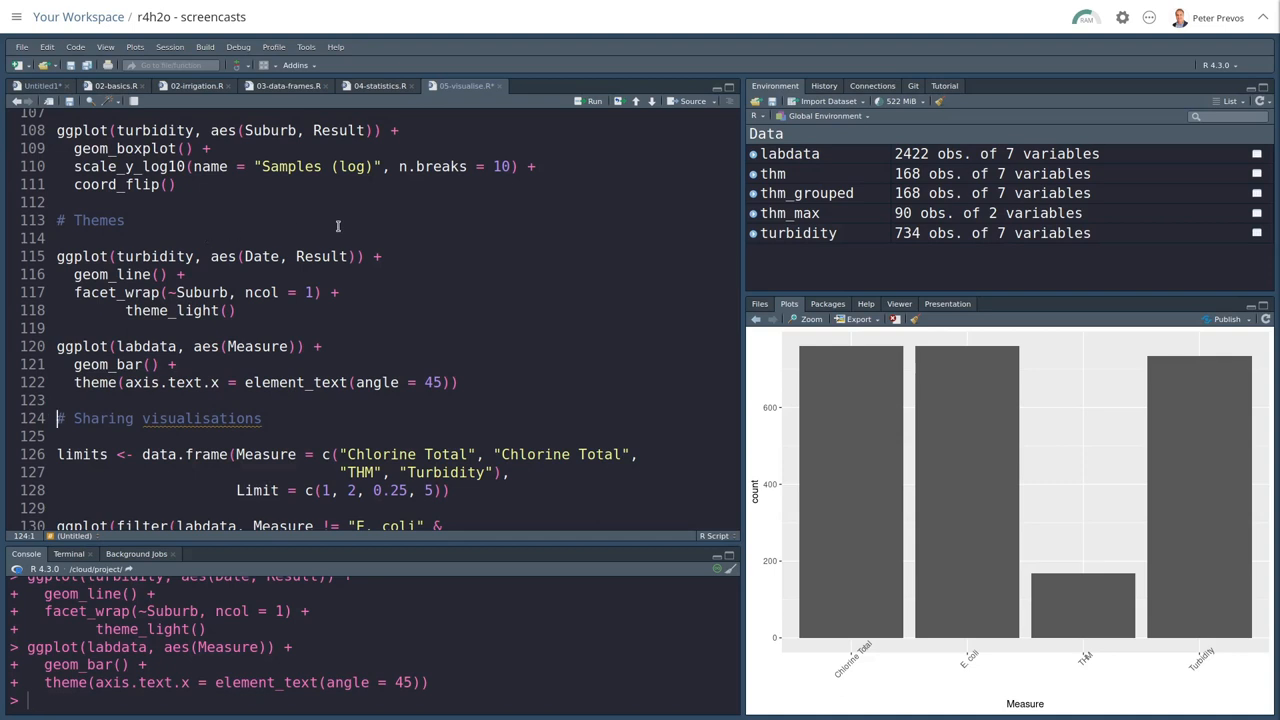
Step: Run the limits data frame and filter, then ggplot(filter(...), aes(Date, Result))
scroll("down", 3)
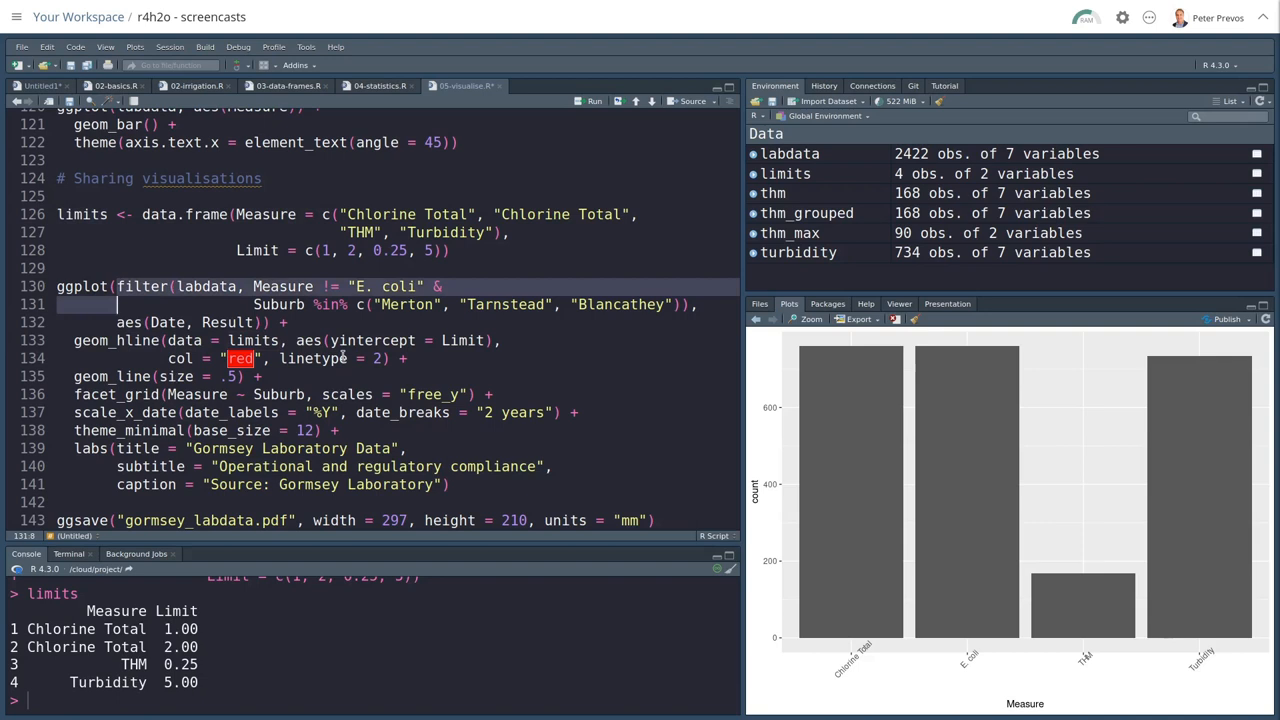
scroll("up", 3)
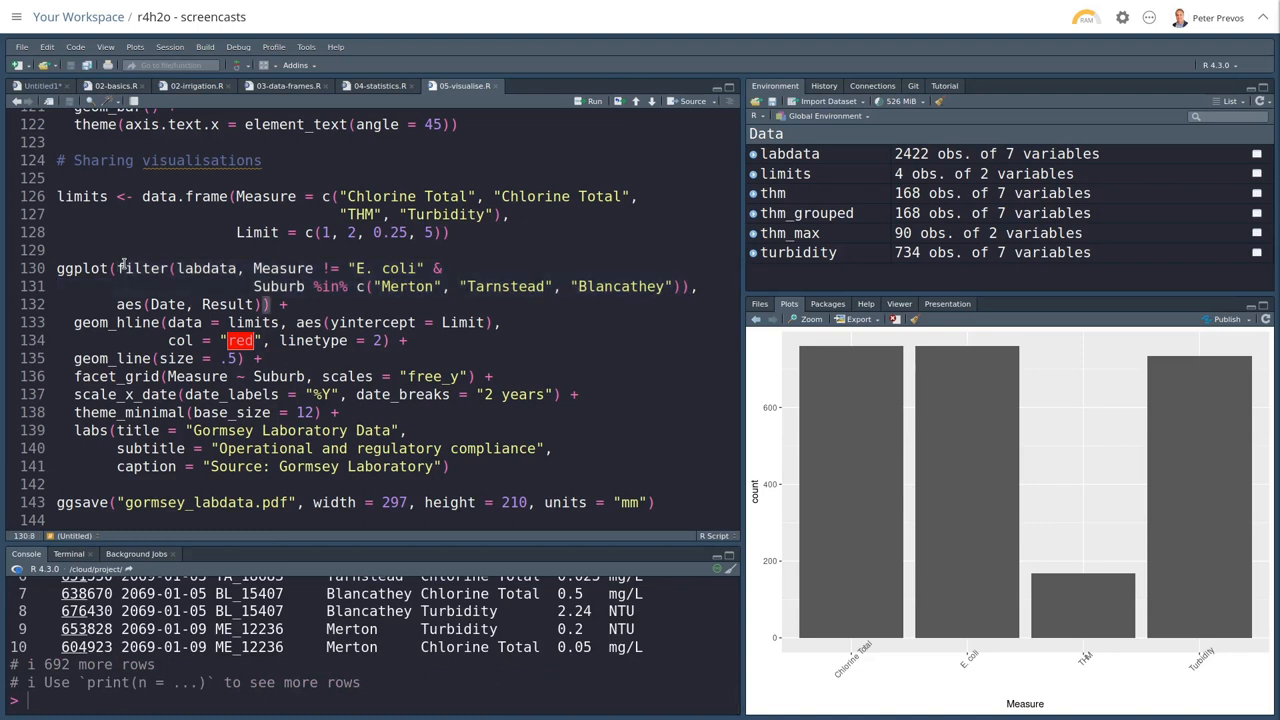
left_click(150, 304)
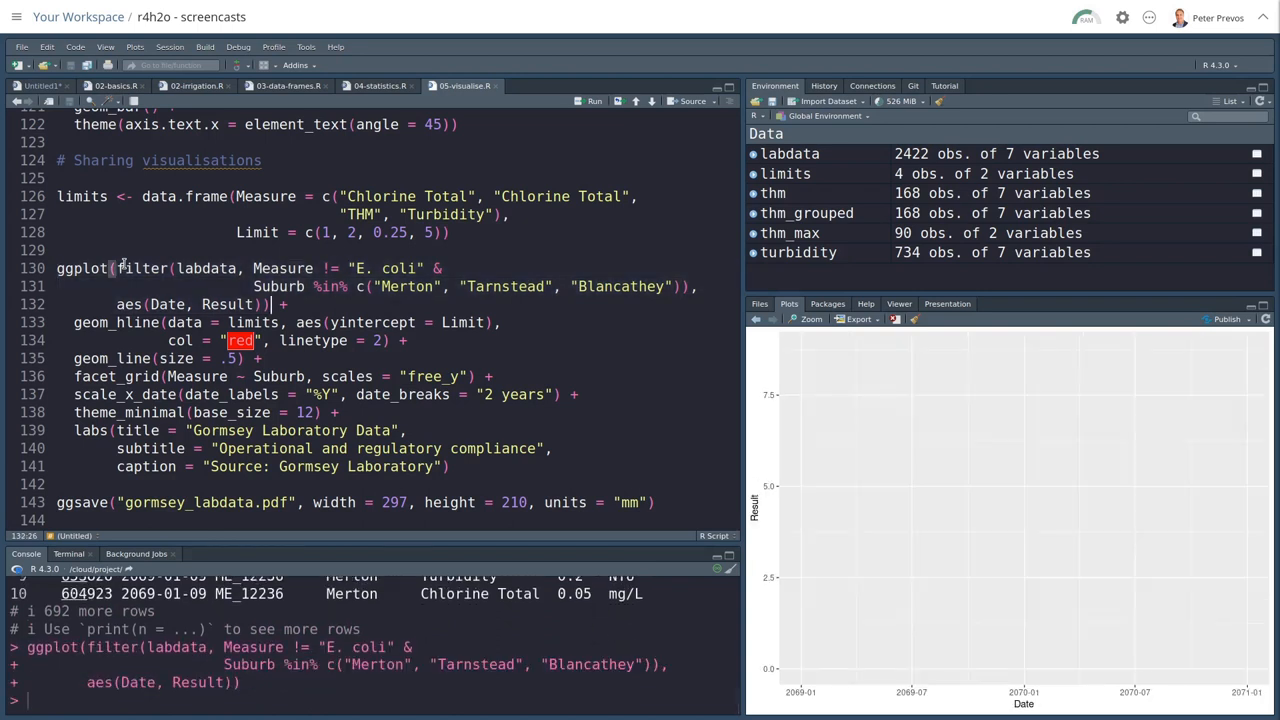
Step: Run the full Gormsey ggplot block with red dashed limit lines, title, subtitle and caption
left_click(160, 322)
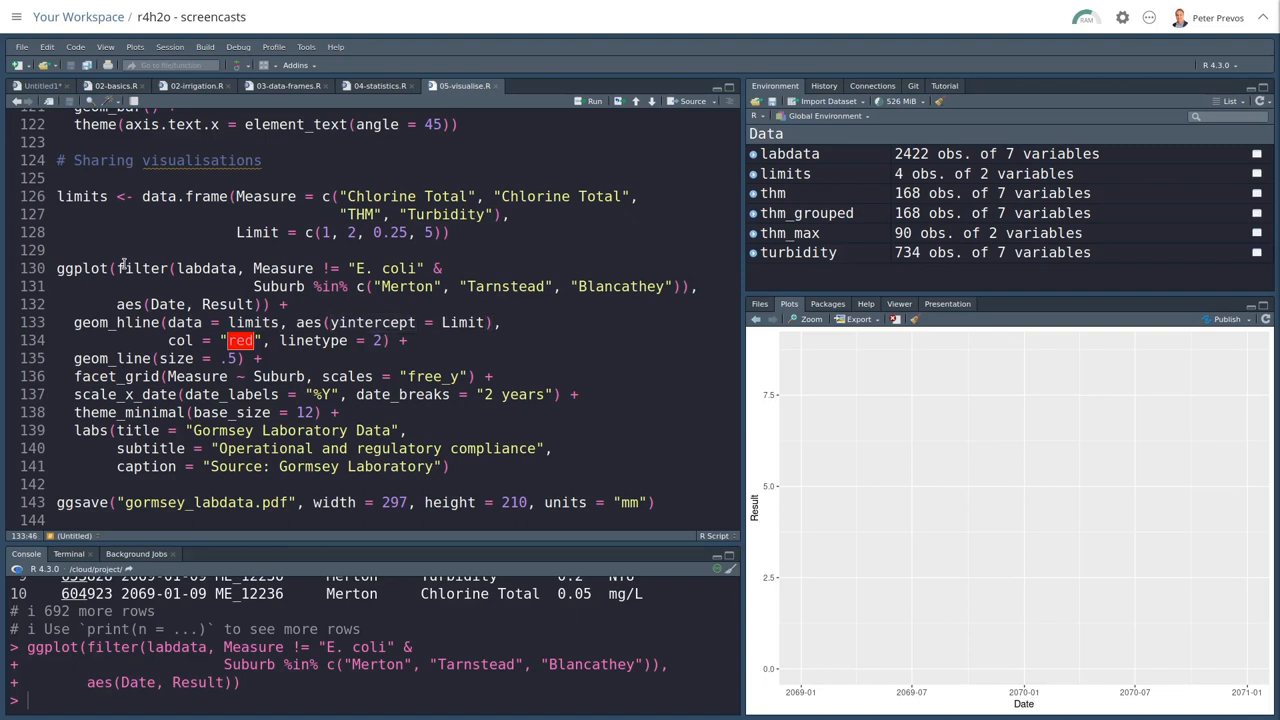
left_click(408, 340)
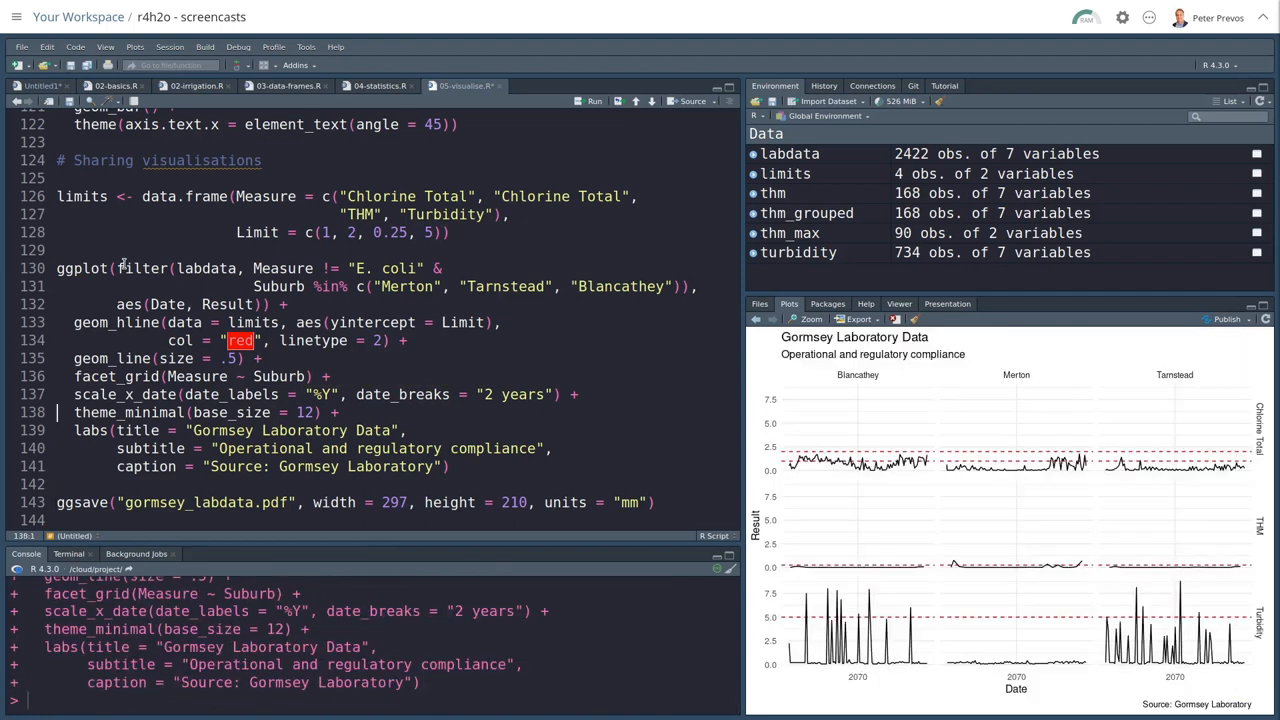
Step: Add scales = "free_y" back to facet_grid, redraw the chart, and list the project files
type(", scales = \"free_y\"")
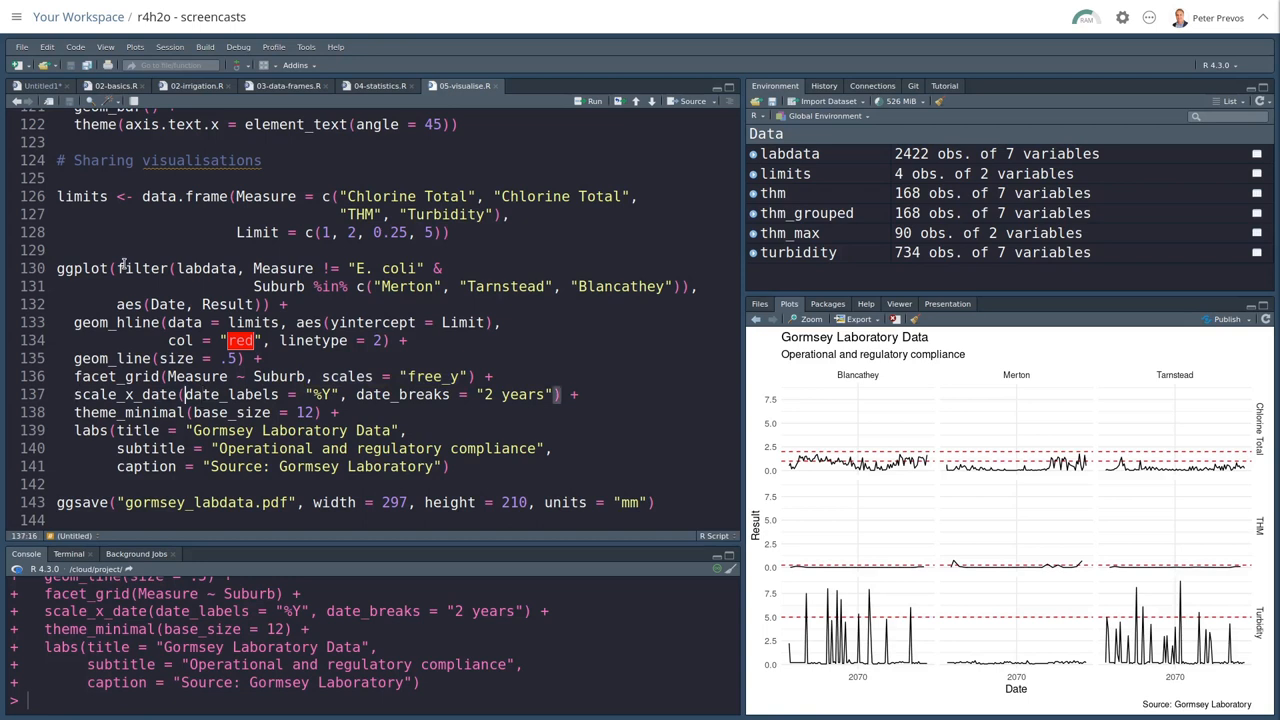
left_click(578, 394)
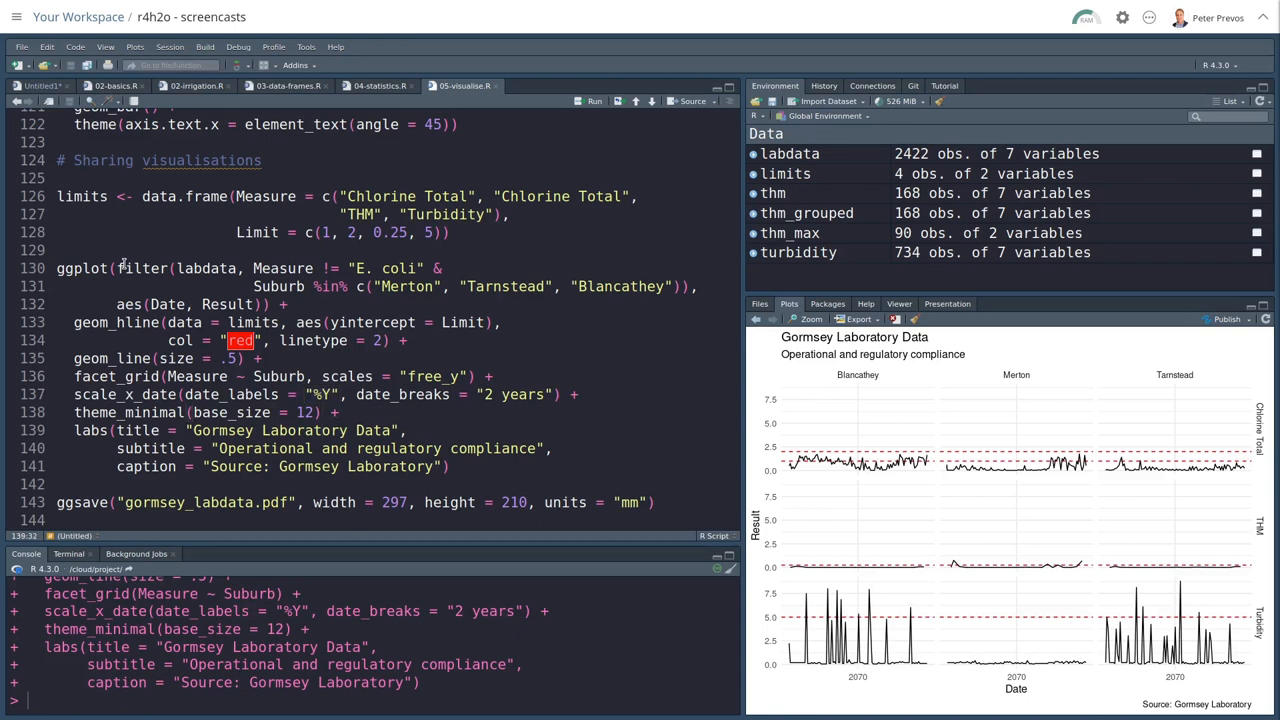
left_click(451, 466)
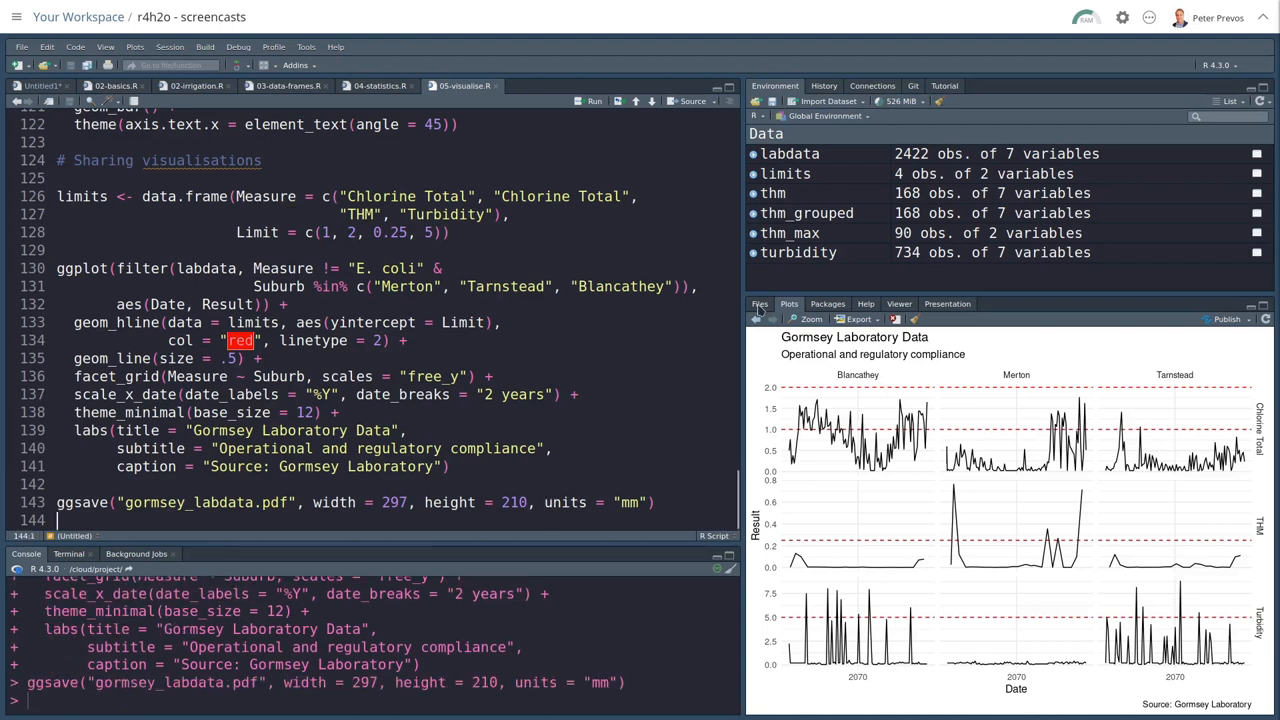
left_click(759, 303)
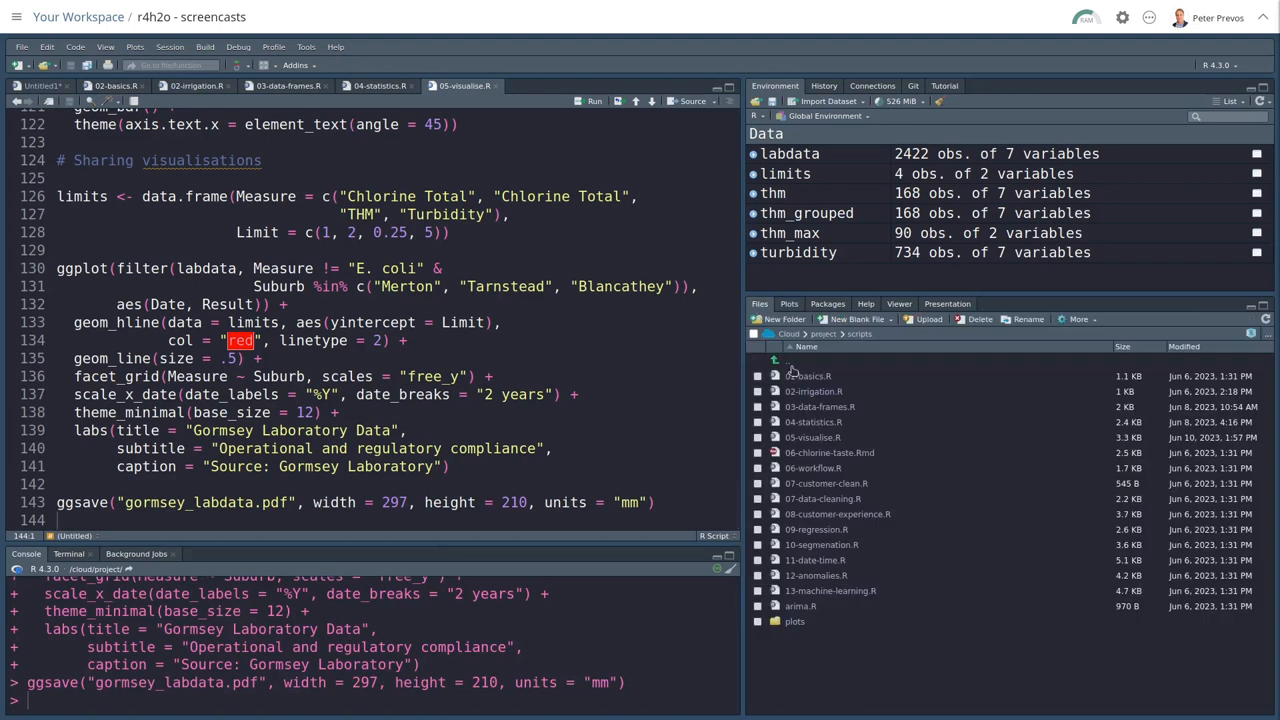